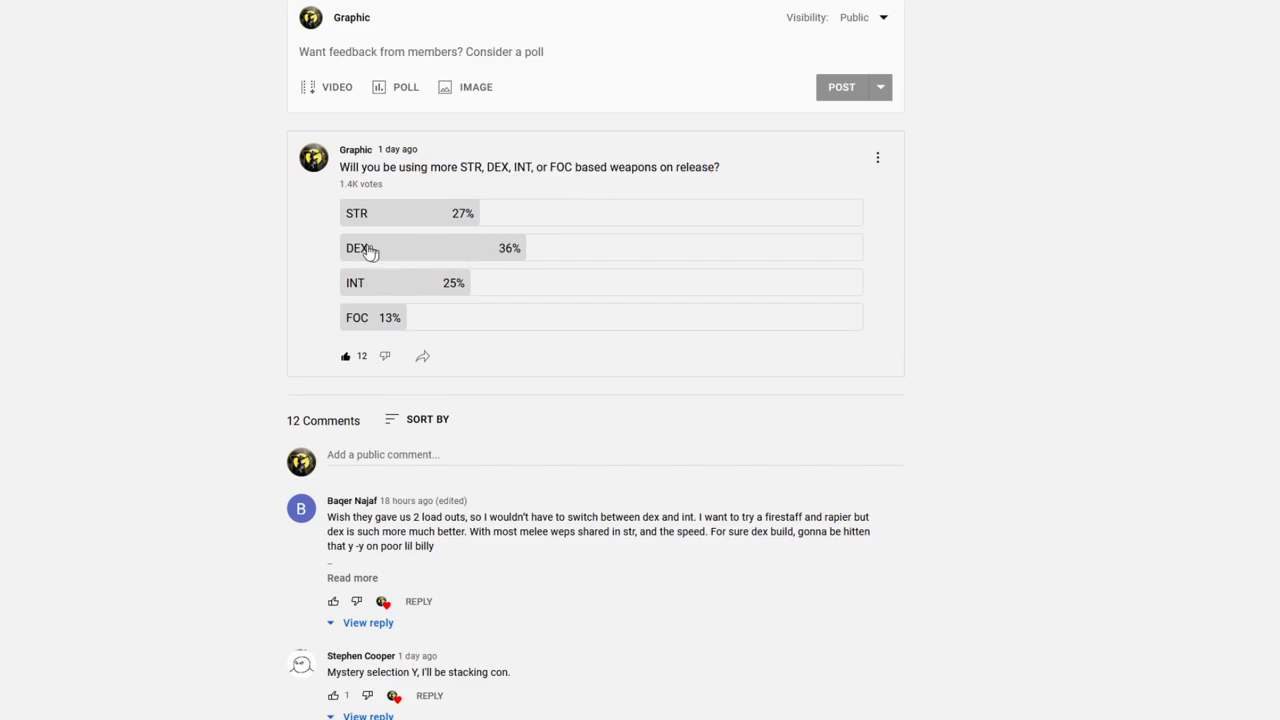
pyautogui.moveTo(205, 211)
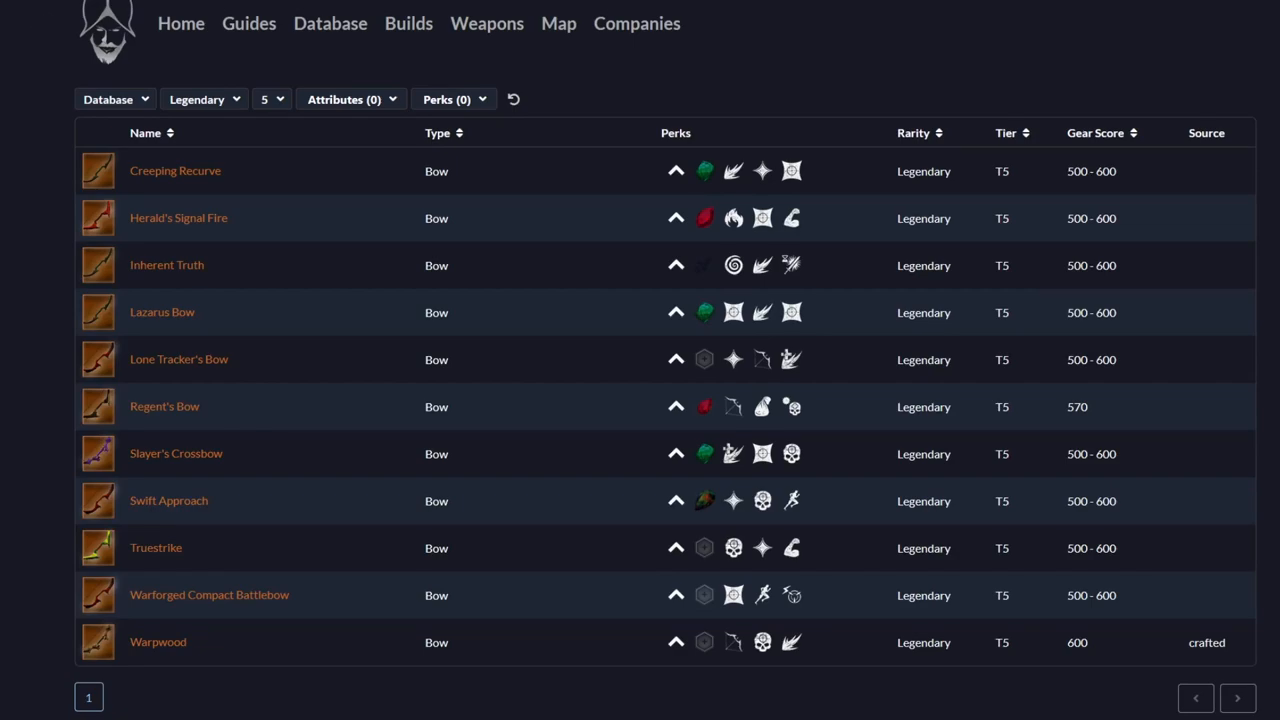
pyautogui.moveTo(35, 50)
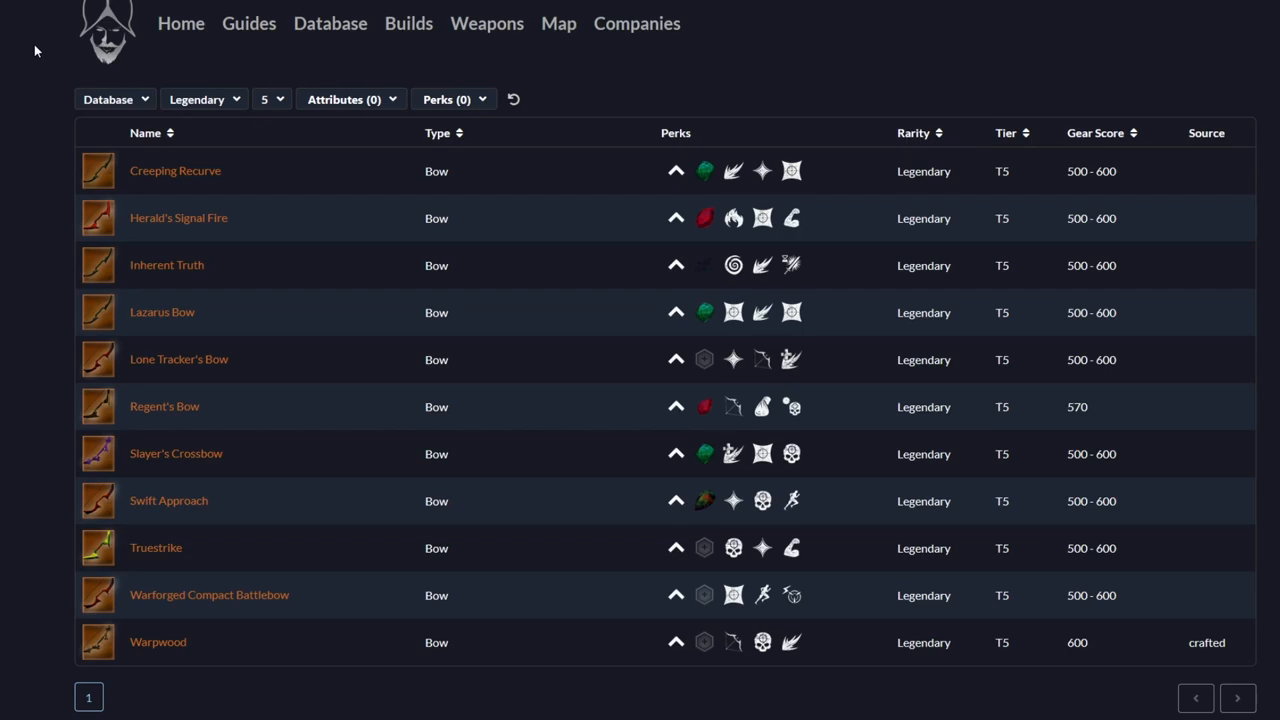
pyautogui.moveTo(5, 35)
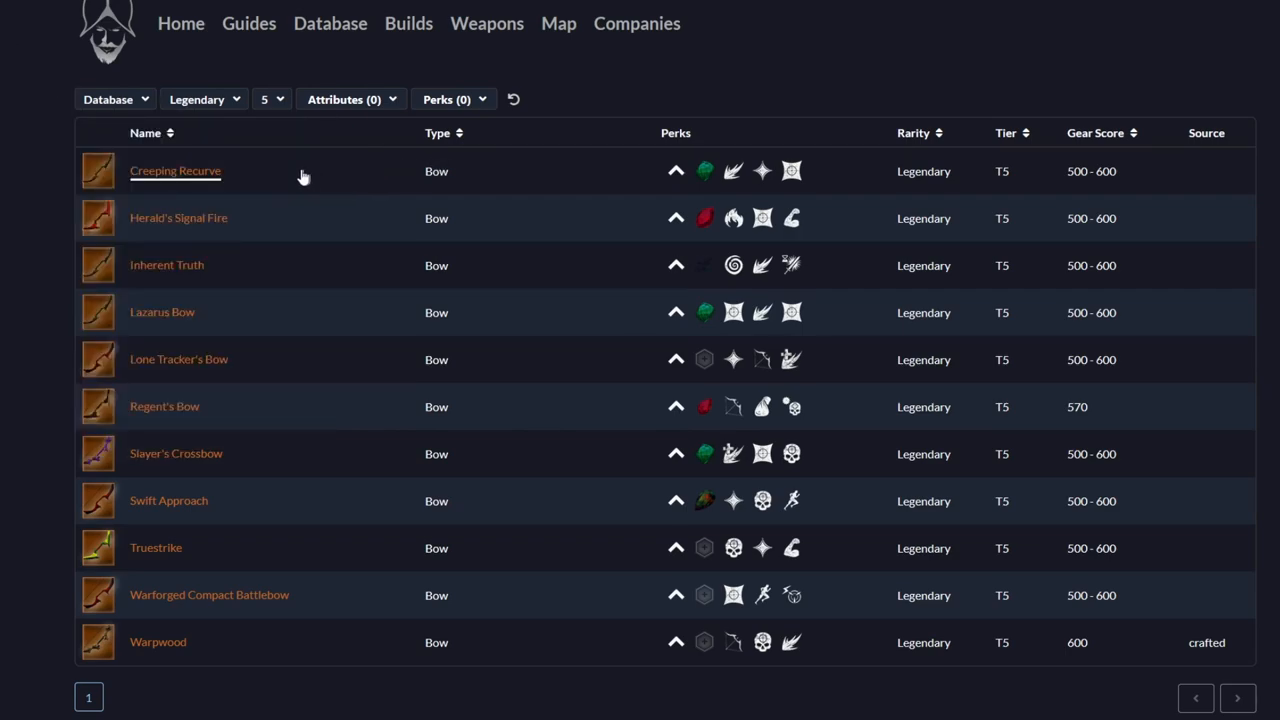
pyautogui.moveTo(185, 175)
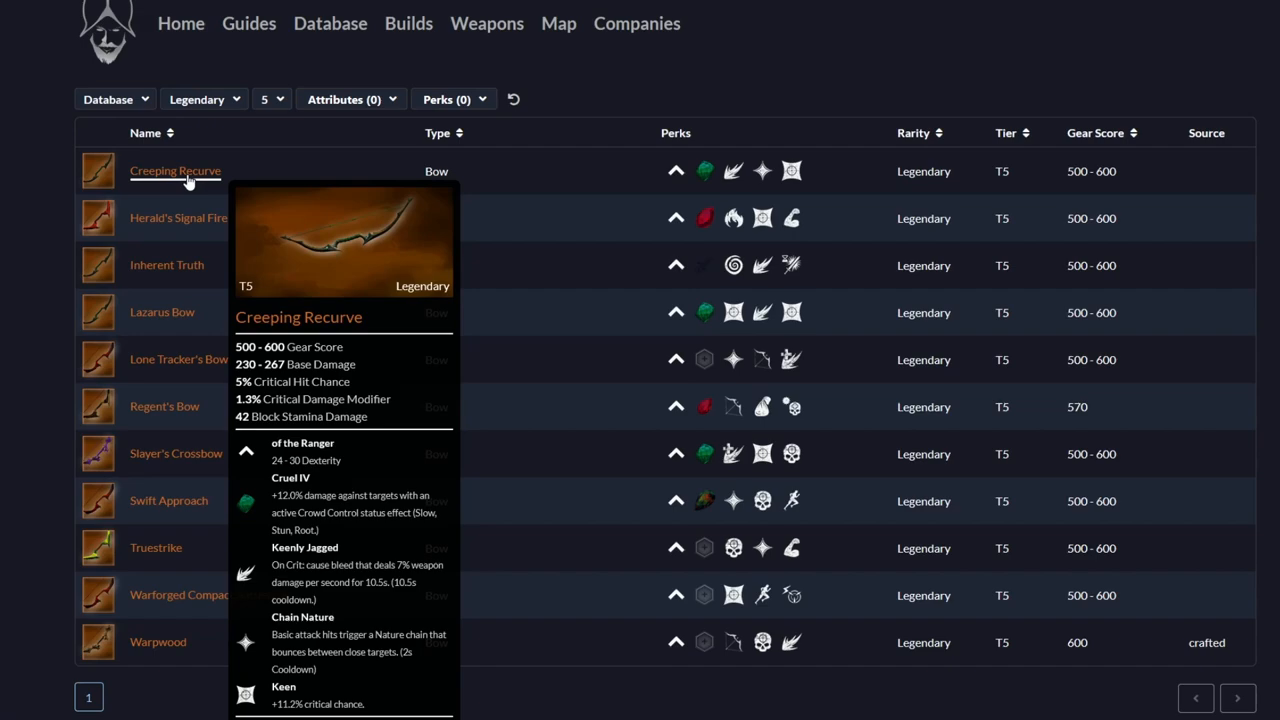
# Open Creeping Recurve and scroll to its drop bosses Fulg'da, Forcos and Taxodius.
pyautogui.click(175, 170)
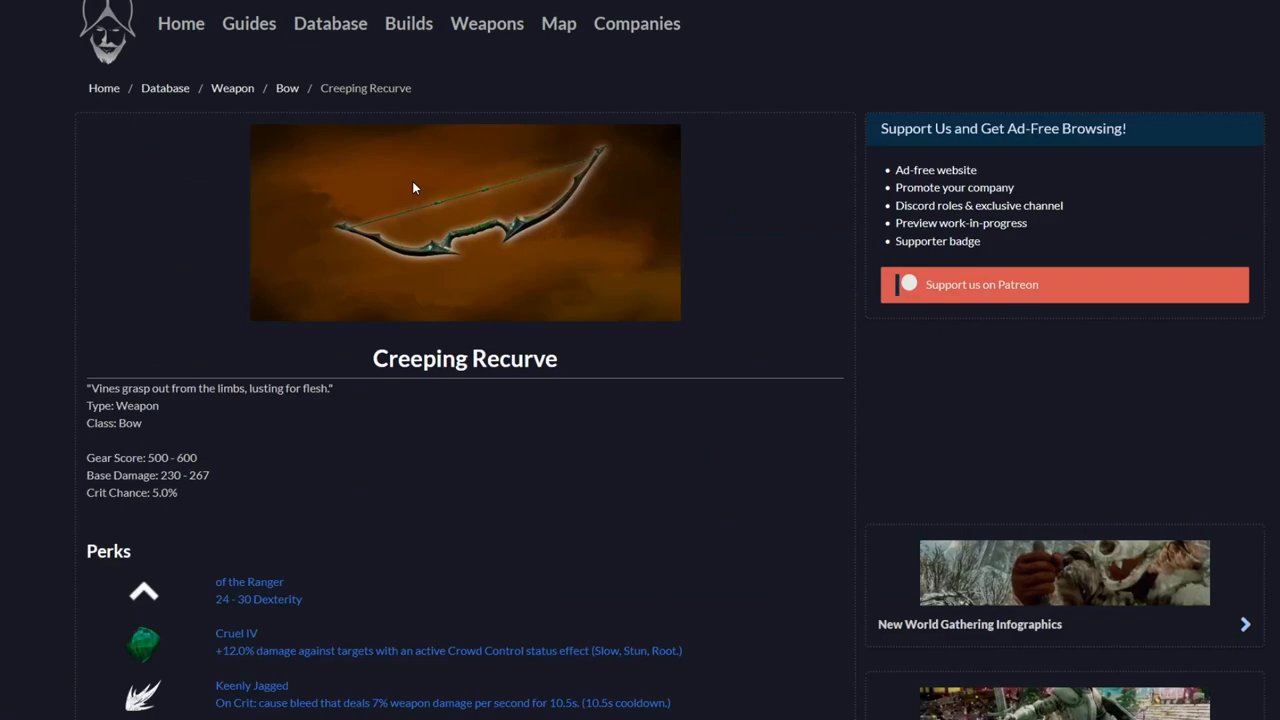
pyautogui.scroll(-3)
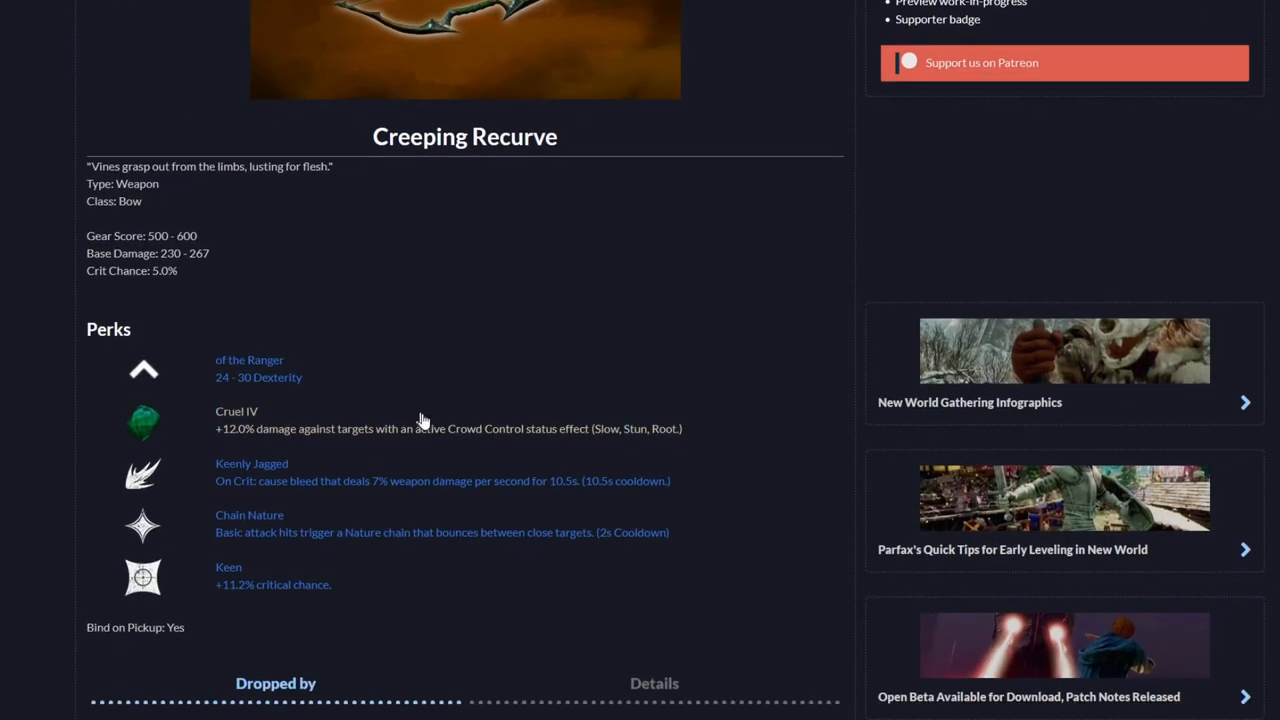
pyautogui.scroll(3)
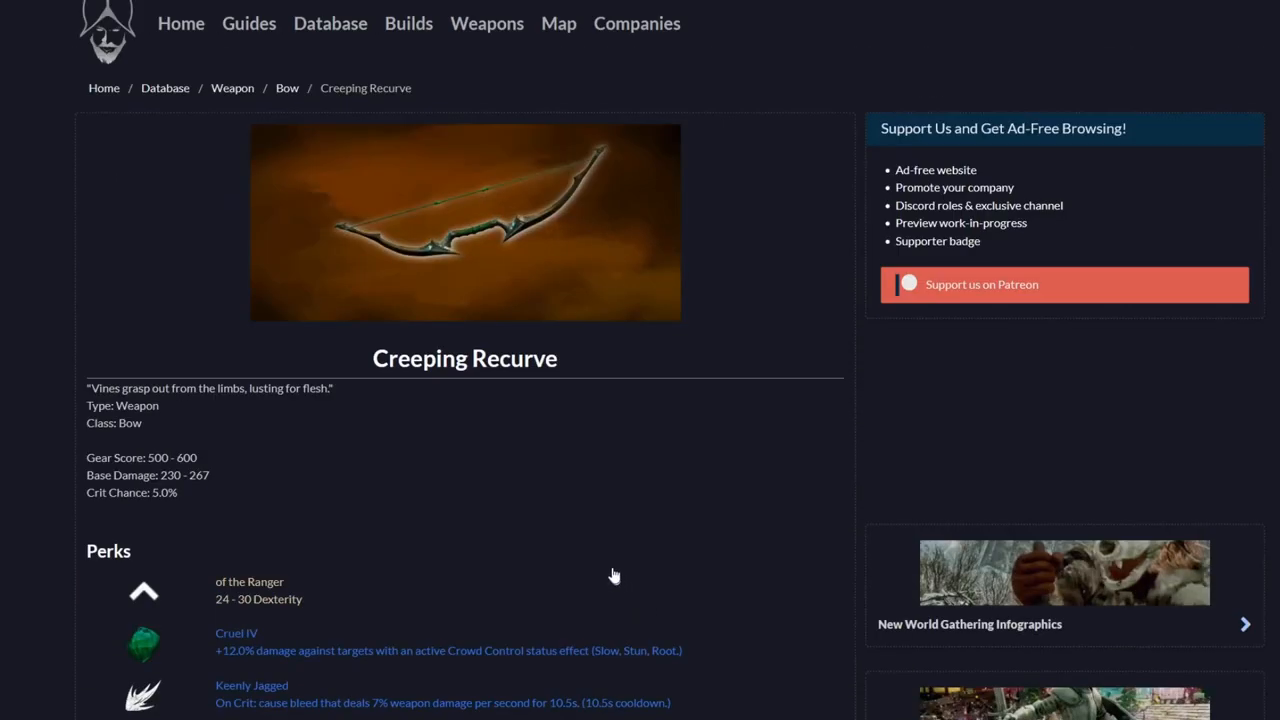
pyautogui.scroll(-3)
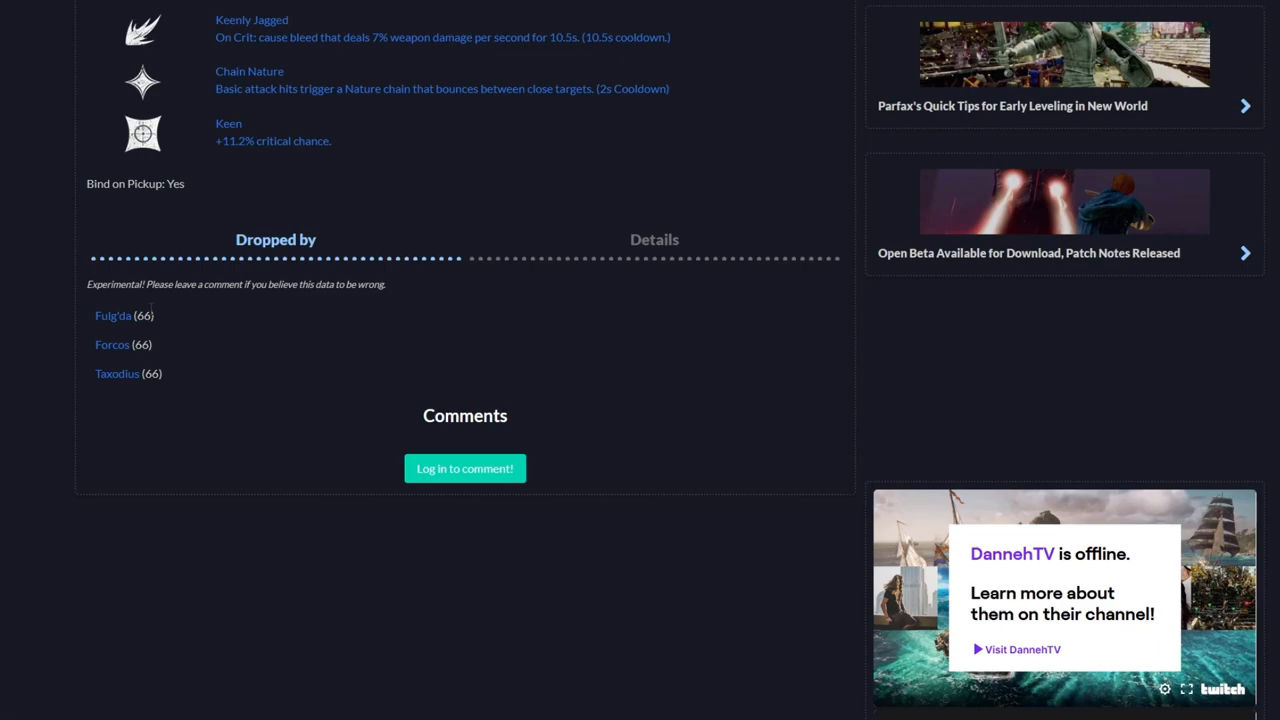
pyautogui.moveTo(179, 327)
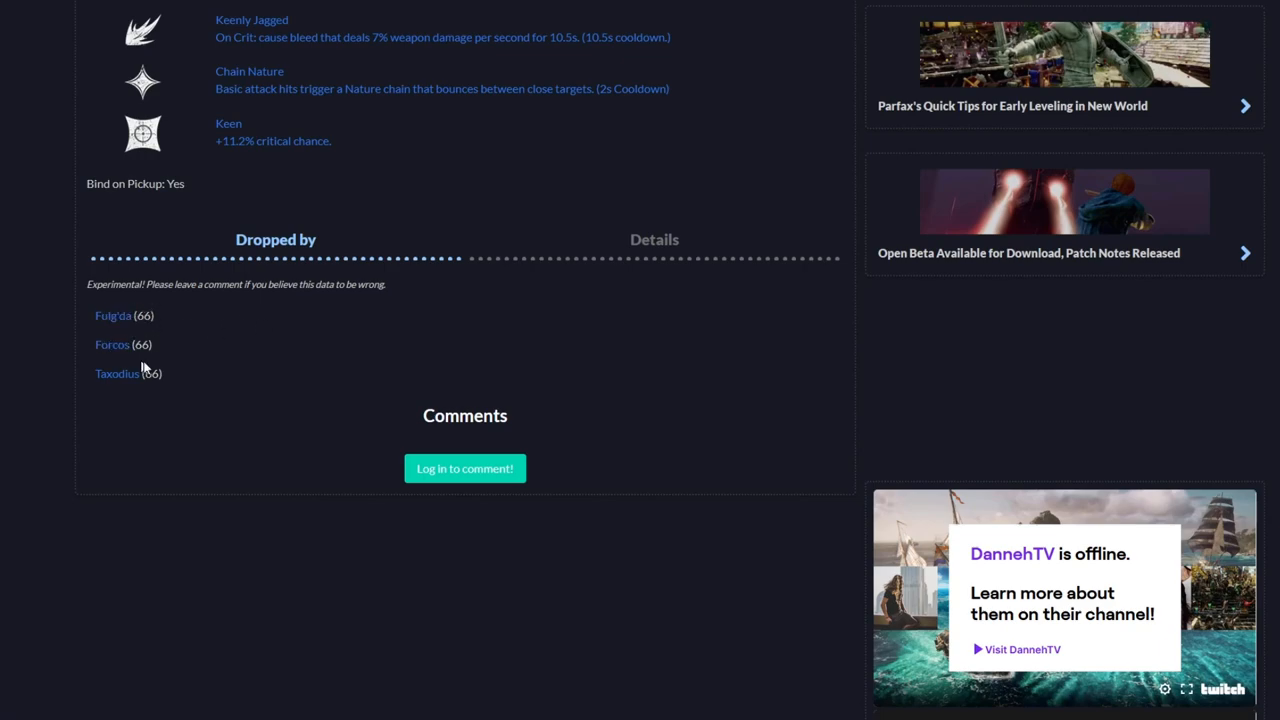
pyautogui.moveTo(113, 318)
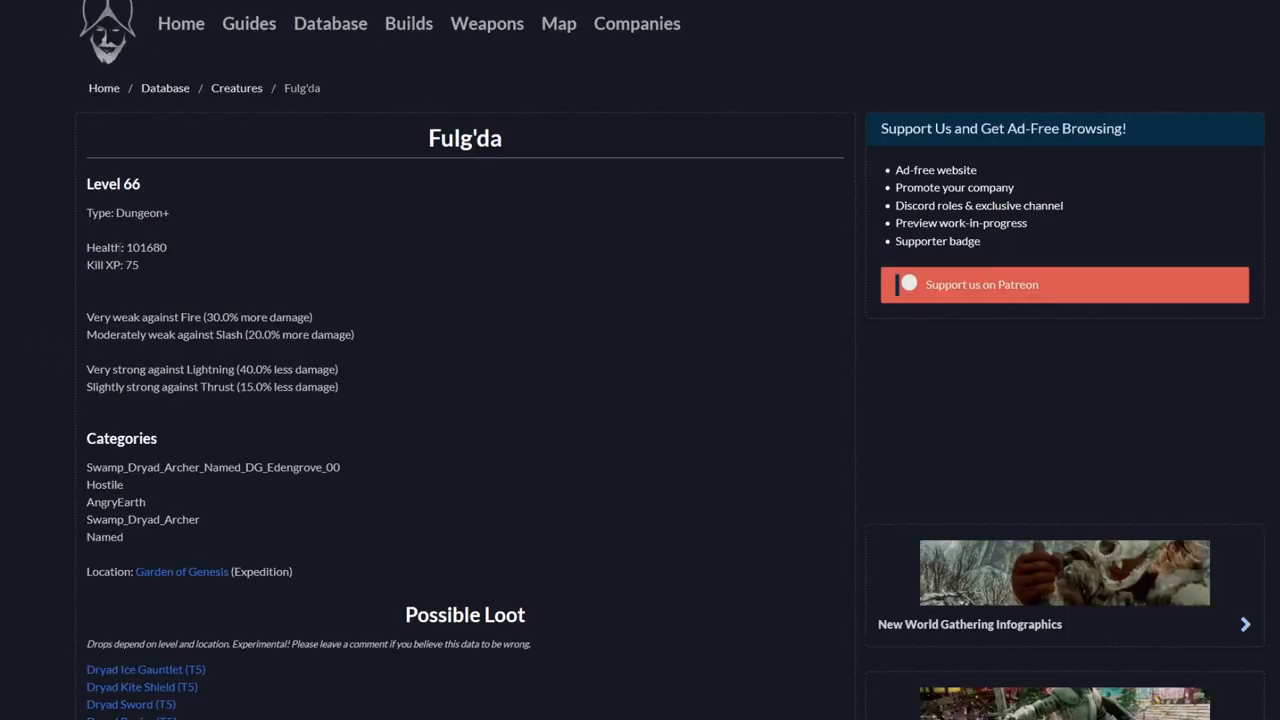
# Review the level 66 Garden of Genesis dryads Fulg'da and Forcos, then return to the bow list.
pyautogui.scroll(-3)
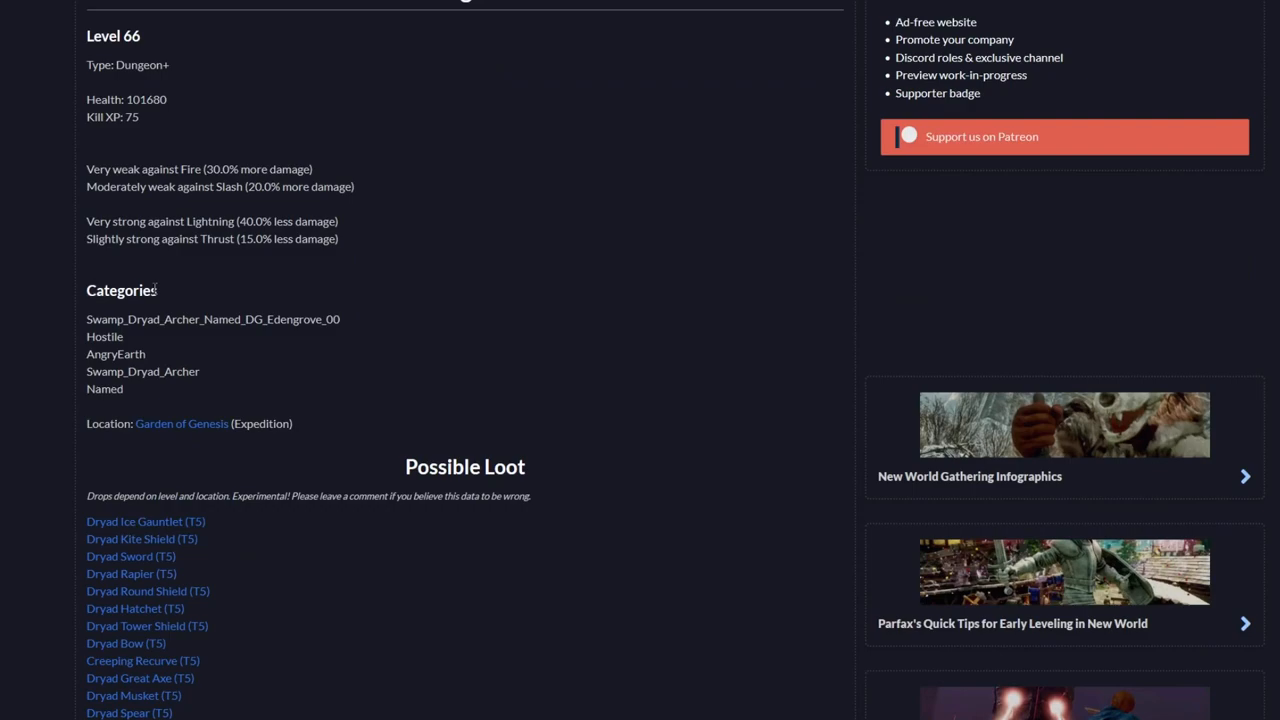
pyautogui.moveTo(206, 362)
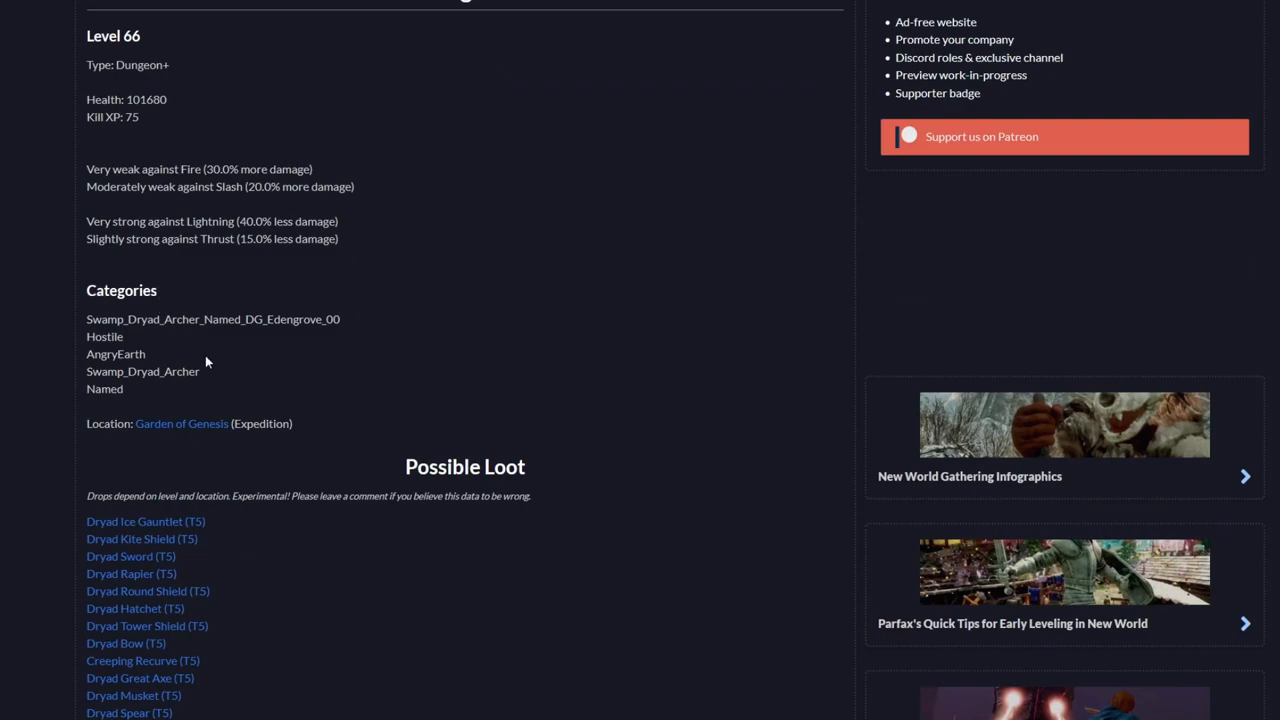
pyautogui.moveTo(208, 376)
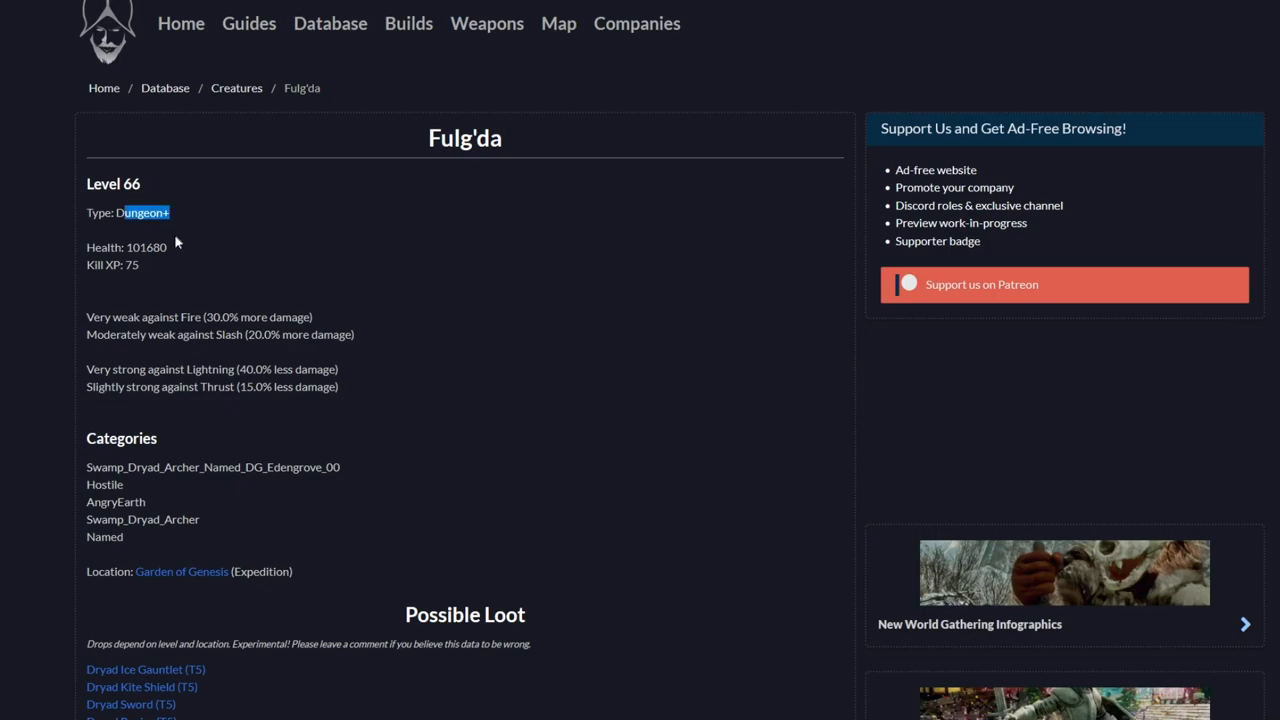
pyautogui.scroll(-3)
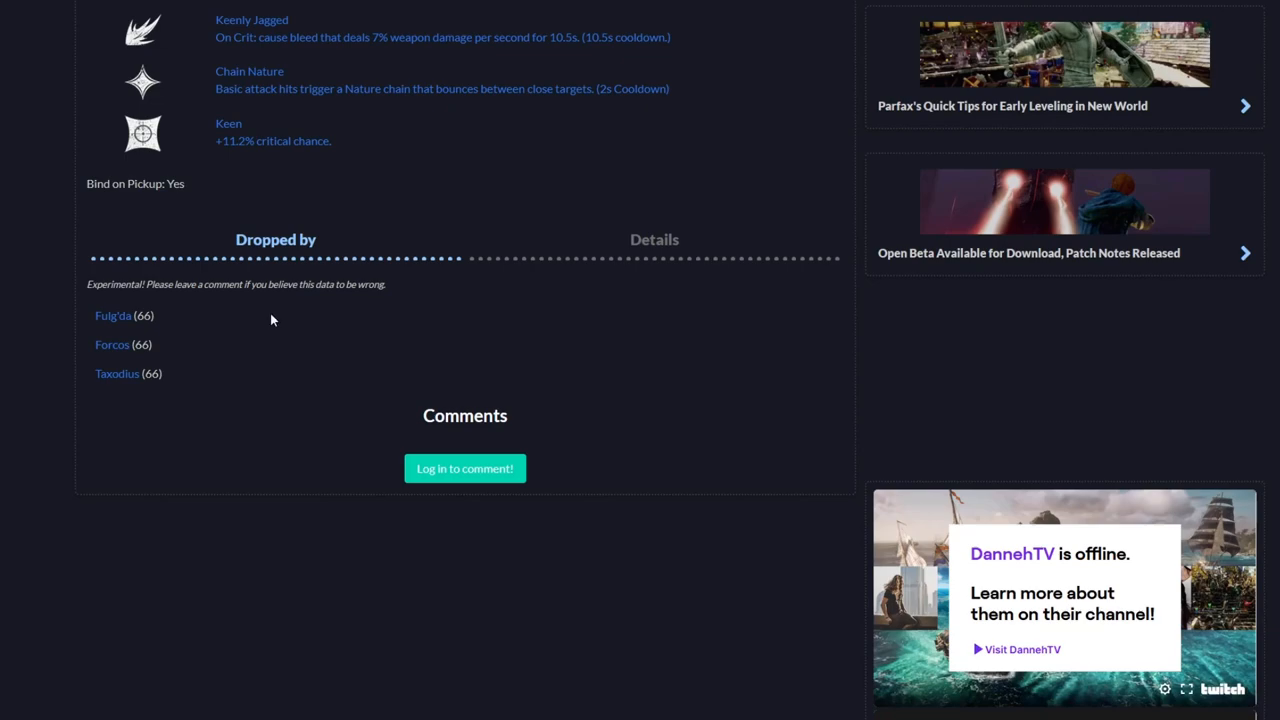
pyautogui.moveTo(158, 351)
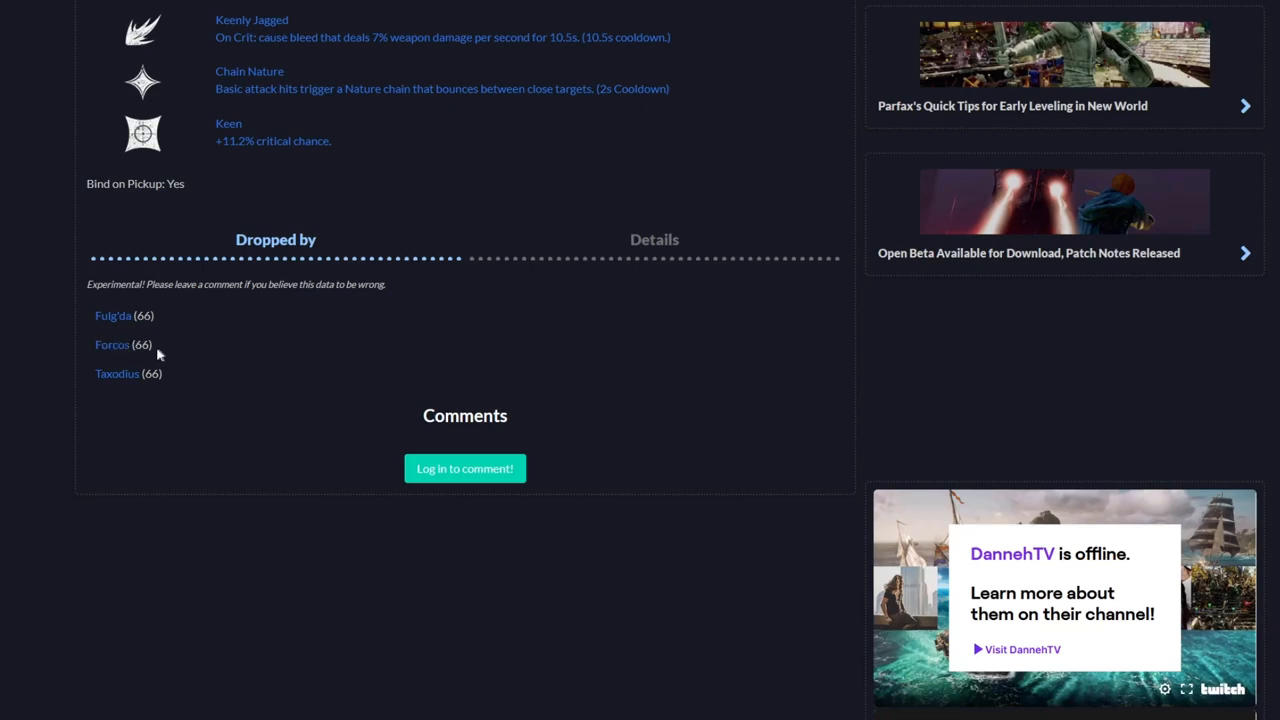
pyautogui.click(112, 344)
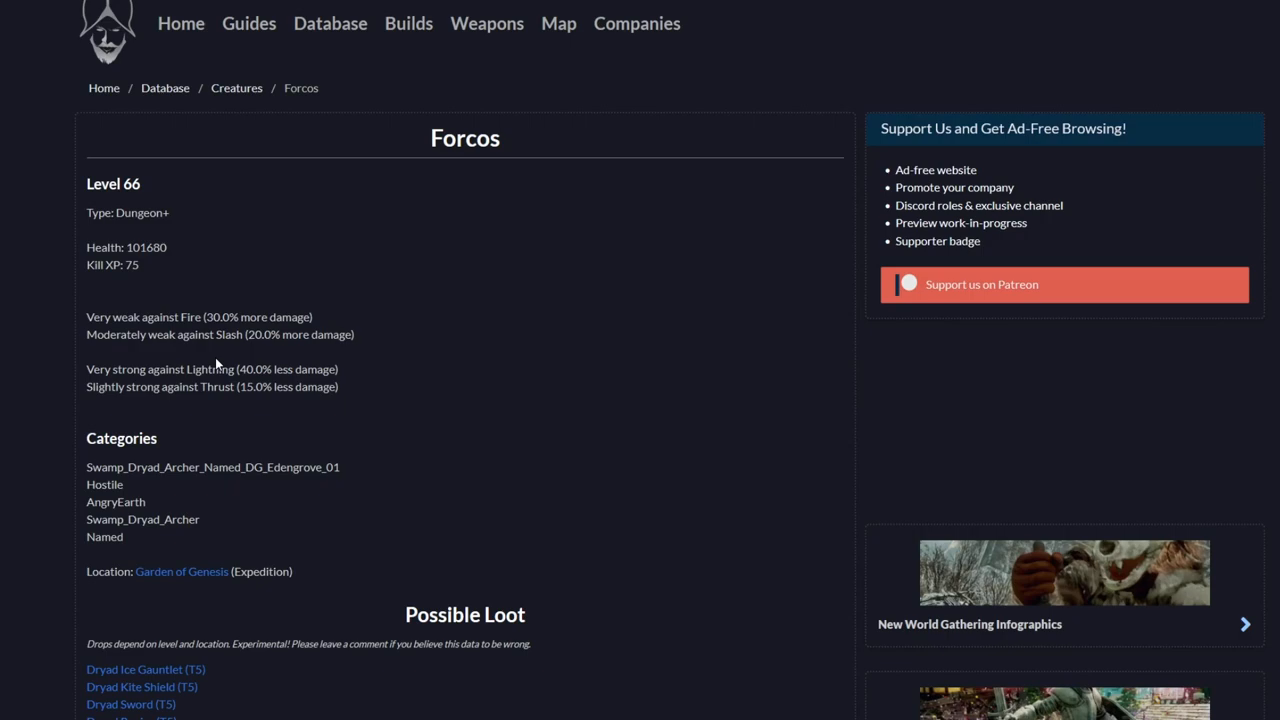
pyautogui.scroll(-3)
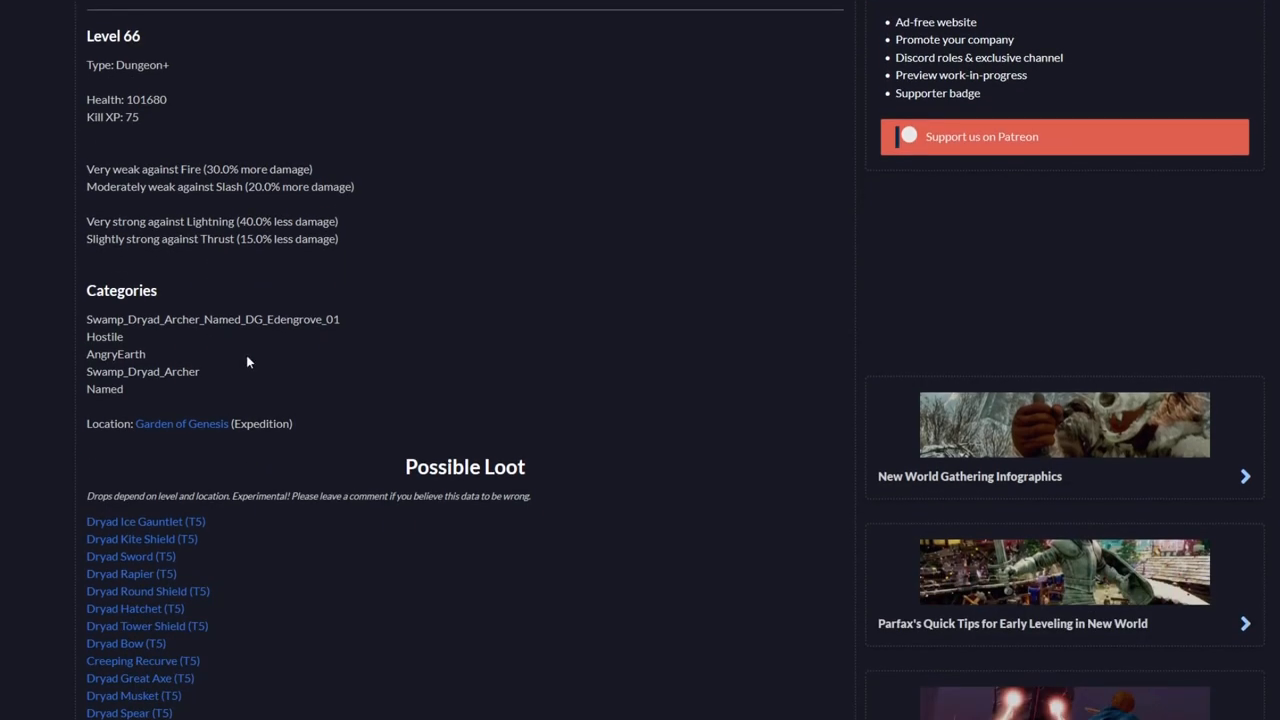
pyautogui.scroll(-3)
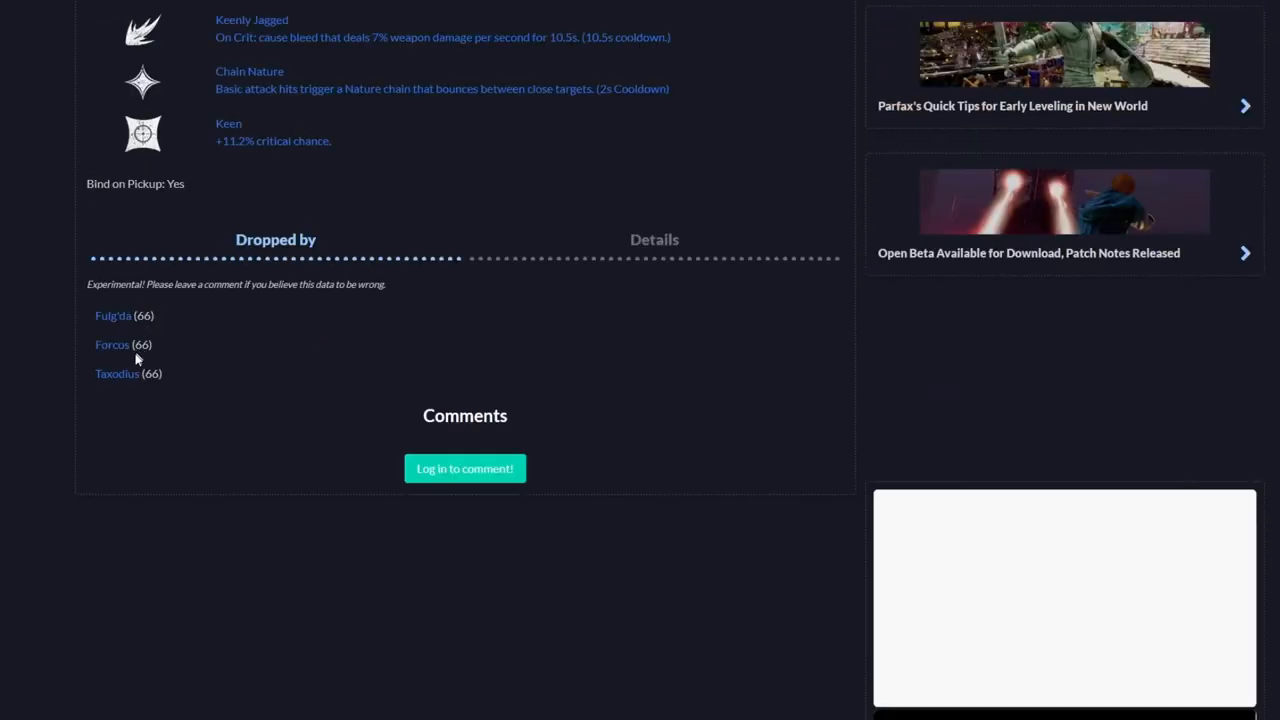
pyautogui.click(115, 374)
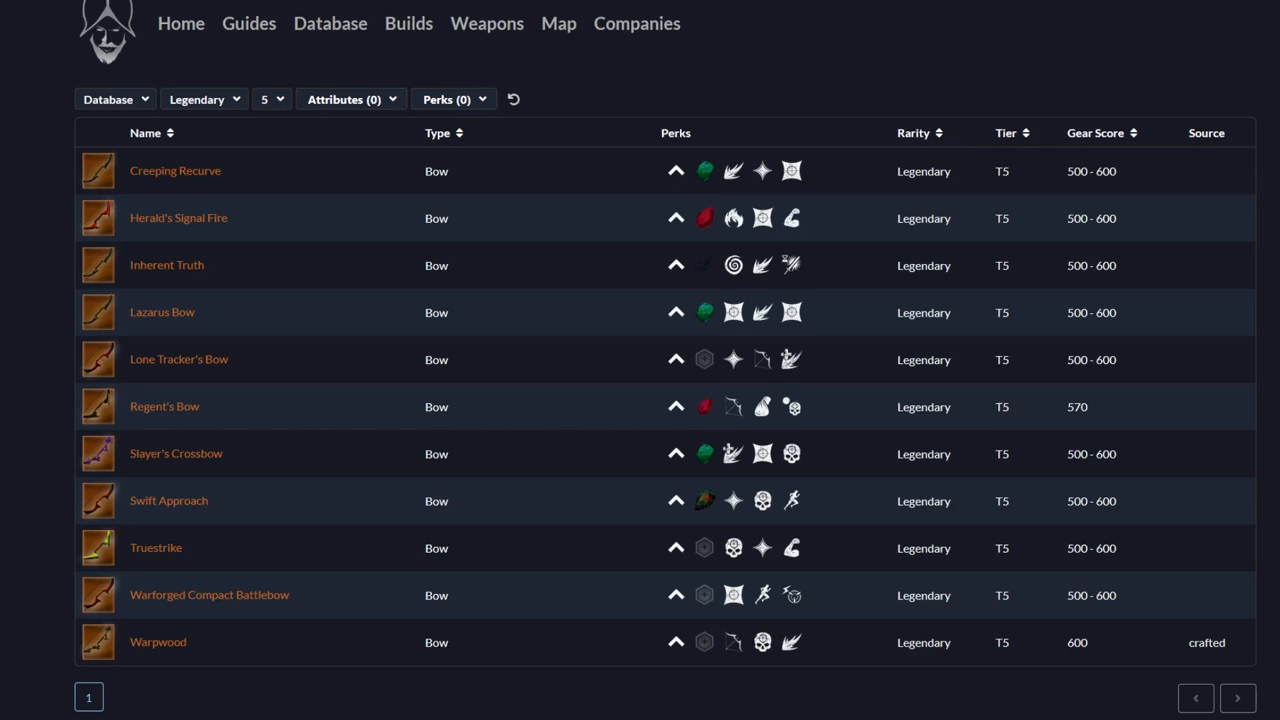
pyautogui.moveTo(143, 216)
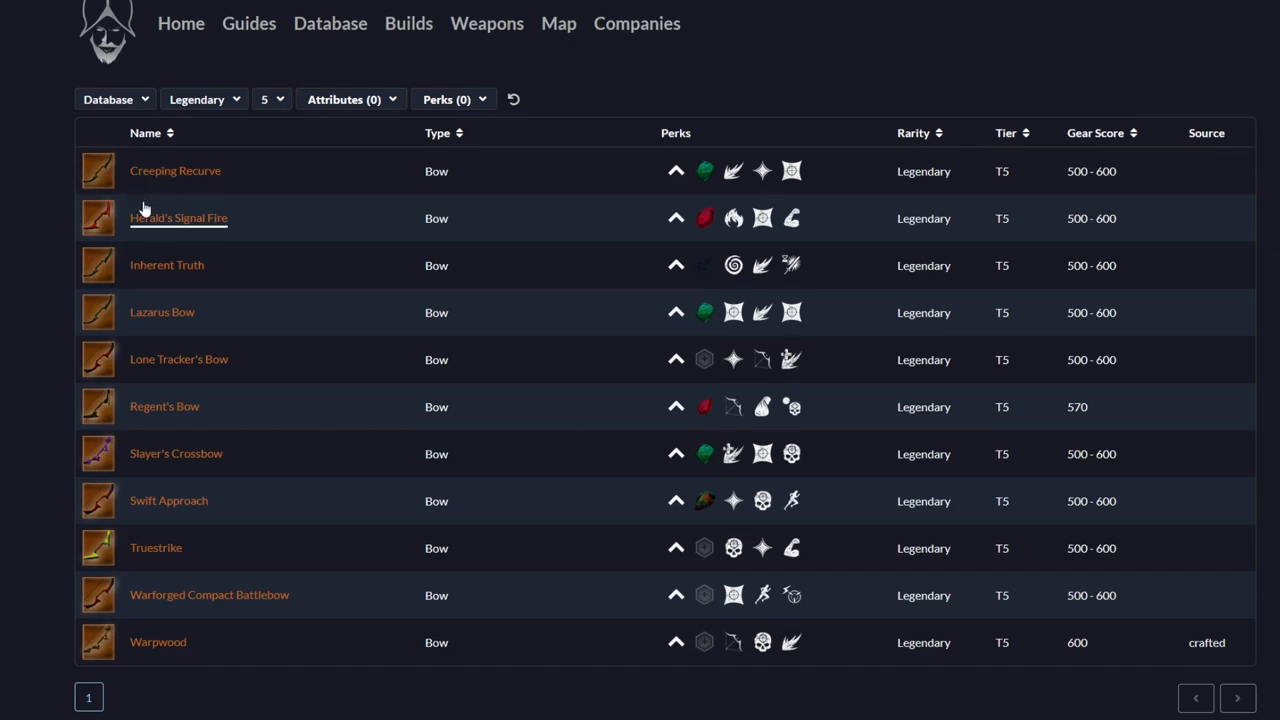
pyautogui.moveTo(178, 217)
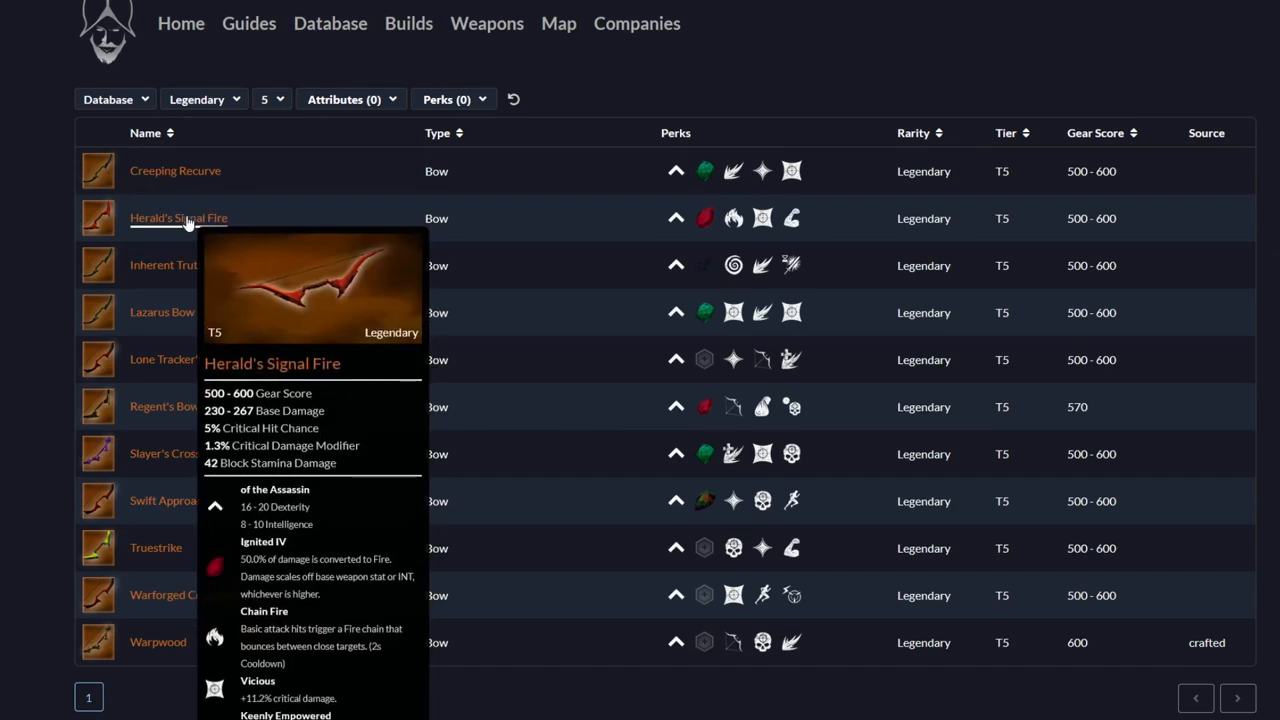
pyautogui.moveTo(185, 210)
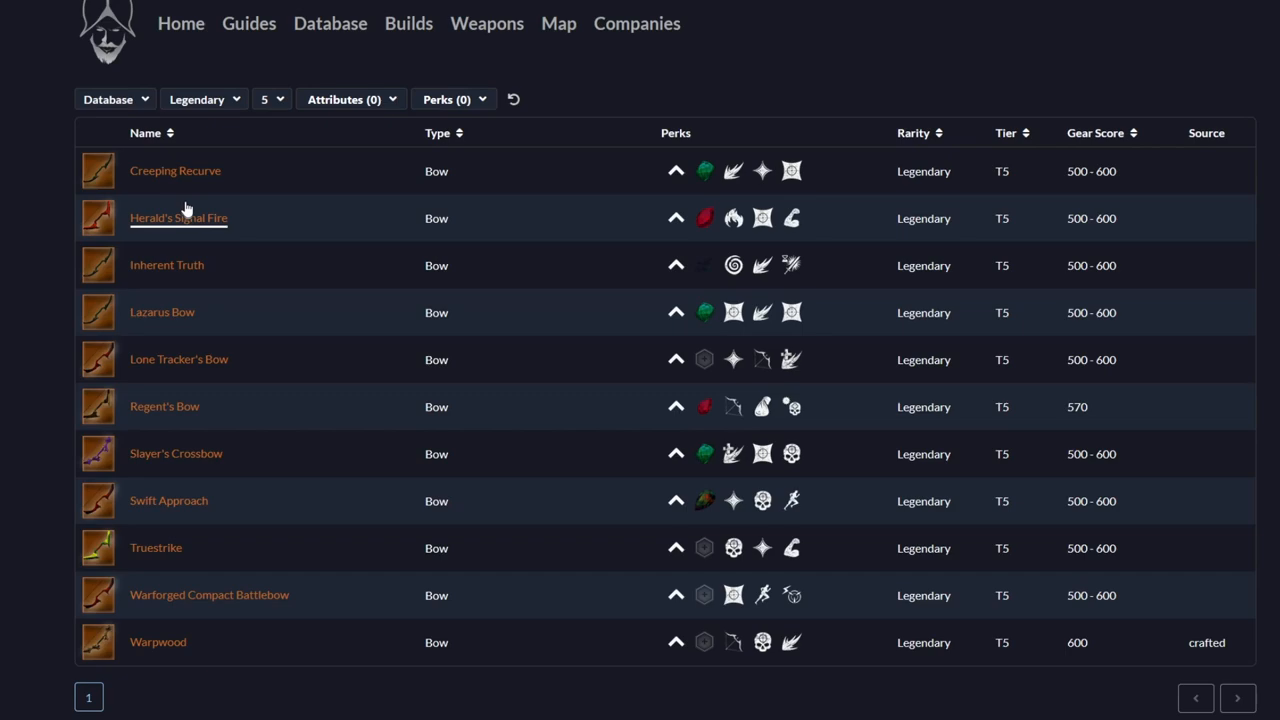
pyautogui.moveTo(170, 218)
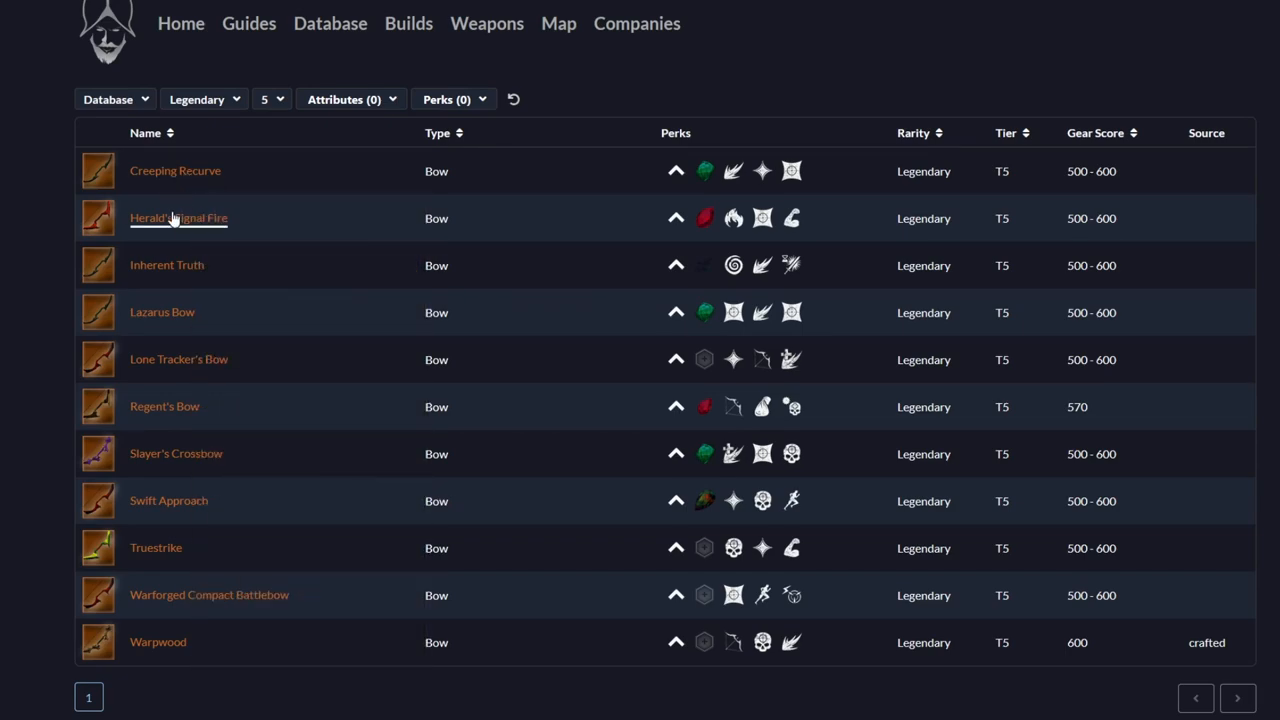
pyautogui.moveTo(178, 217)
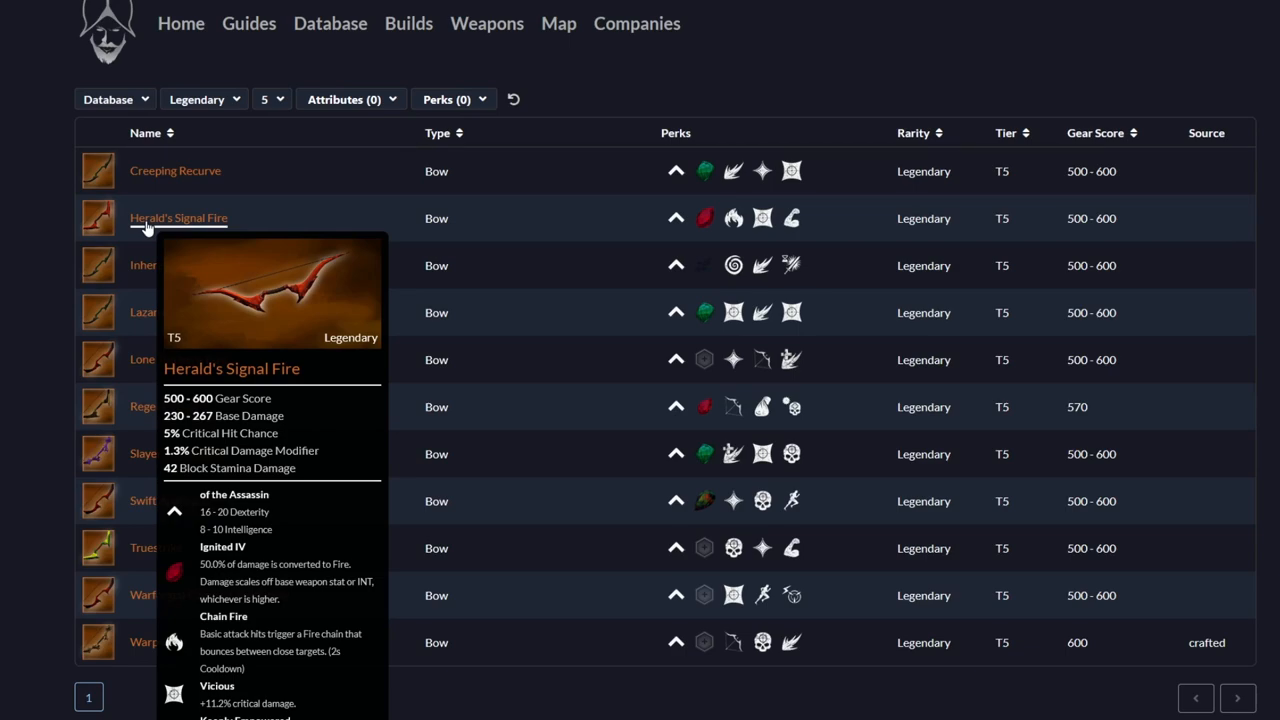
# Open Herald's Signal Fire and scroll through its lengthy Dropped by boss list.
pyautogui.click(178, 217)
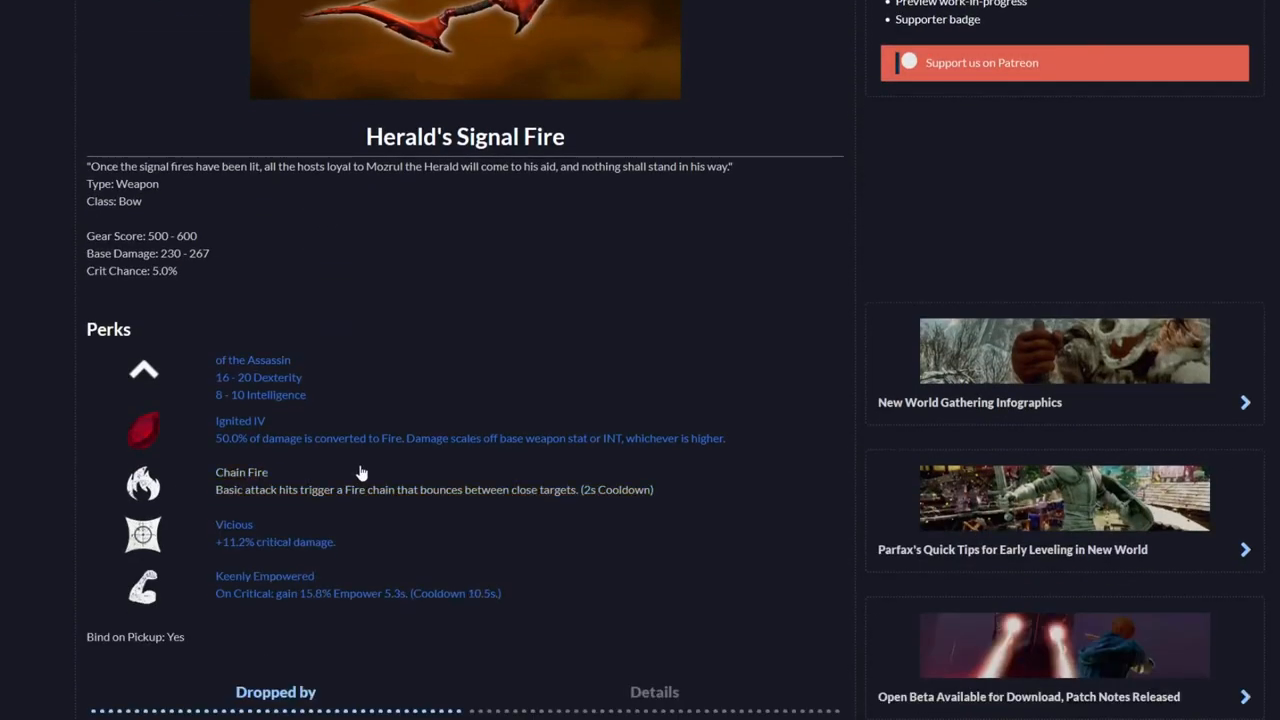
pyautogui.scroll(-3)
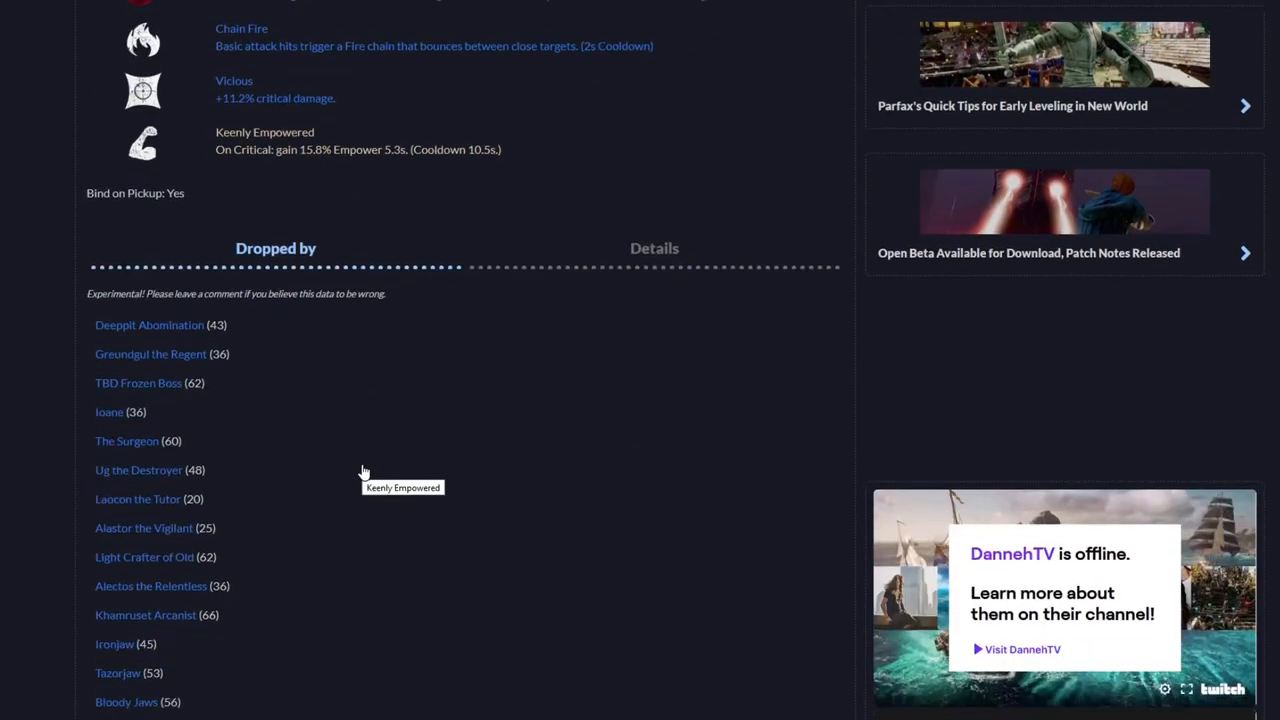
pyautogui.scroll(-3)
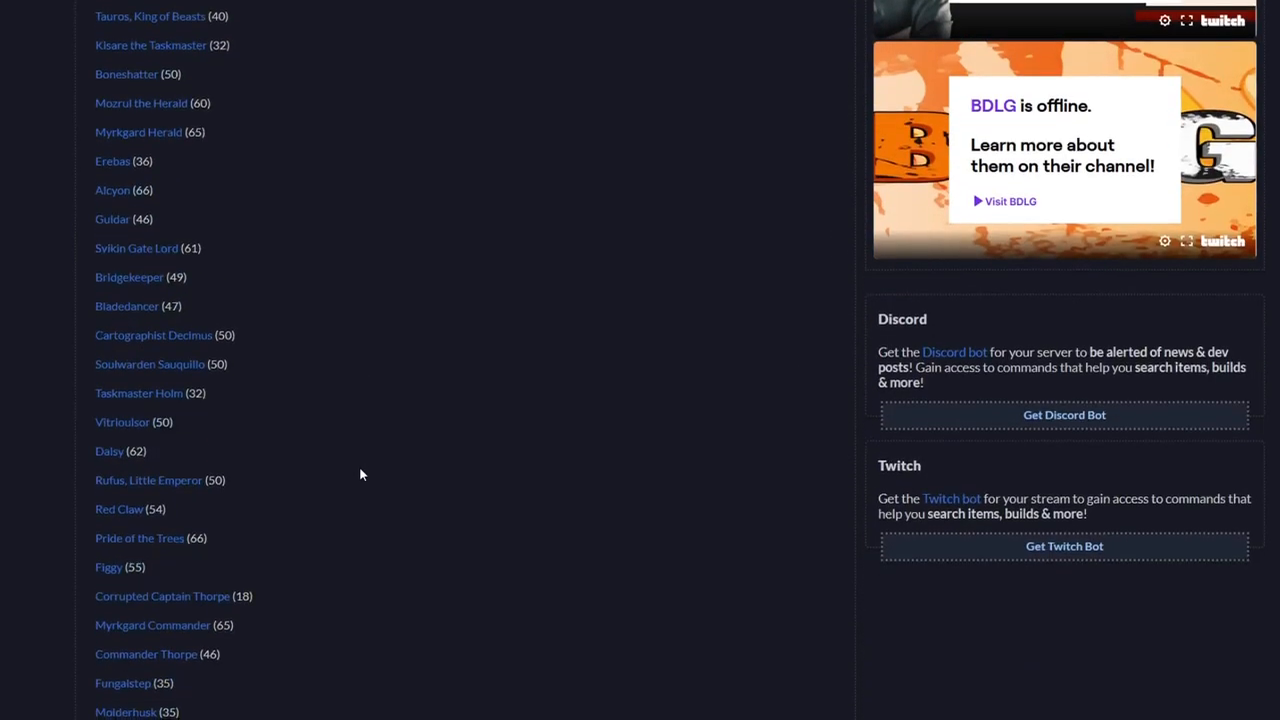
pyautogui.scroll(-3)
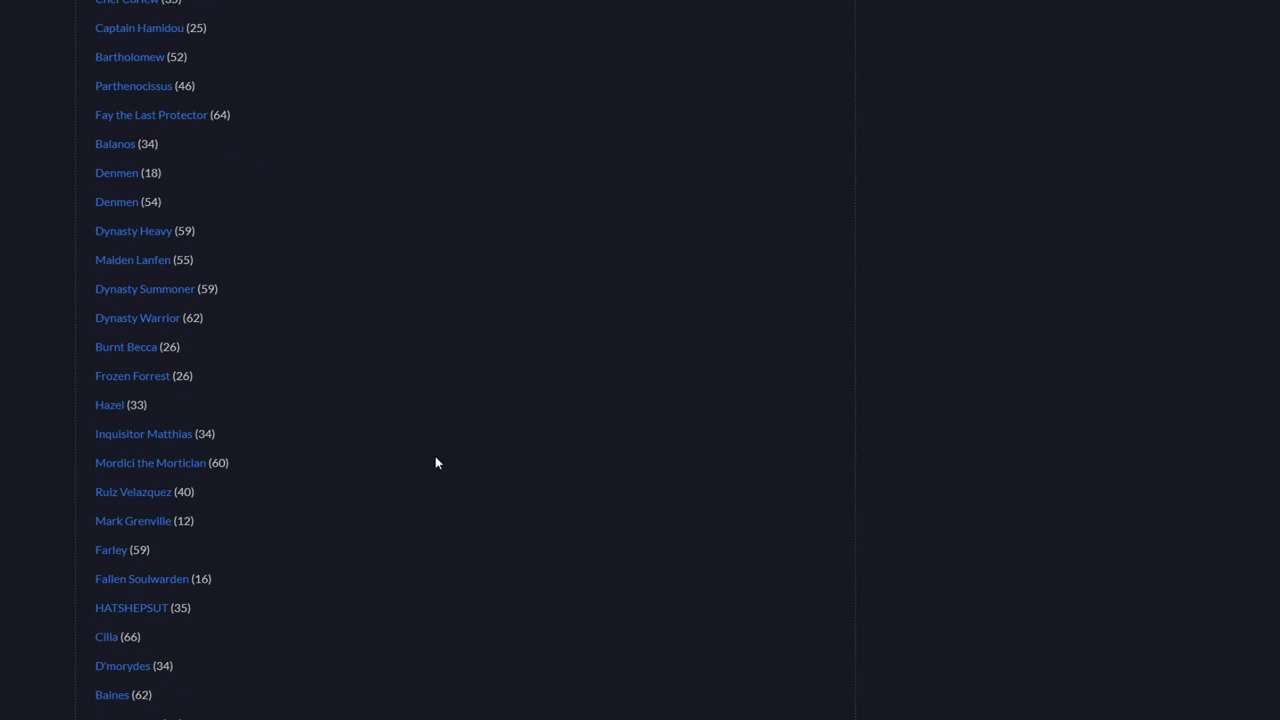
pyautogui.scroll(-3)
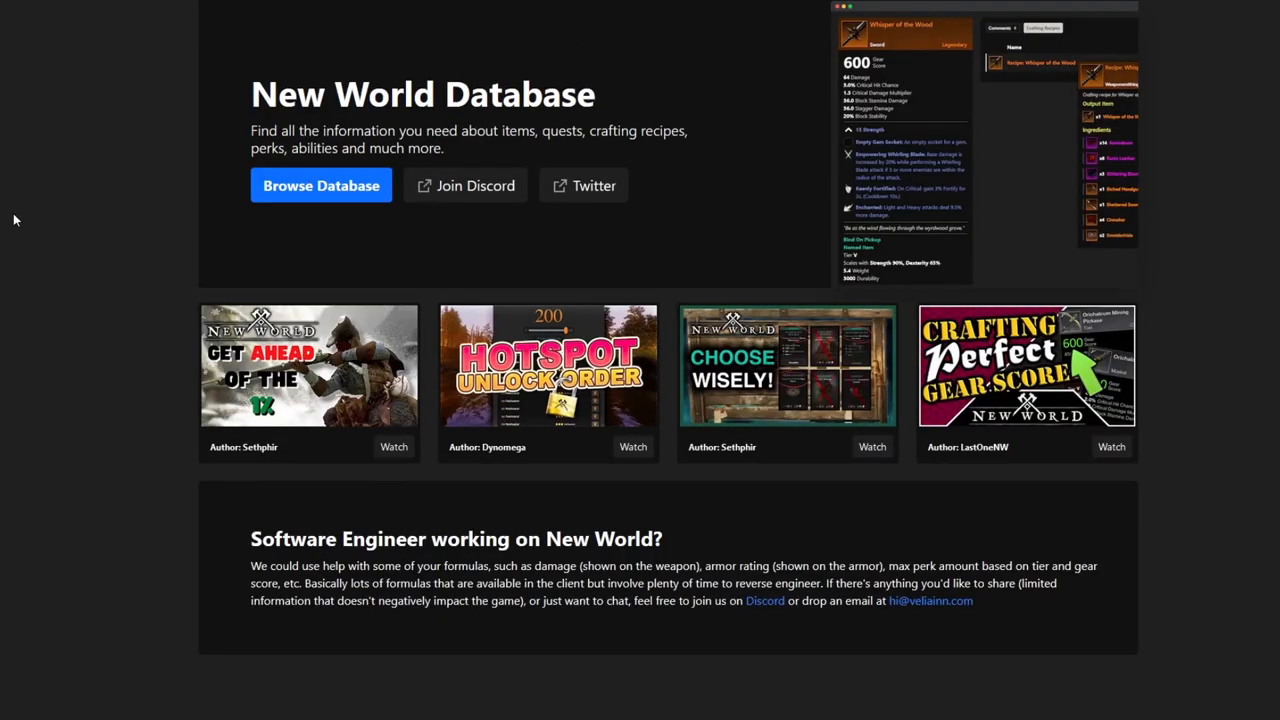
# Browse the database's Weapons > Bow list, sorted by rarity with legendaries first.
pyautogui.click(321, 185)
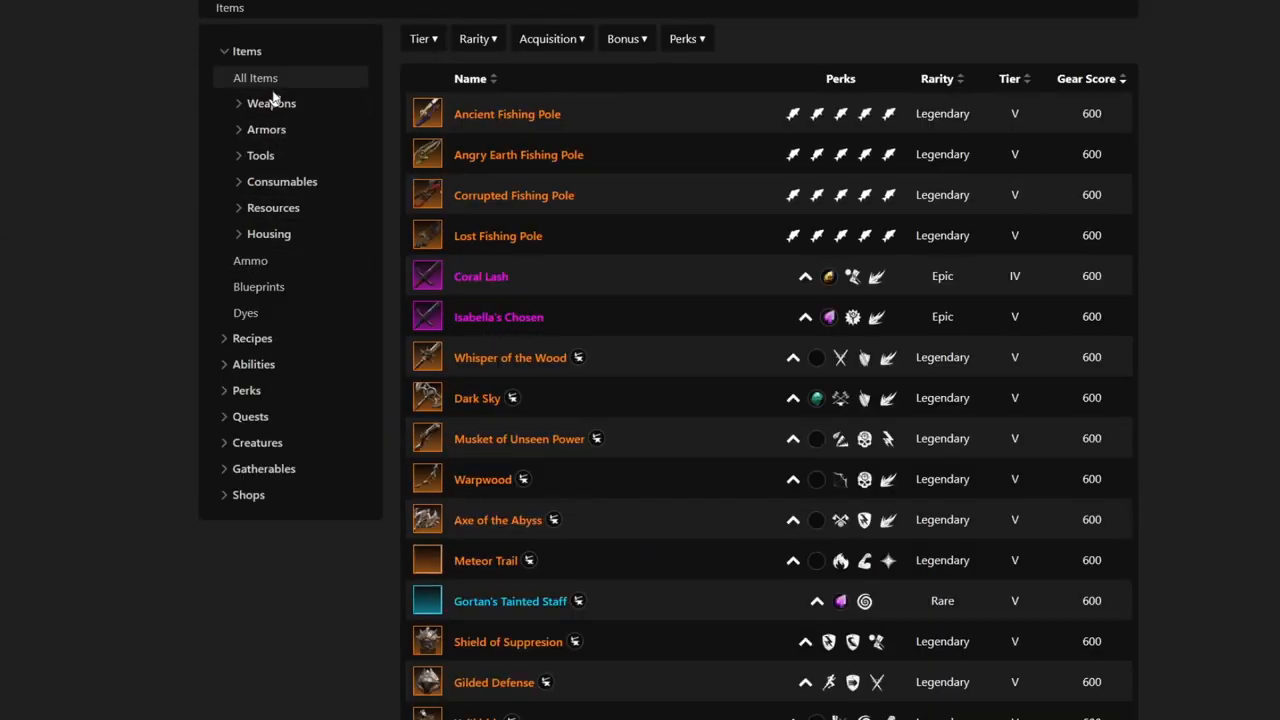
pyautogui.moveTo(264, 469)
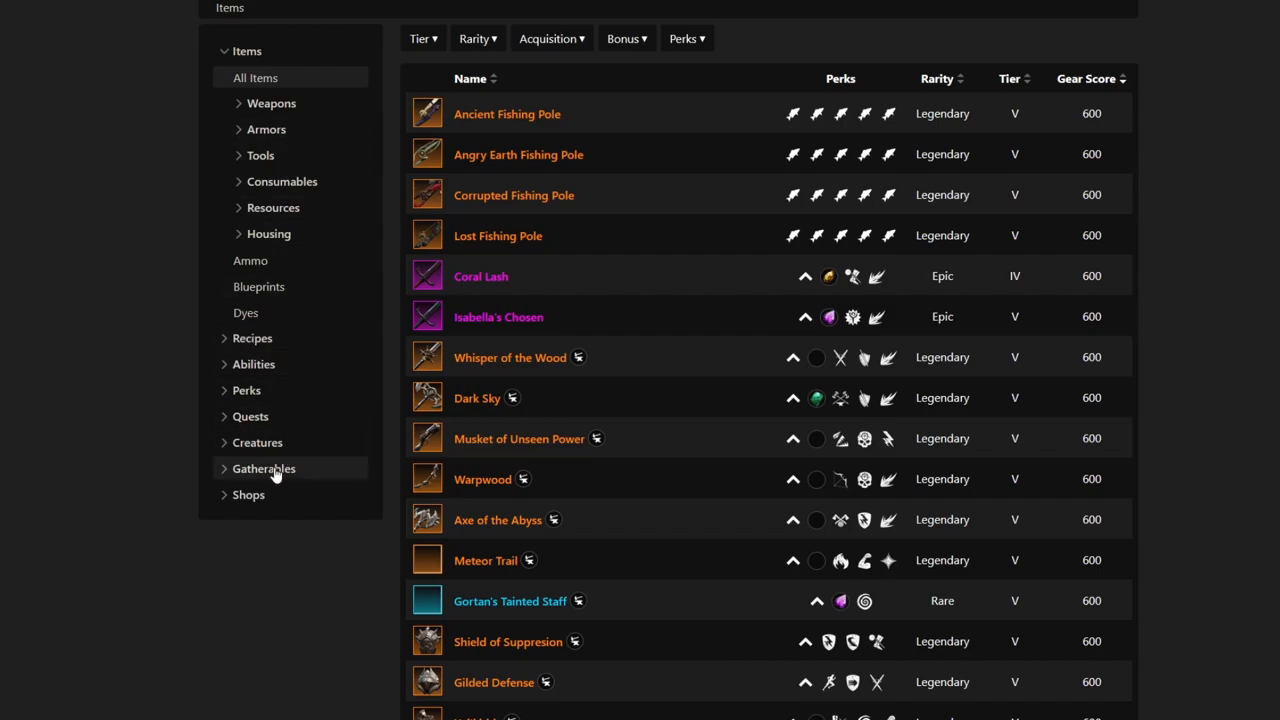
pyautogui.click(271, 103)
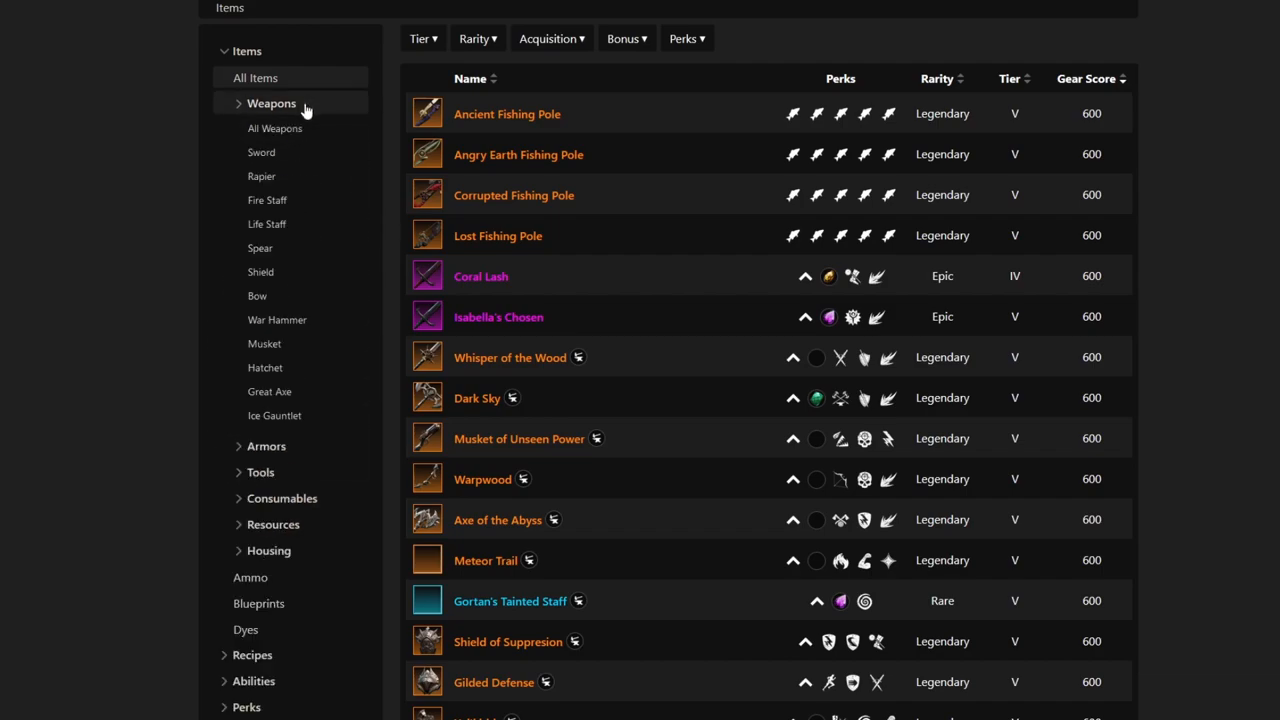
pyautogui.moveTo(280, 207)
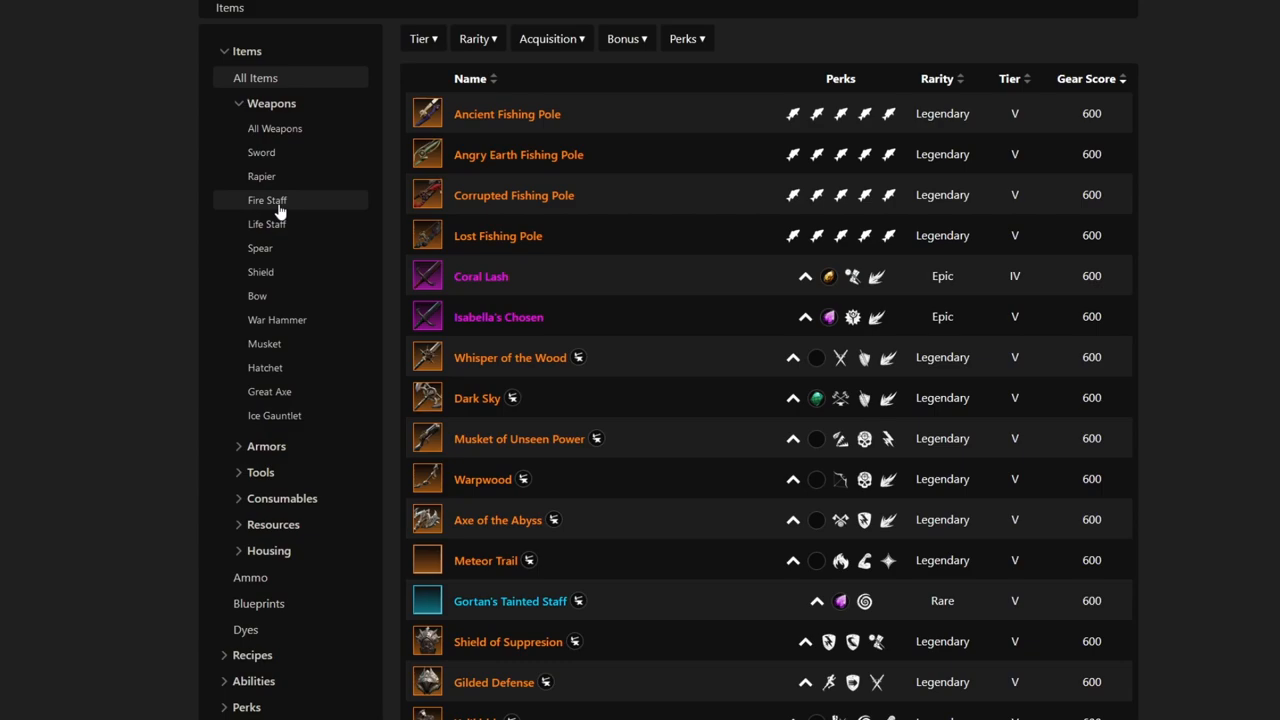
pyautogui.click(257, 295)
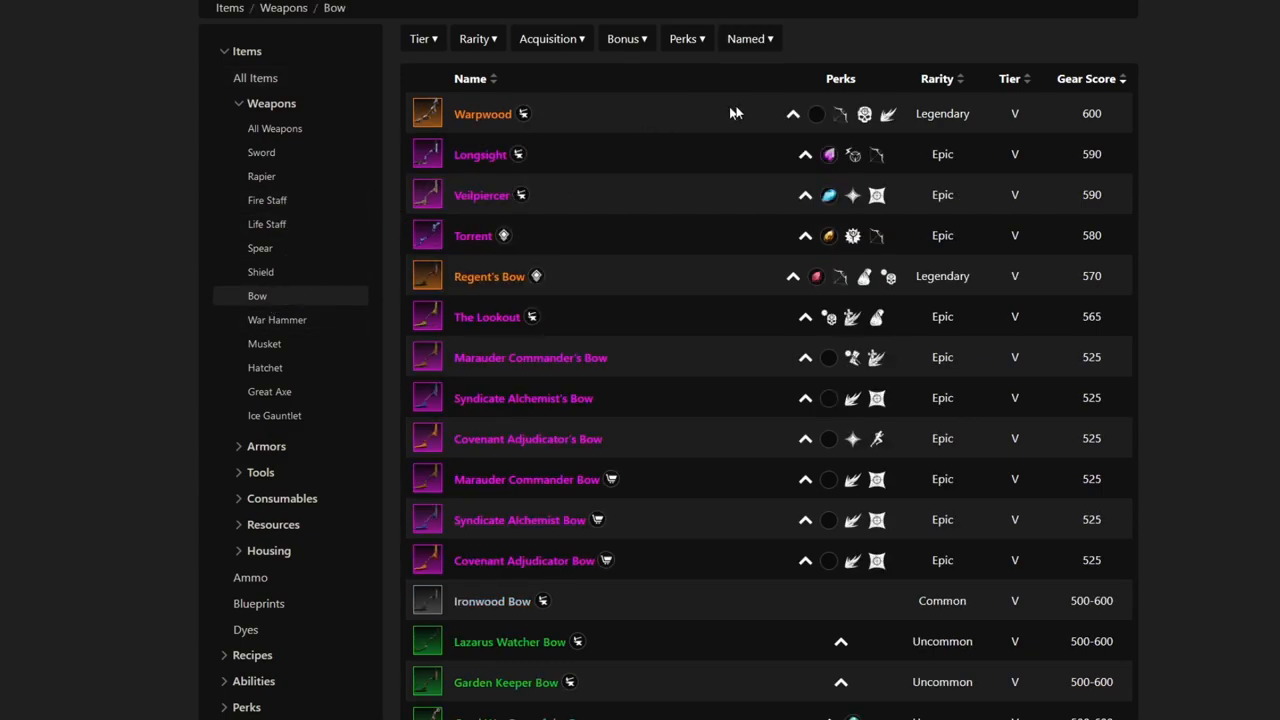
pyautogui.click(936, 78)
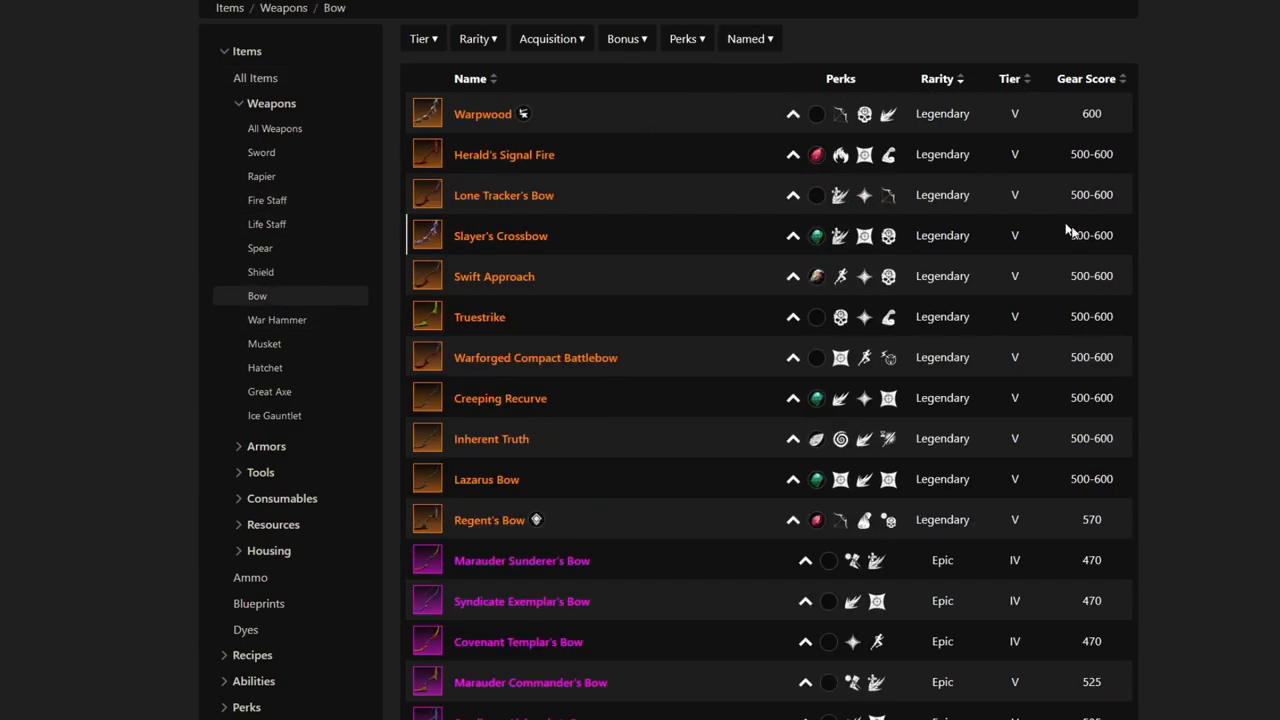
pyautogui.moveTo(543, 165)
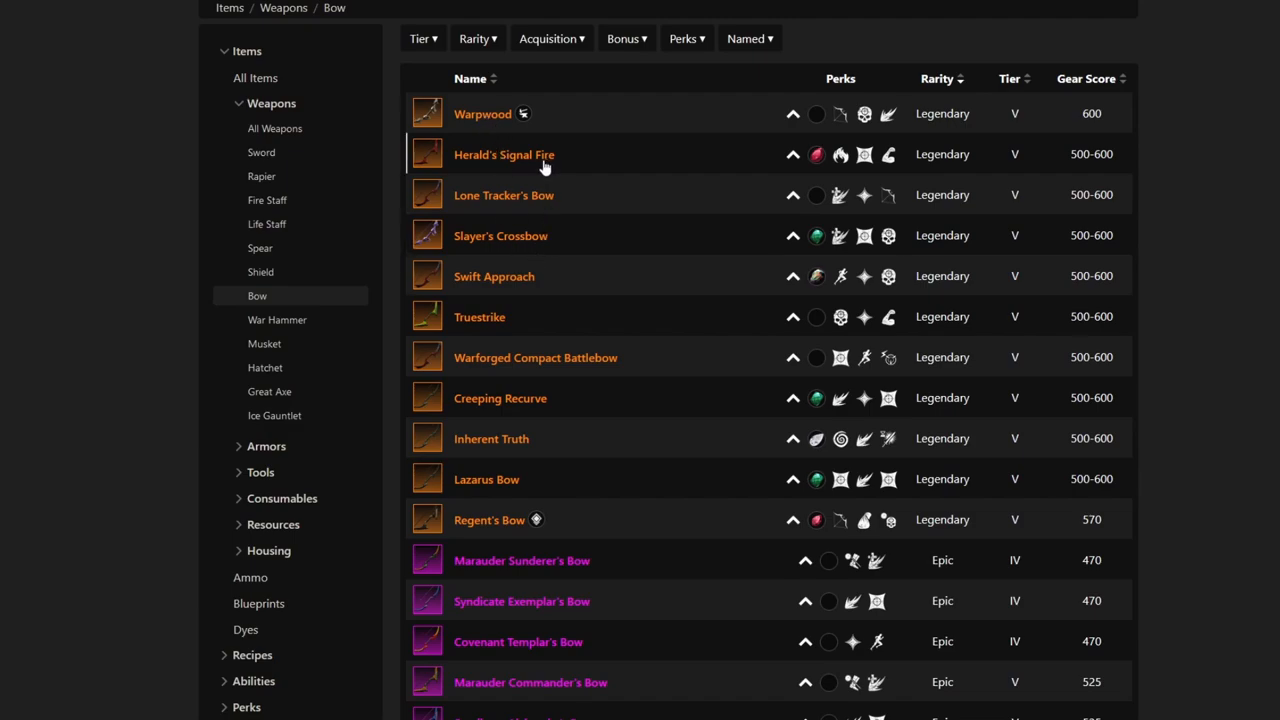
pyautogui.moveTo(542, 173)
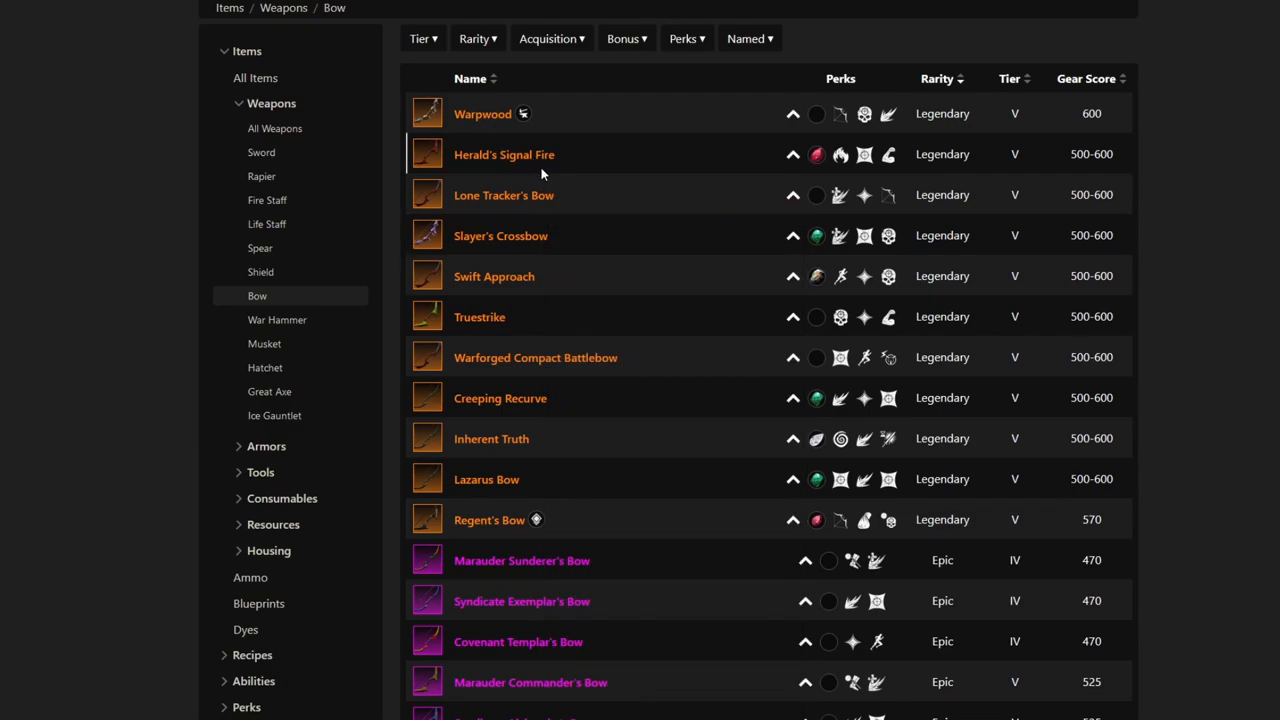
# Preview Herald's Signal Fire and Lone Tracker's Bow pages, returning to the list each time.
pyautogui.click(503, 154)
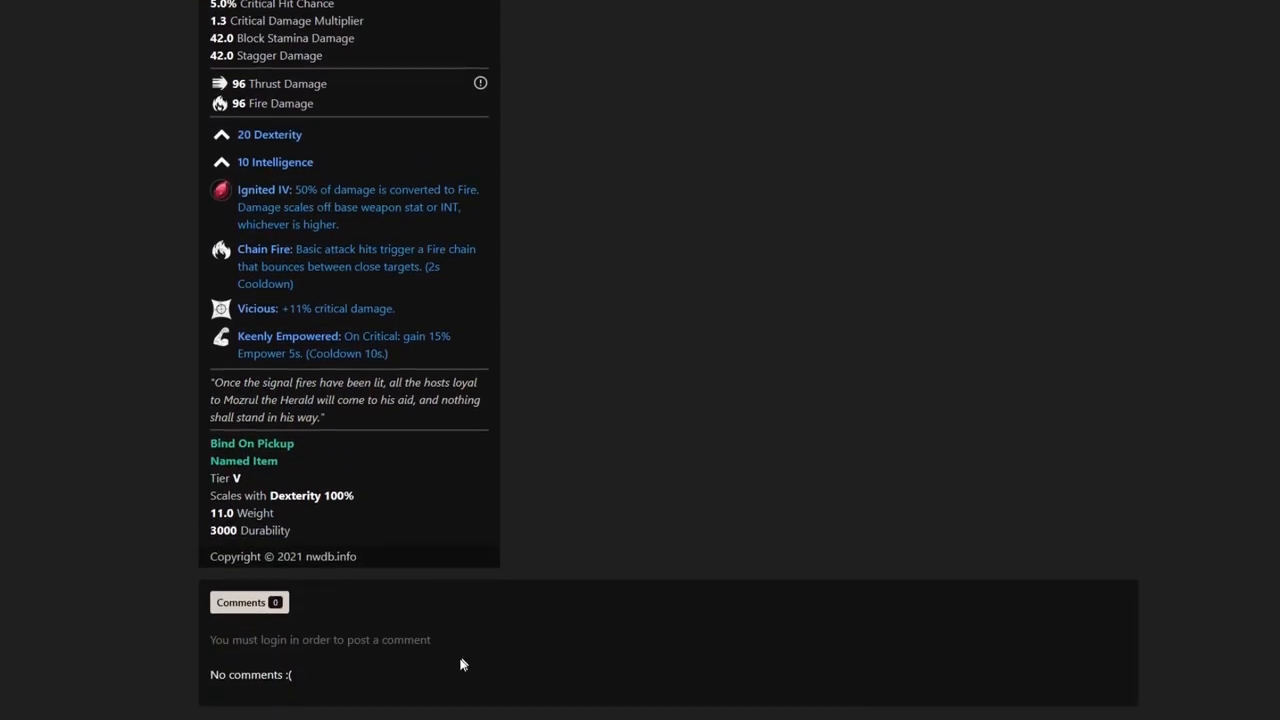
pyautogui.scroll(3)
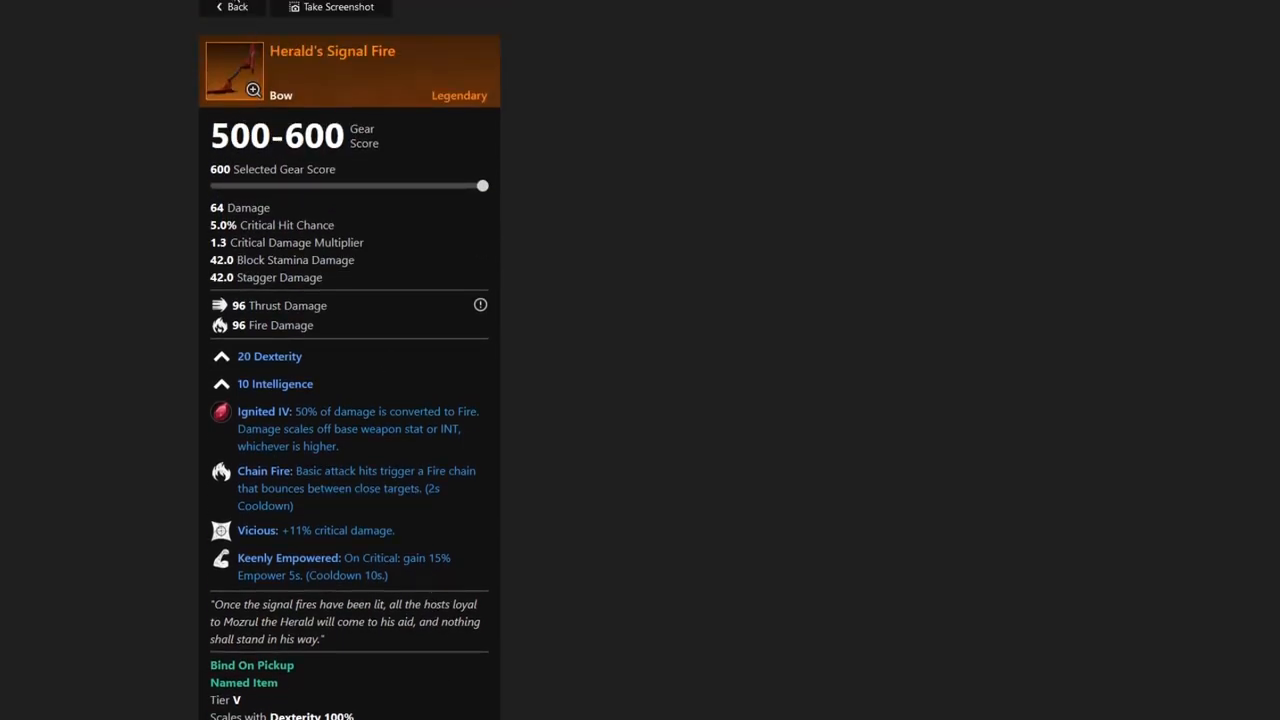
pyautogui.click(234, 7)
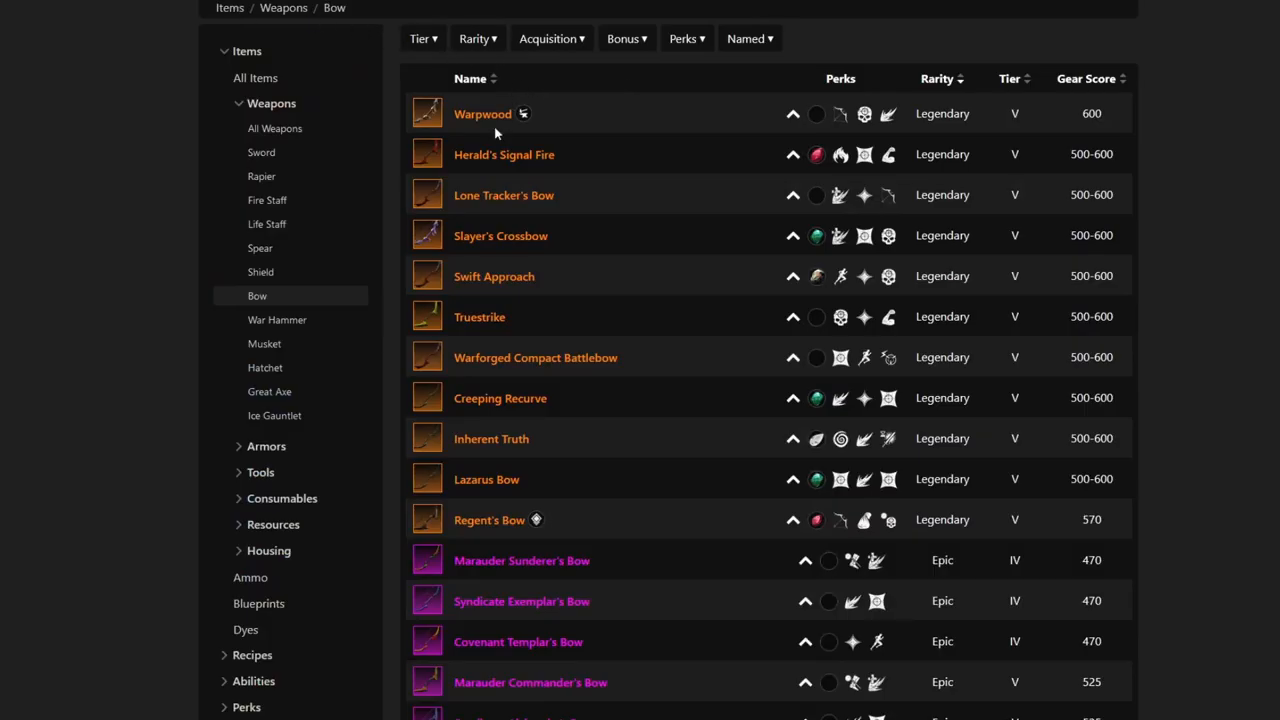
pyautogui.click(503, 195)
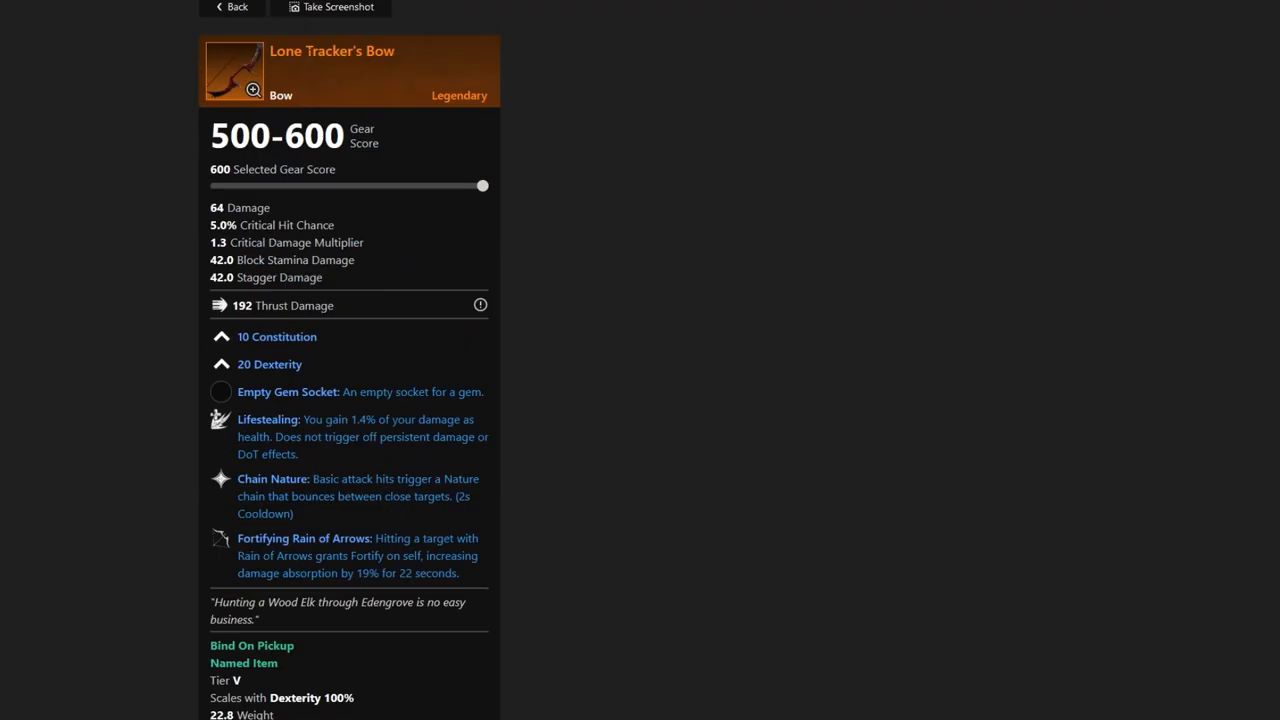
pyautogui.scroll(-3)
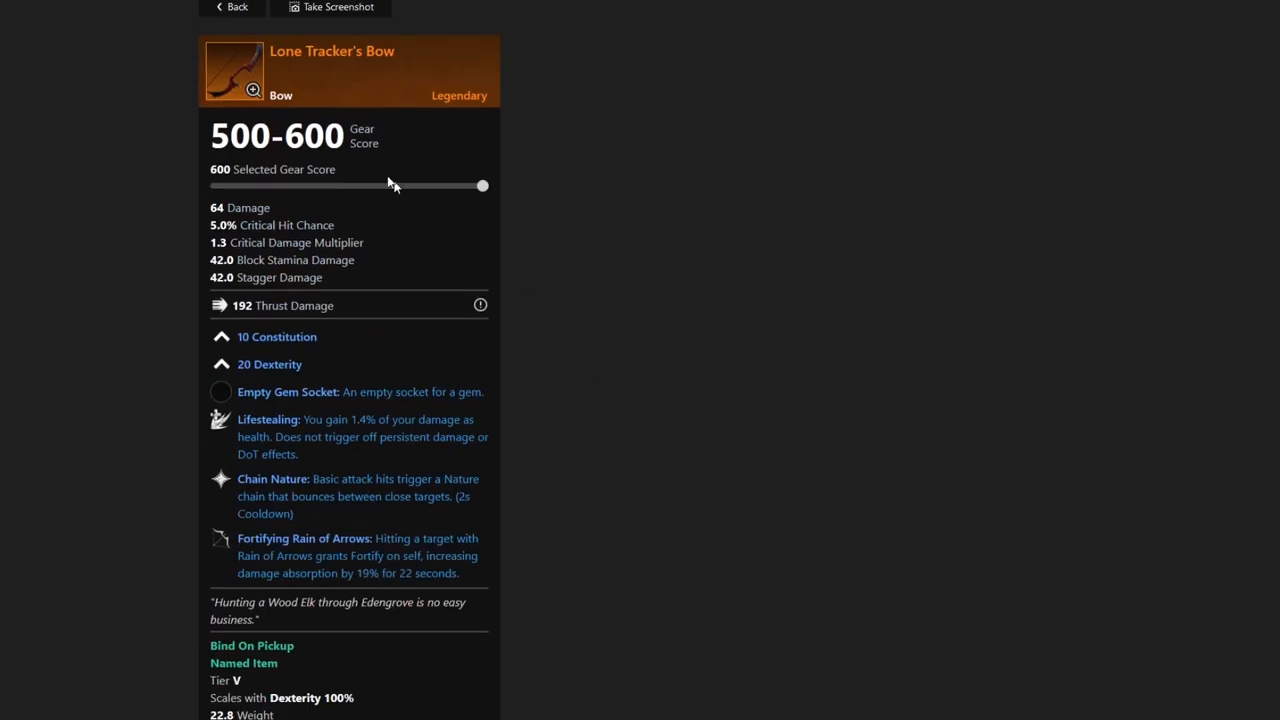
pyautogui.click(230, 7)
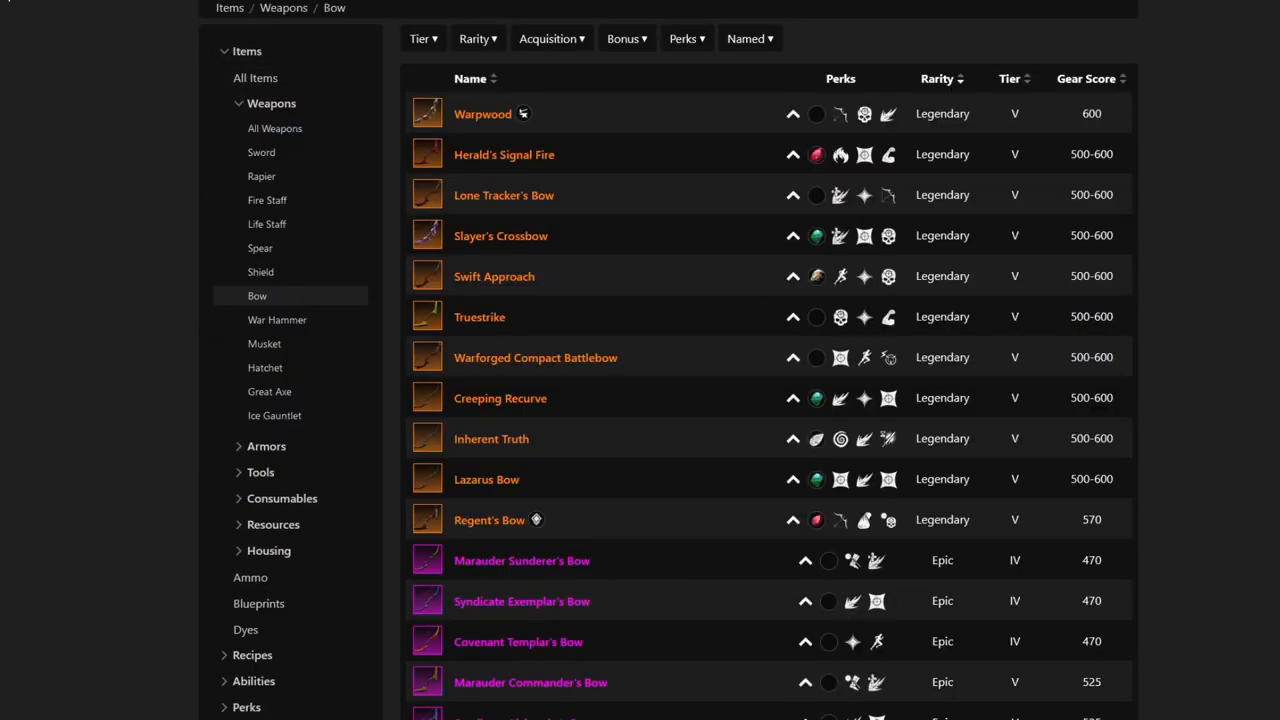
# Reopen Herald's Signal Fire and scroll down its boss drop list.
pyautogui.click(504, 154)
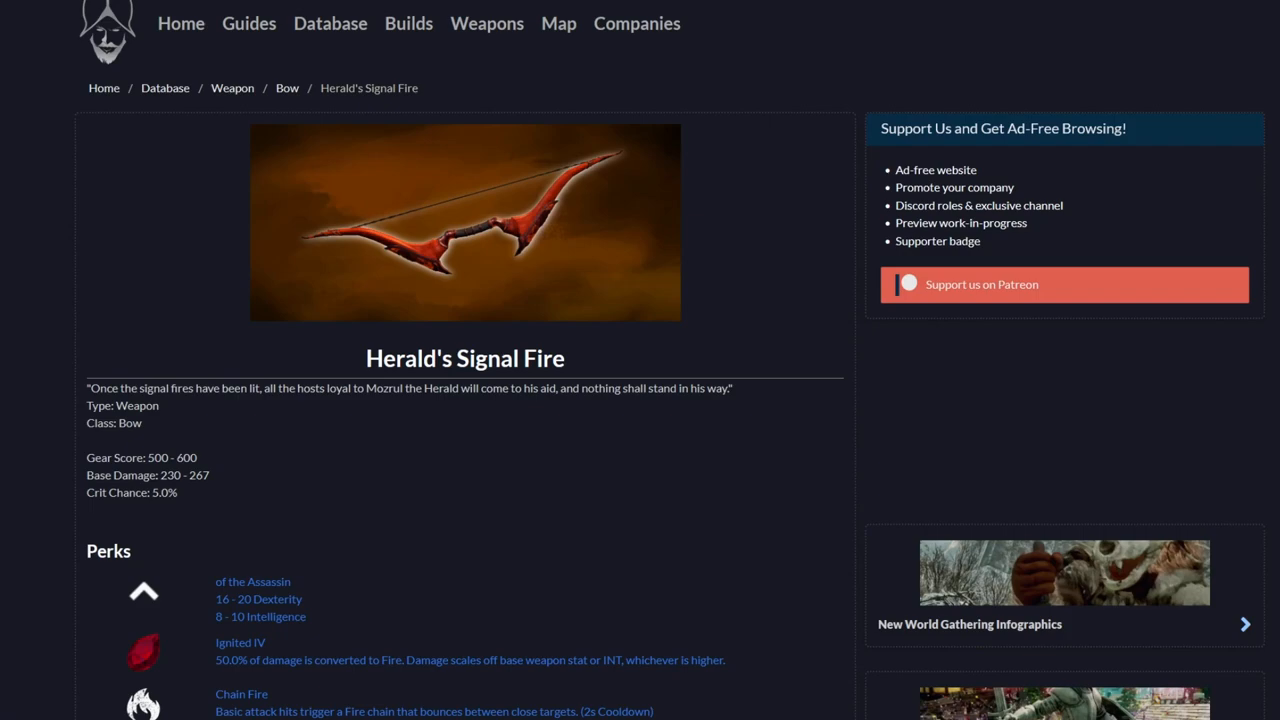
pyautogui.scroll(-3)
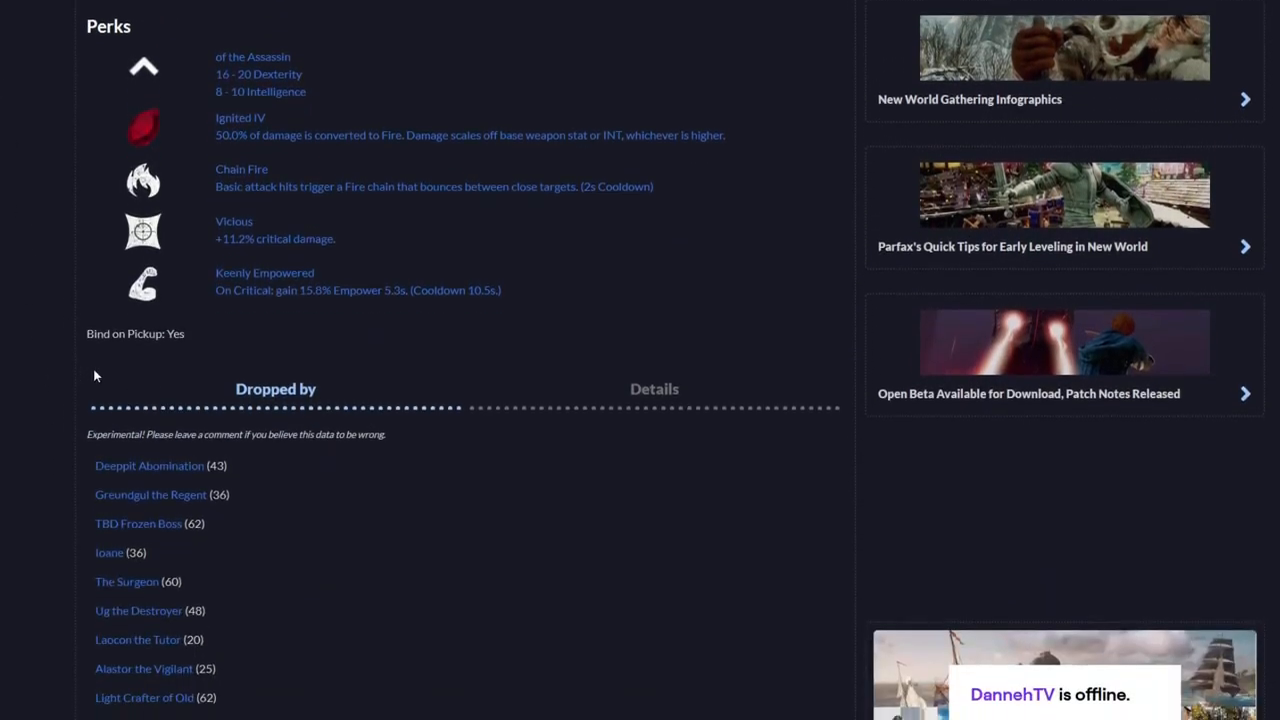
pyautogui.scroll(-3)
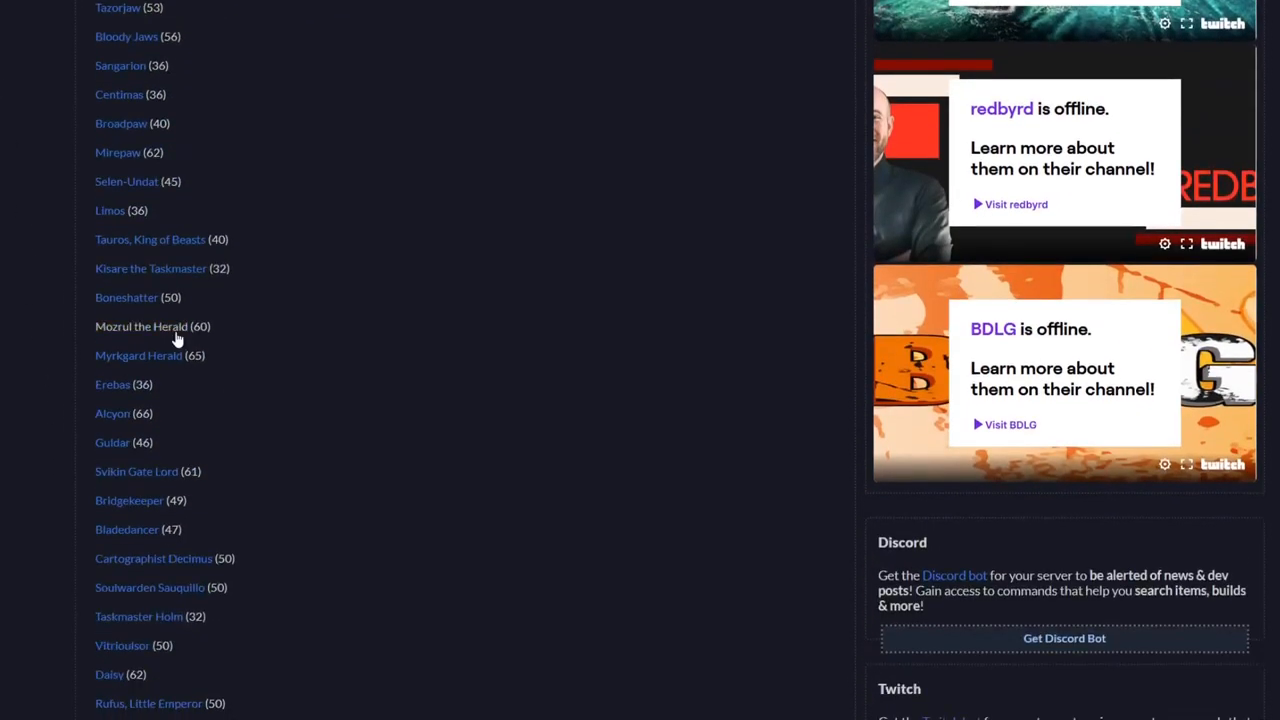
pyautogui.scroll(-3)
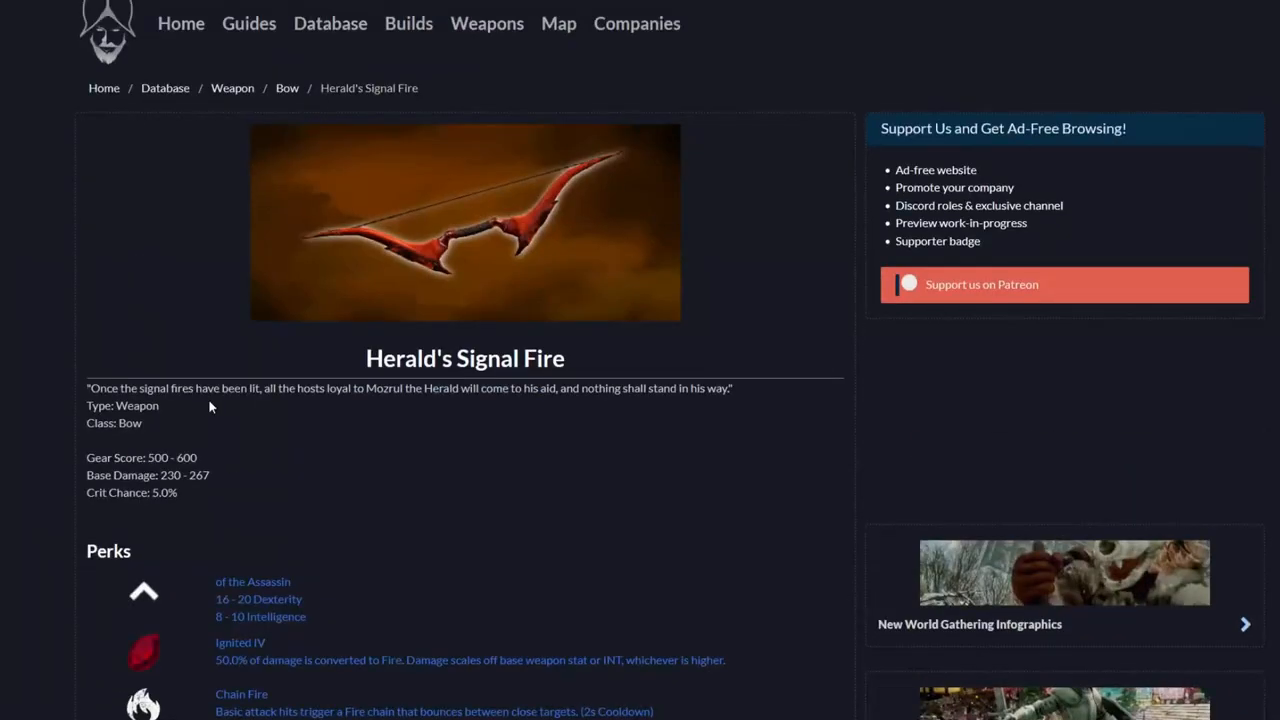
pyautogui.moveTo(78, 303)
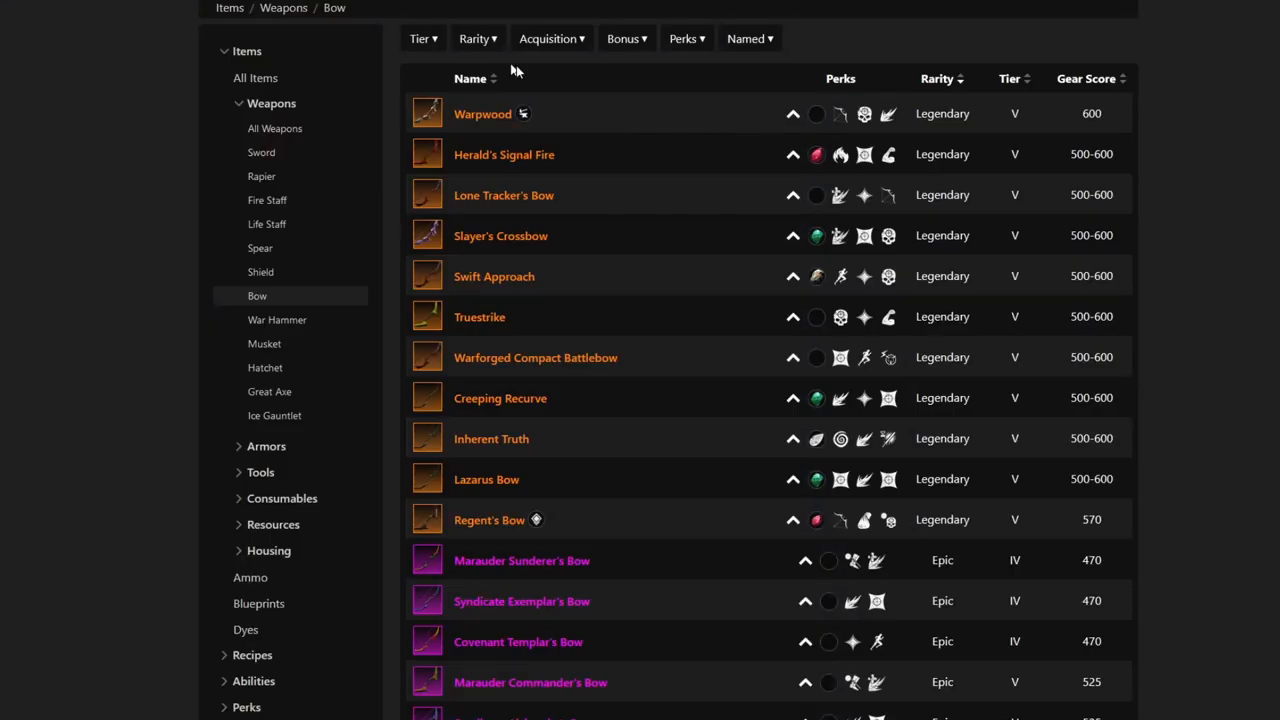
pyautogui.moveTo(506, 200)
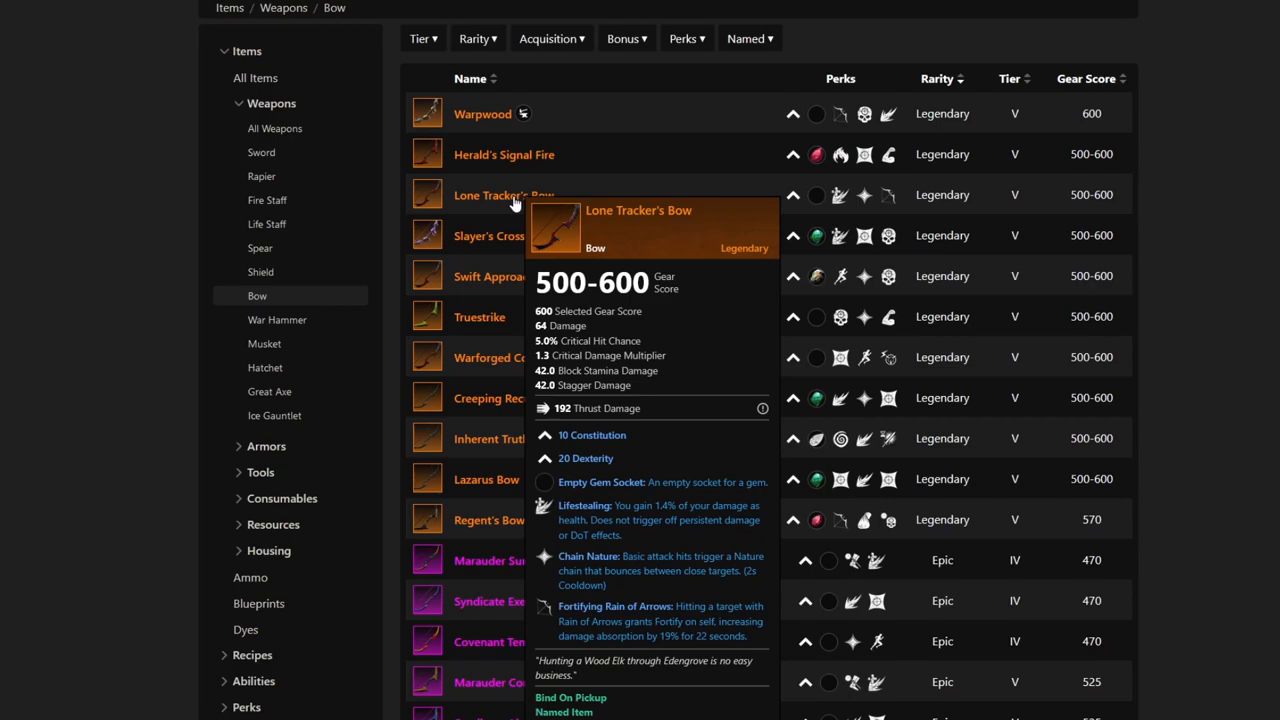
# Open Lone Tracker's Bow, then list what its source Outpost Rush Cache can drop.
pyautogui.click(493, 195)
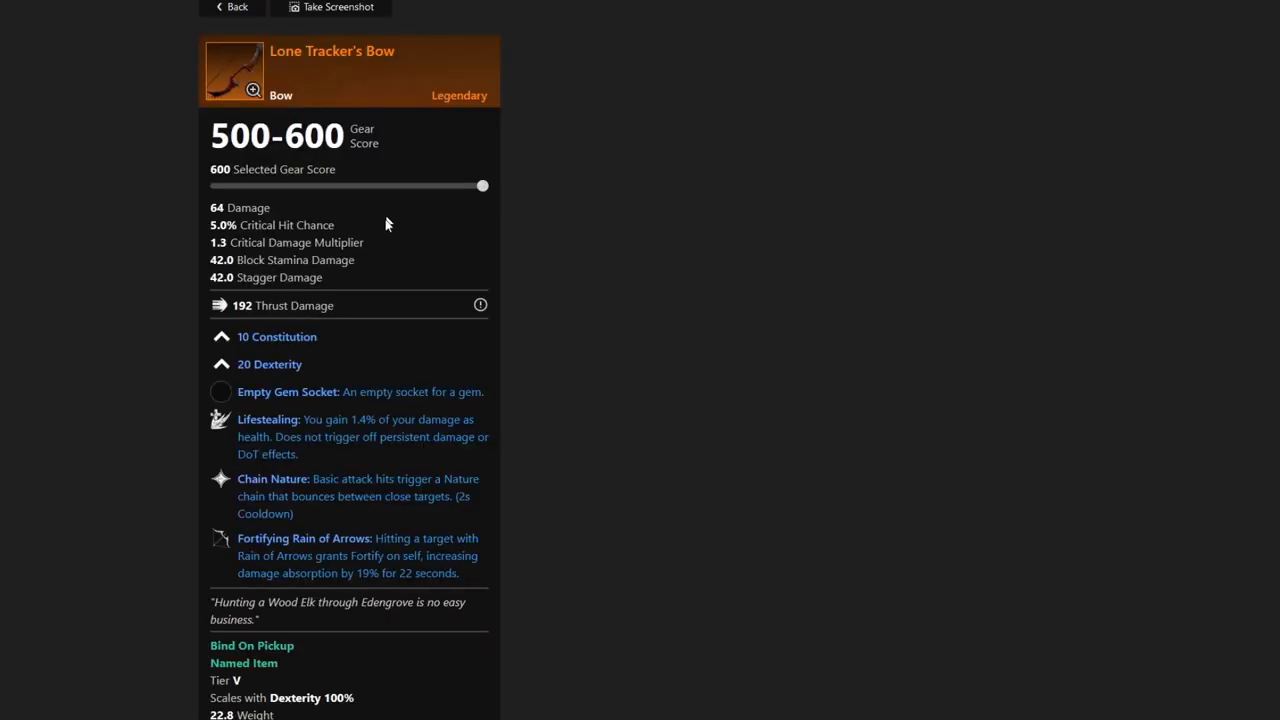
pyautogui.scroll(-3)
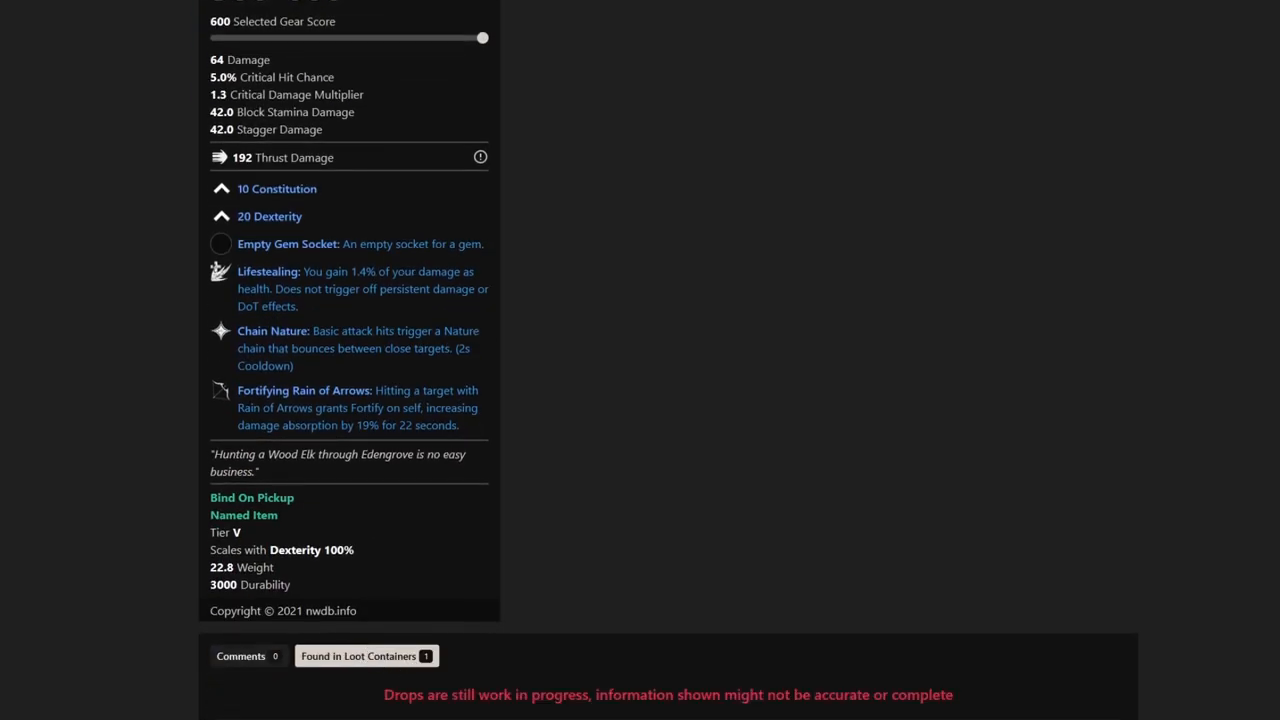
pyautogui.scroll(-3)
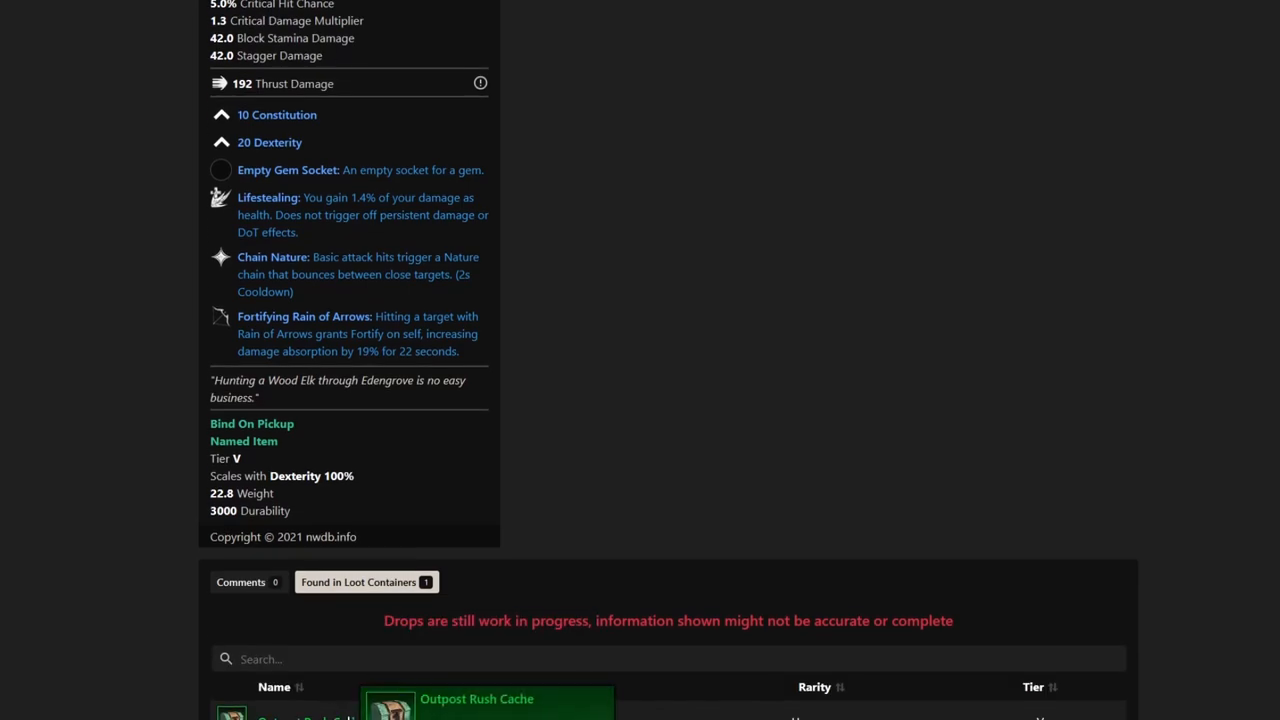
pyautogui.moveTo(547, 523)
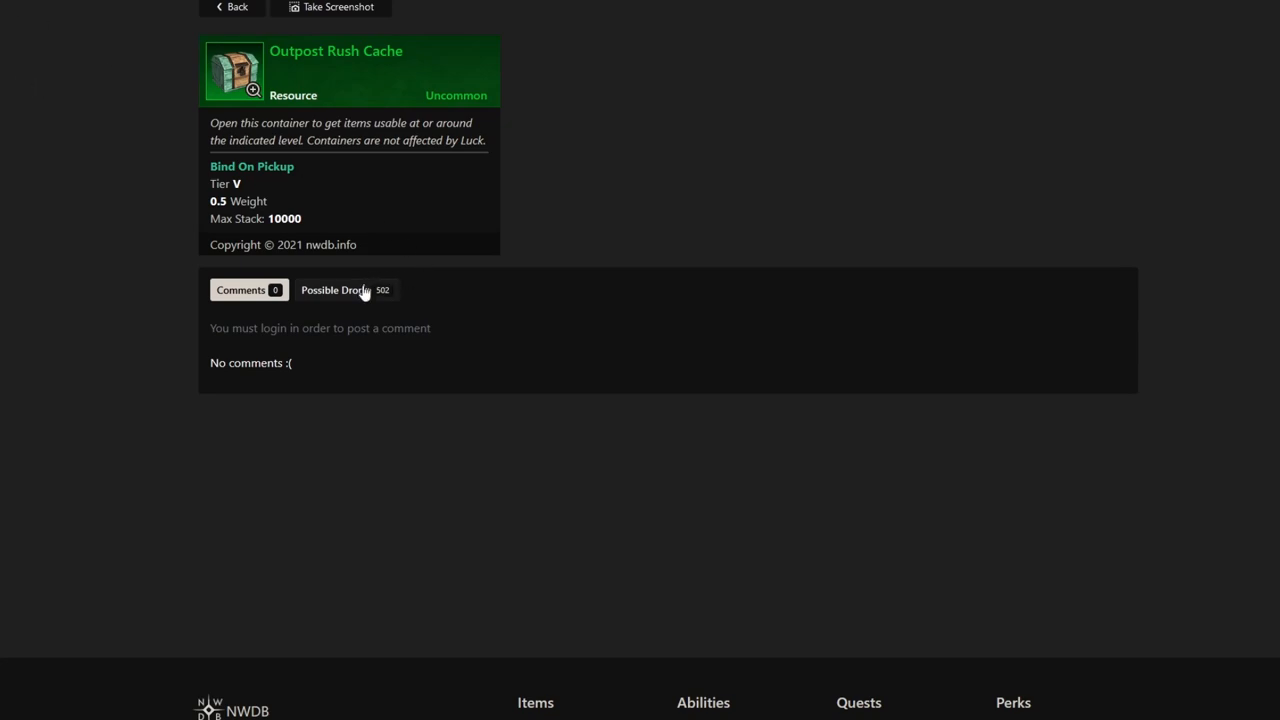
pyautogui.click(346, 290)
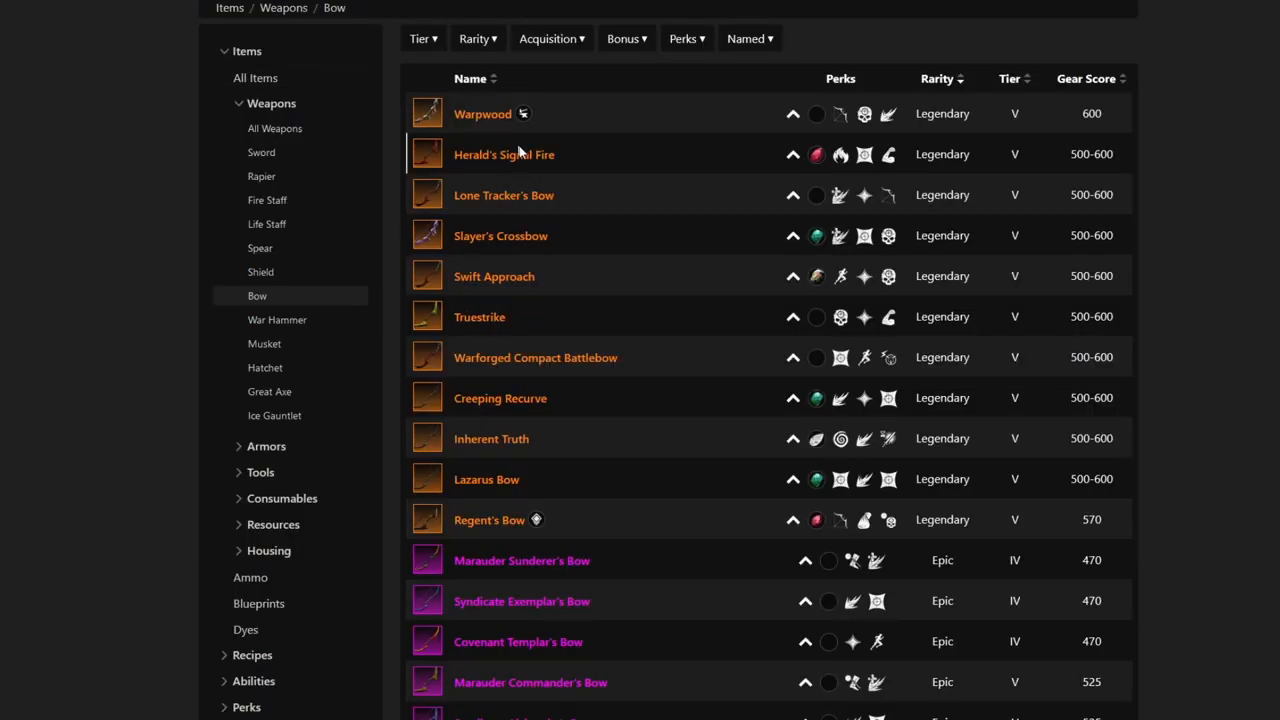
pyautogui.moveTo(528, 235)
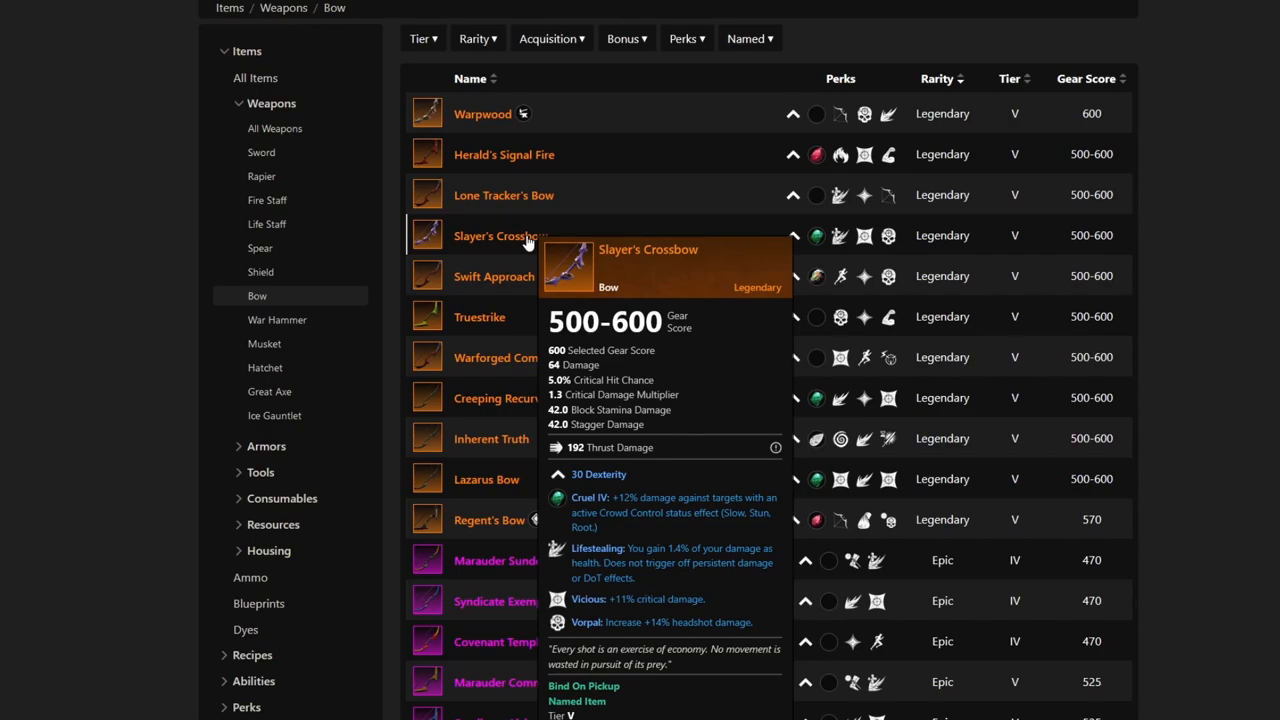
pyautogui.click(500, 235)
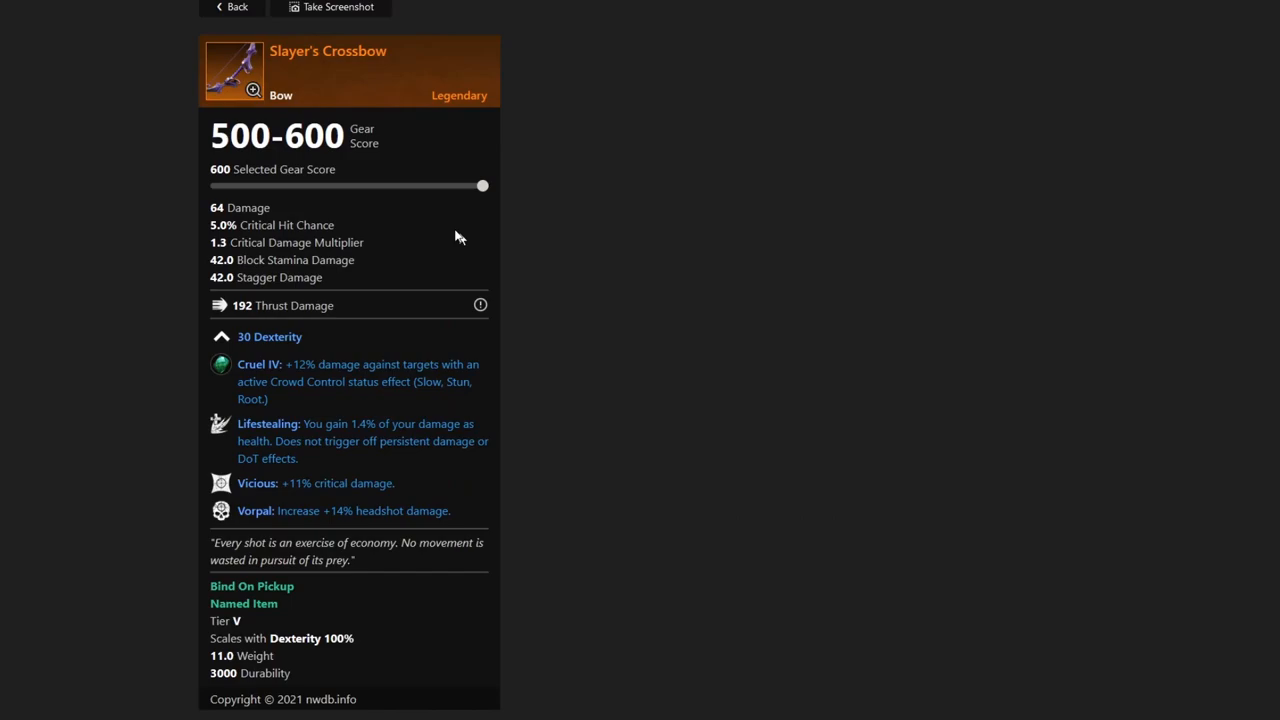
pyautogui.moveTo(311, 42)
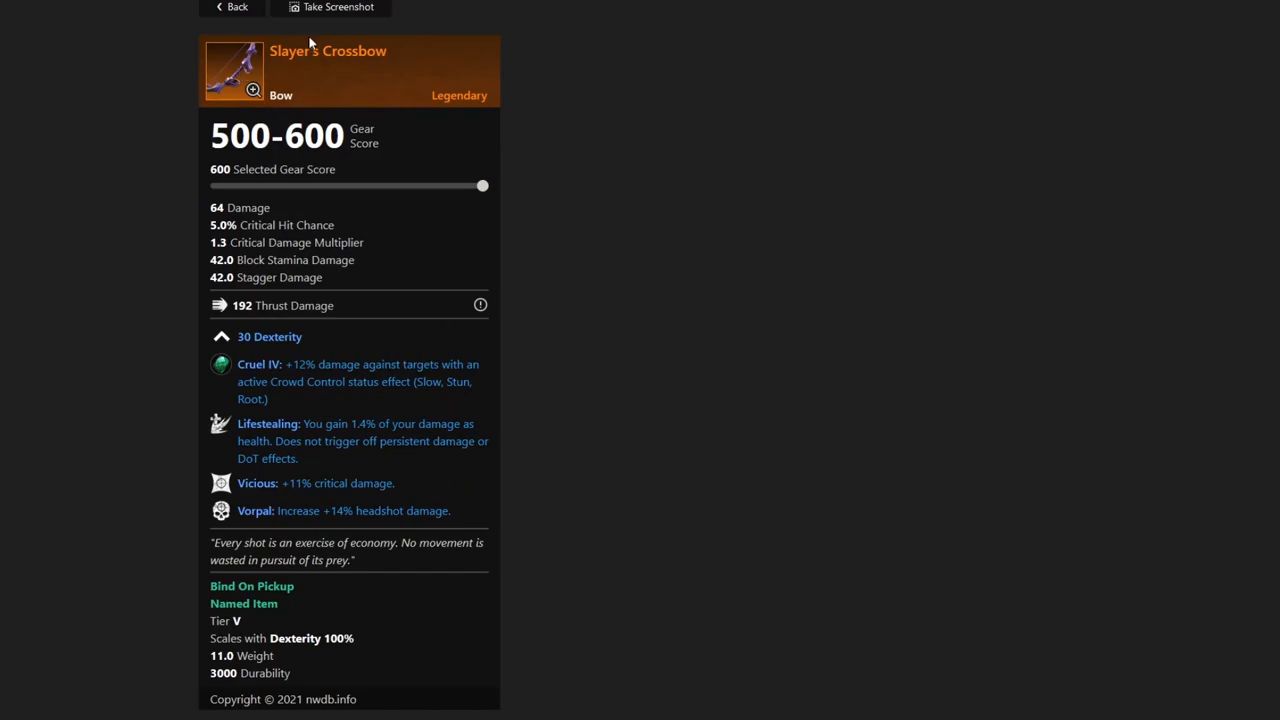
pyautogui.scroll(-3)
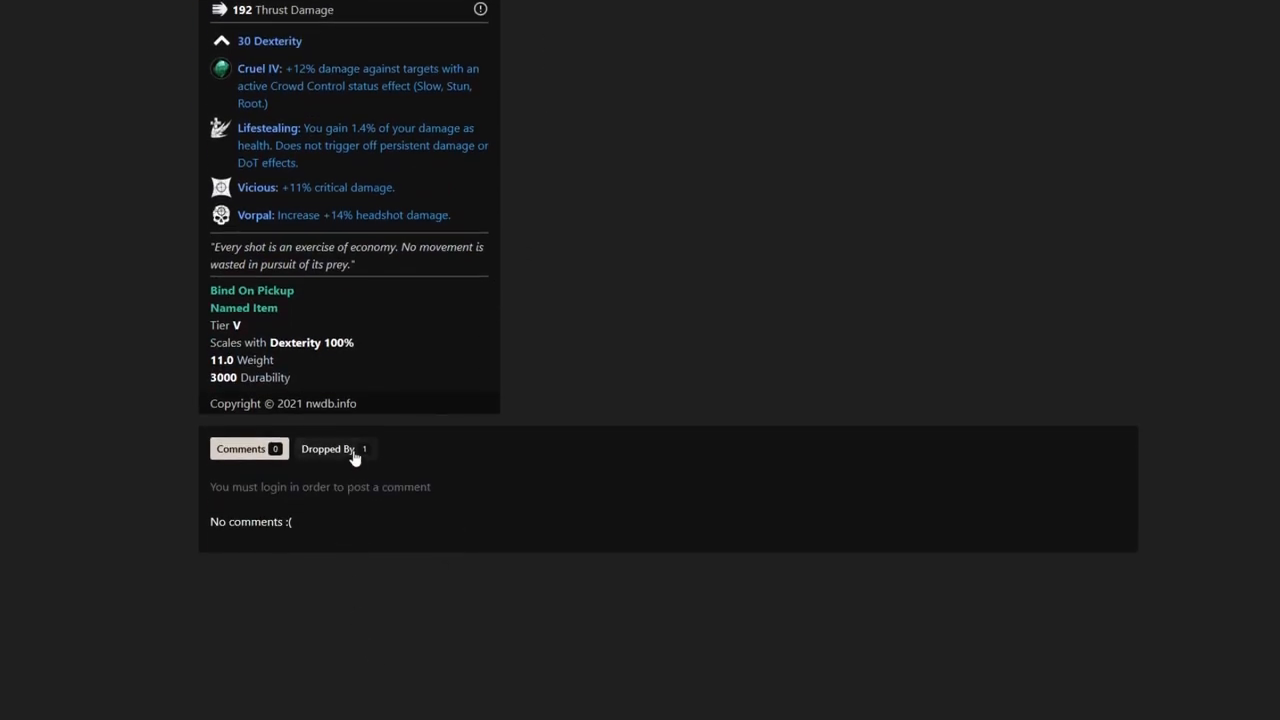
pyautogui.click(336, 449)
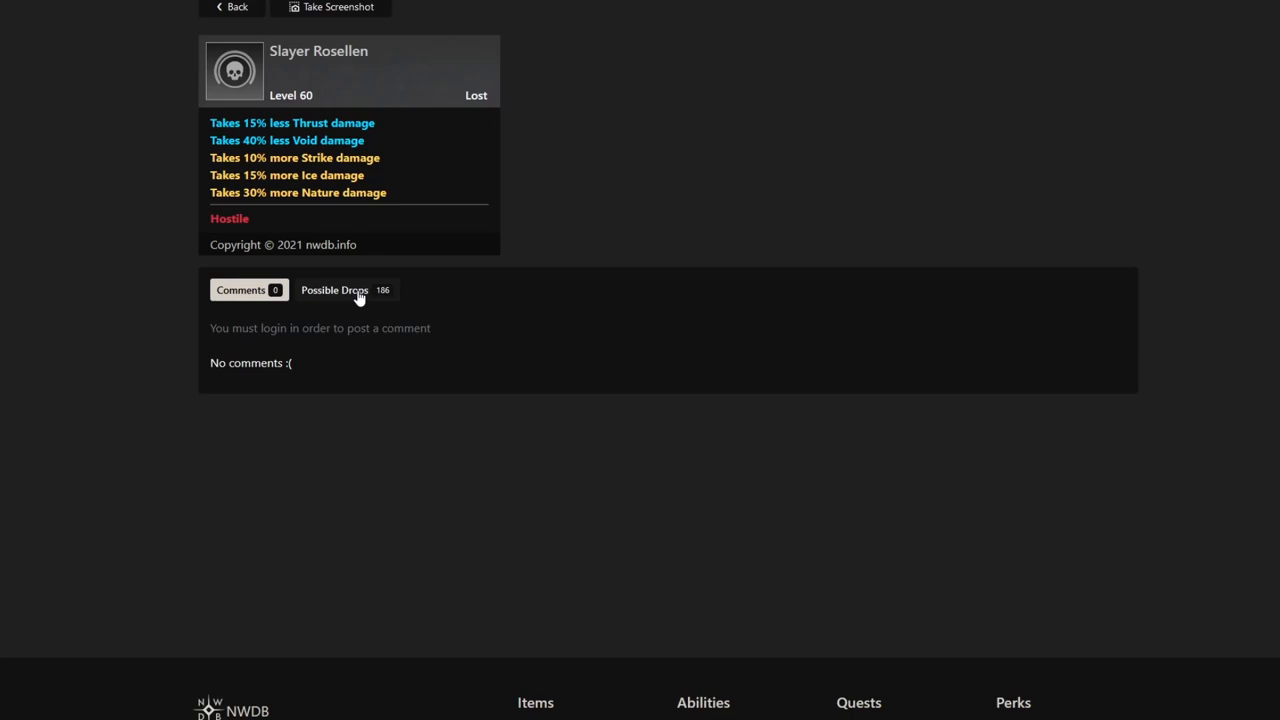
pyautogui.click(344, 290)
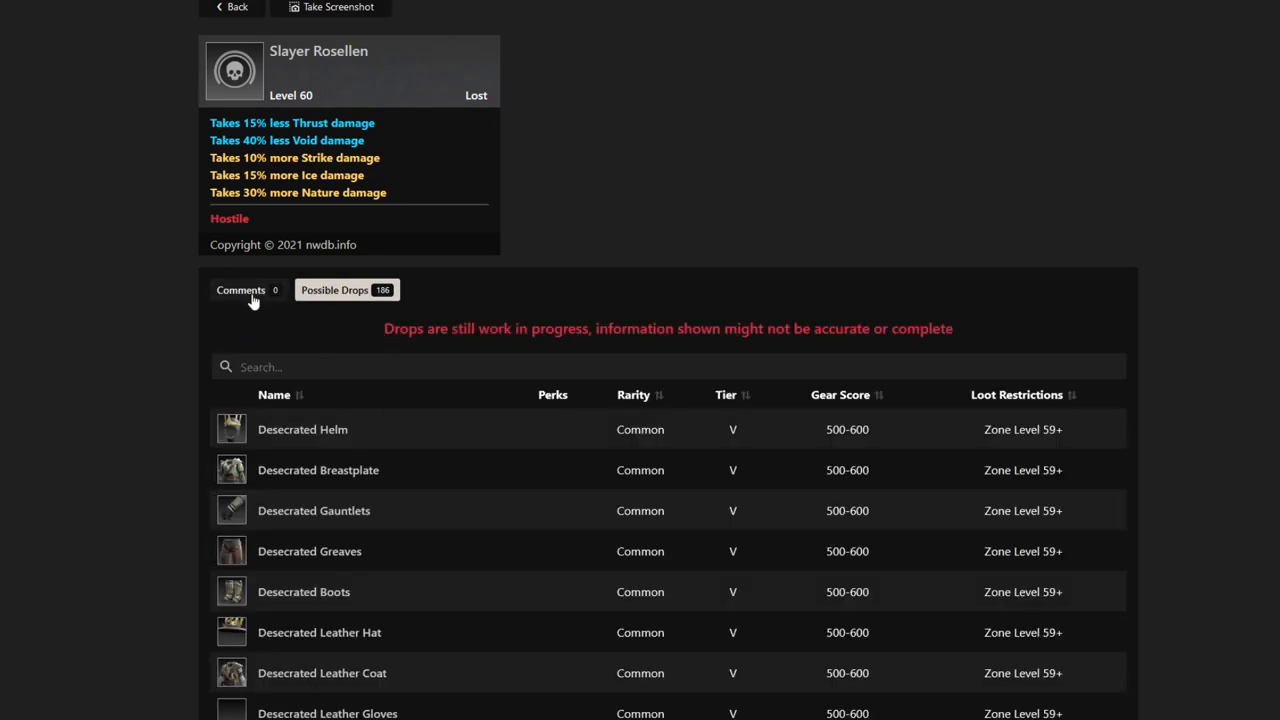
pyautogui.click(241, 290)
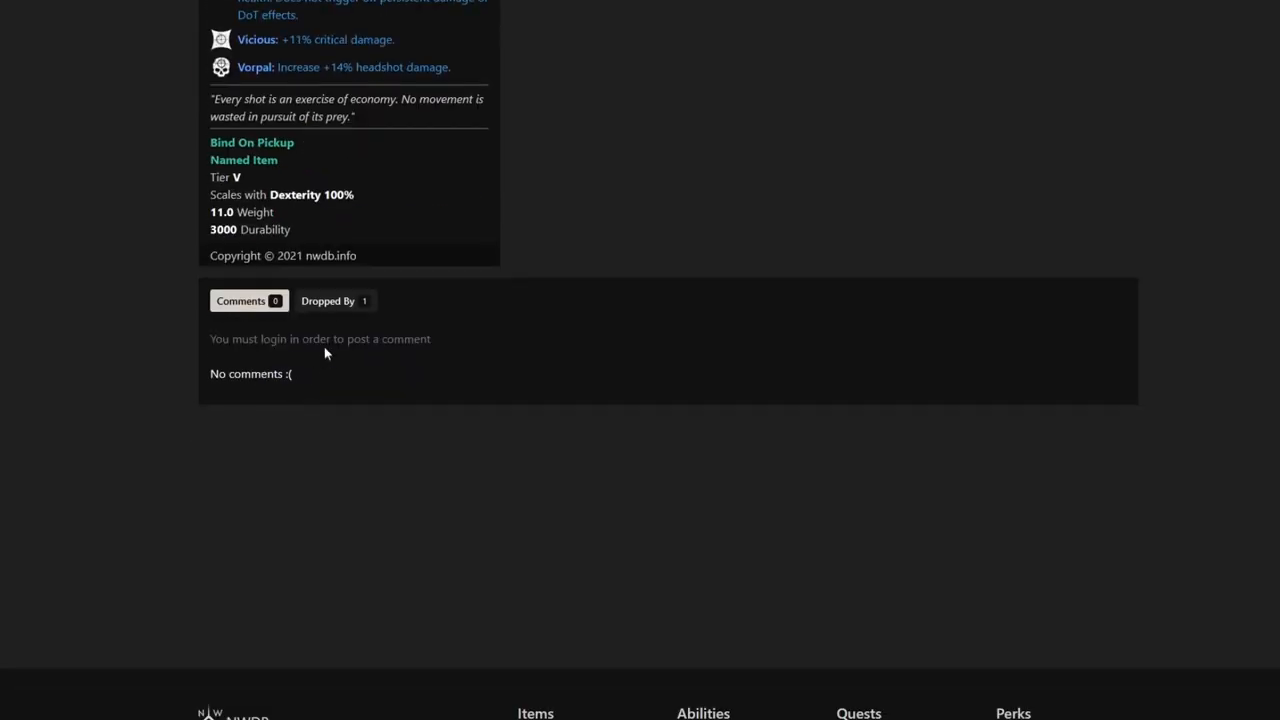
pyautogui.scroll(3)
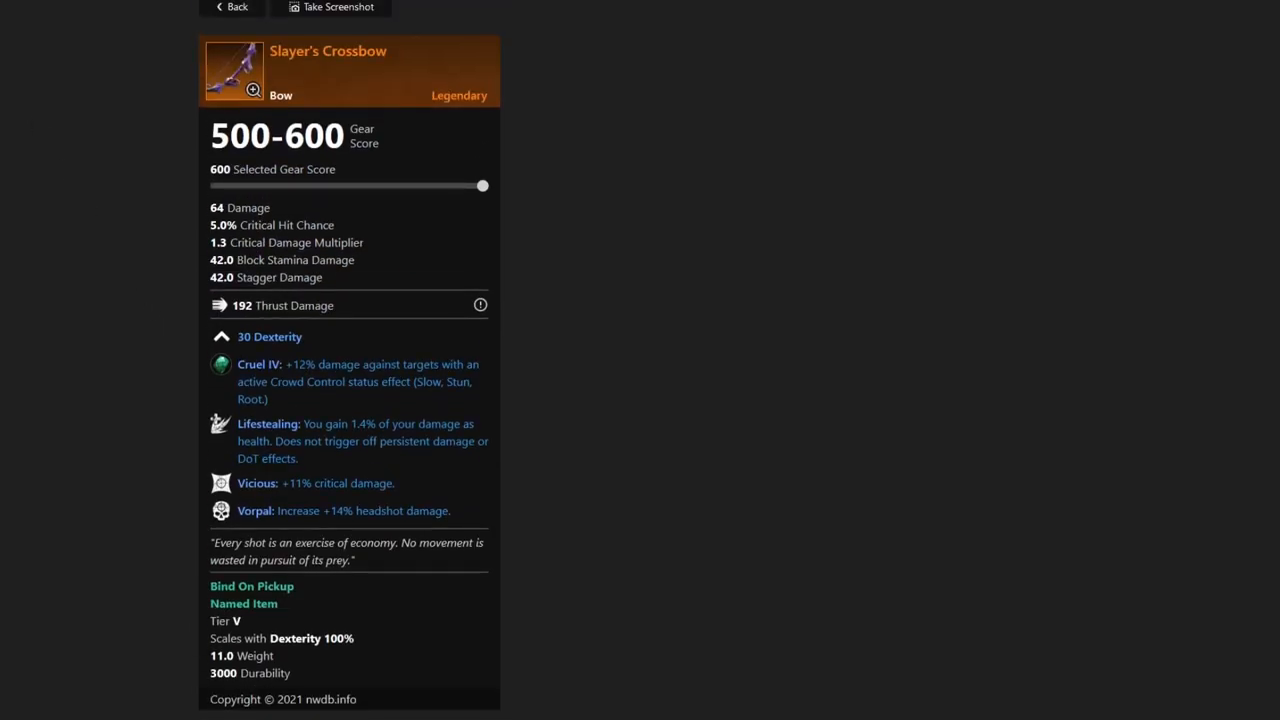
pyautogui.click(237, 7)
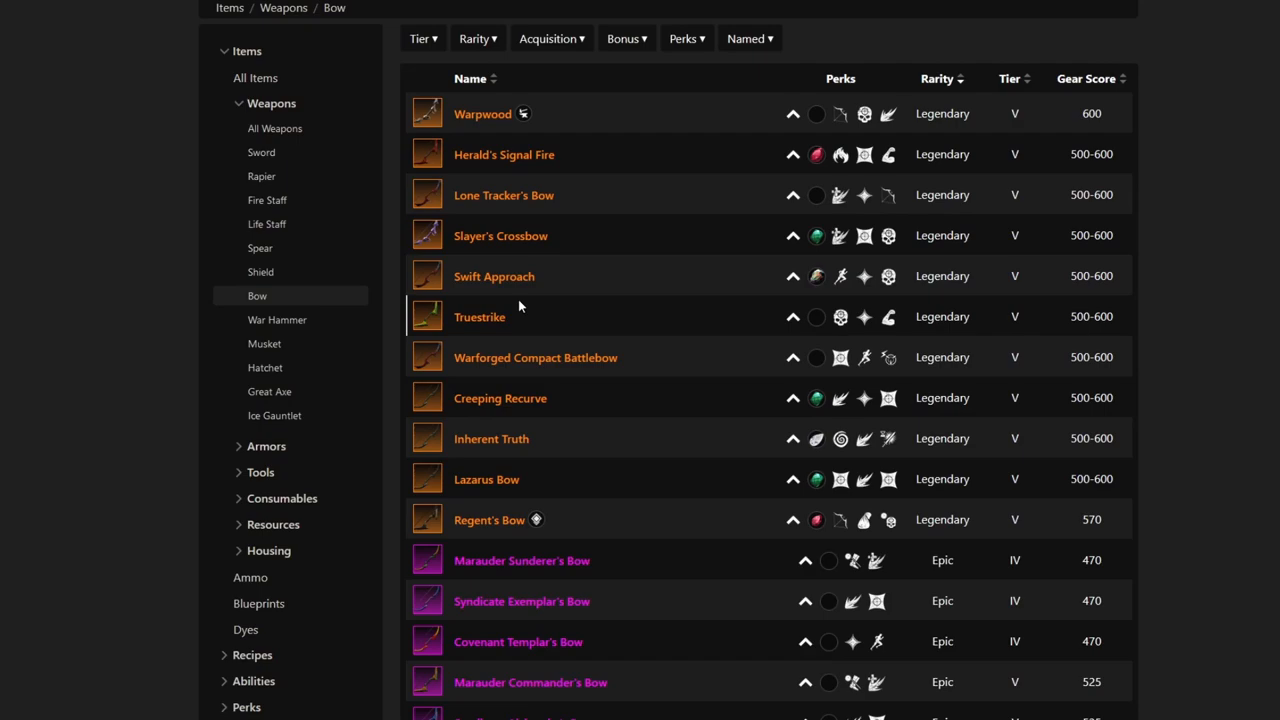
pyautogui.moveTo(494, 276)
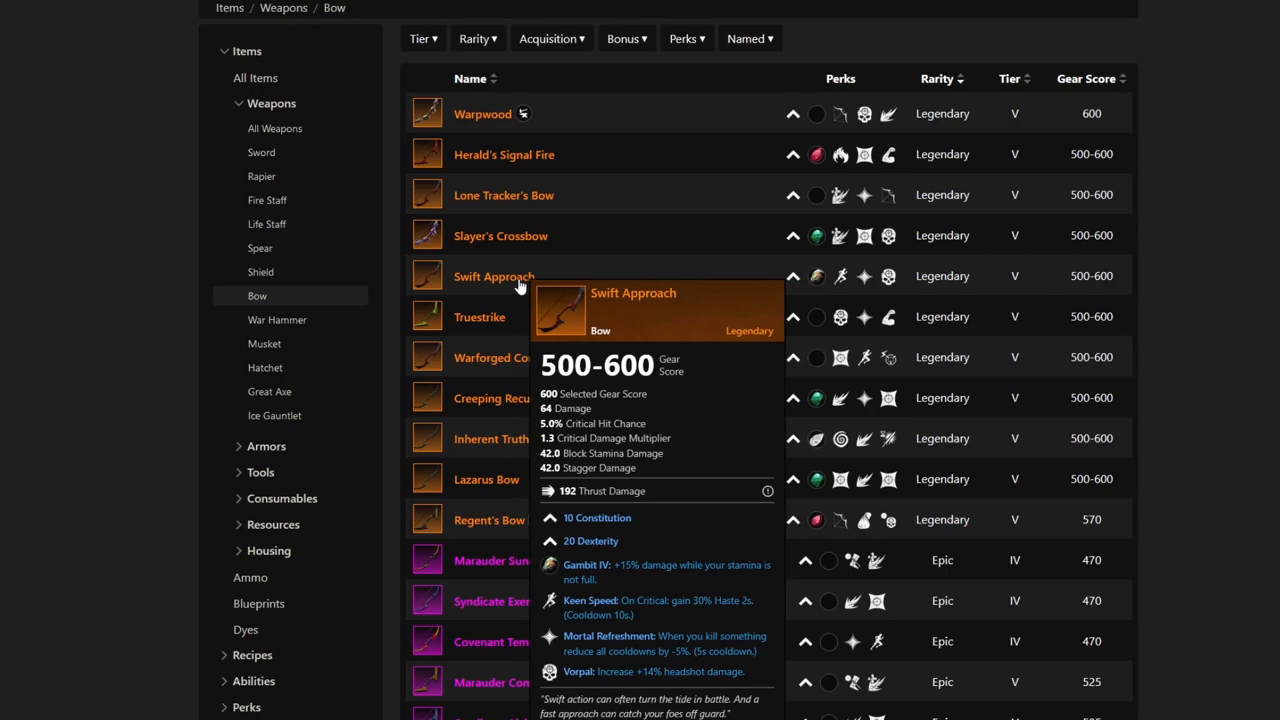
pyautogui.moveTo(509, 313)
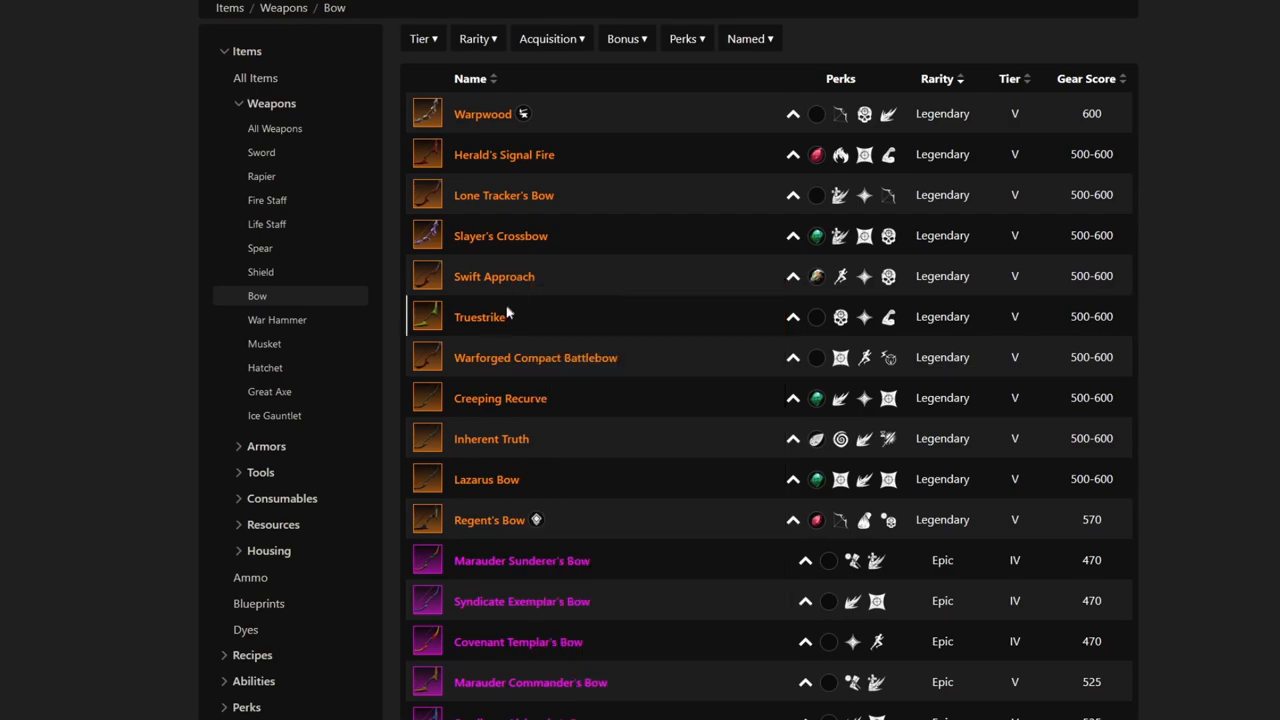
pyautogui.moveTo(488, 317)
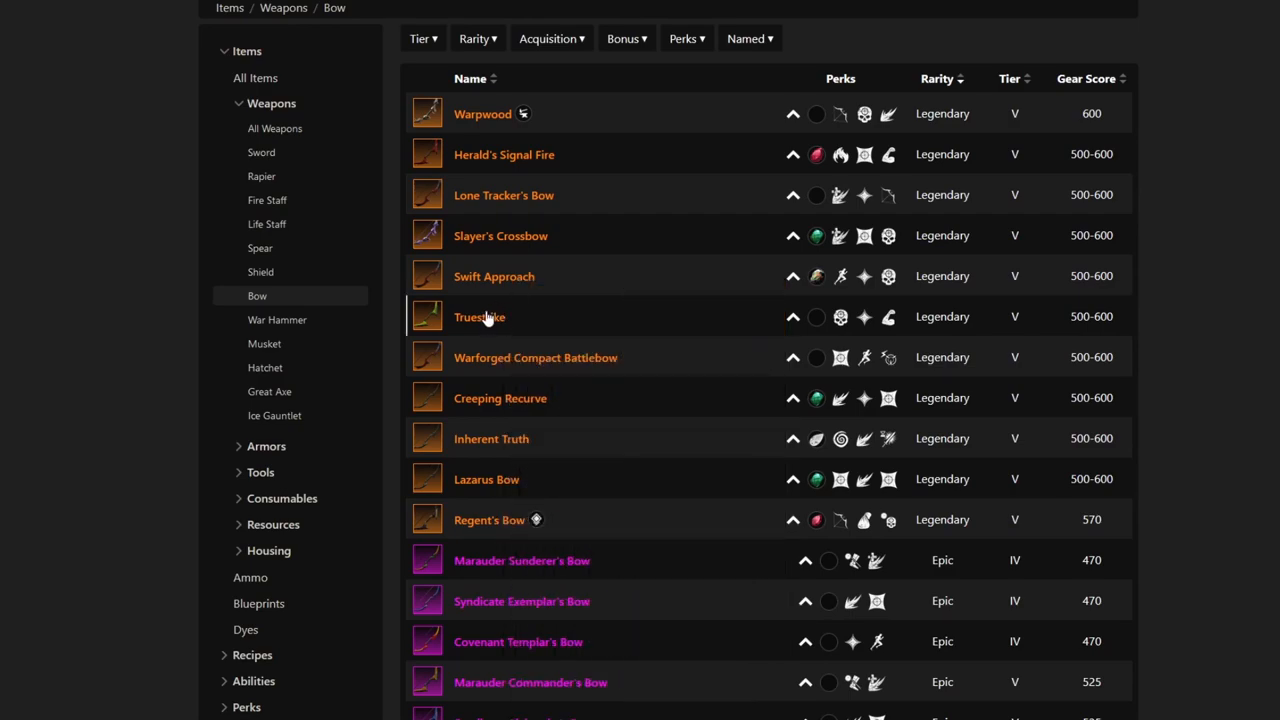
pyautogui.moveTo(480, 317)
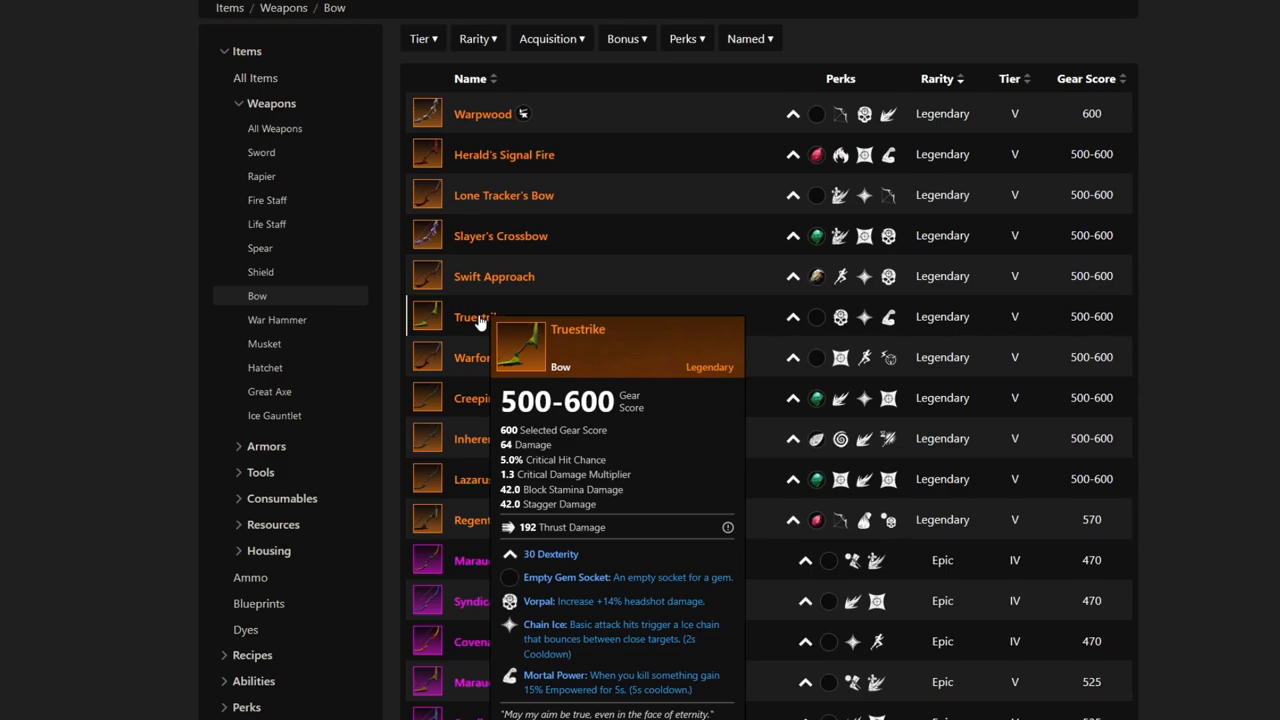
# Open Truestrike, then its source container Dark Spriggan Cache 1 with 50 possible drops.
pyautogui.click(465, 316)
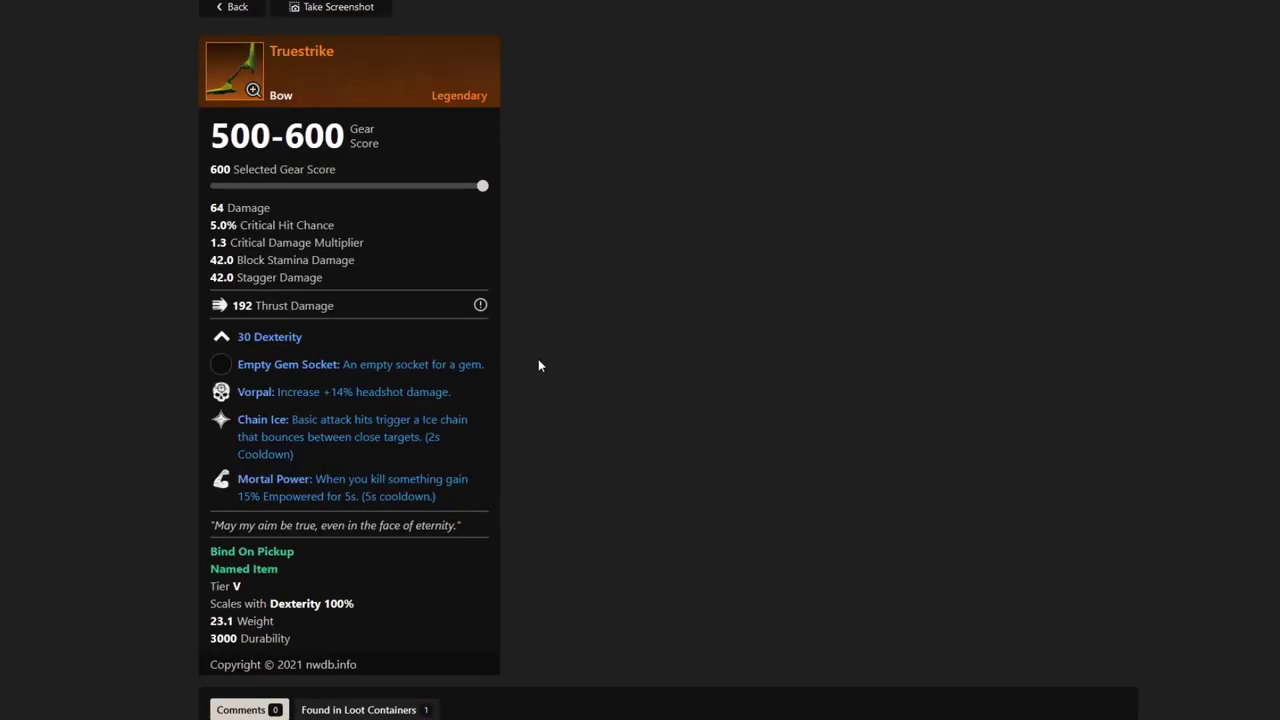
pyautogui.moveTo(652, 439)
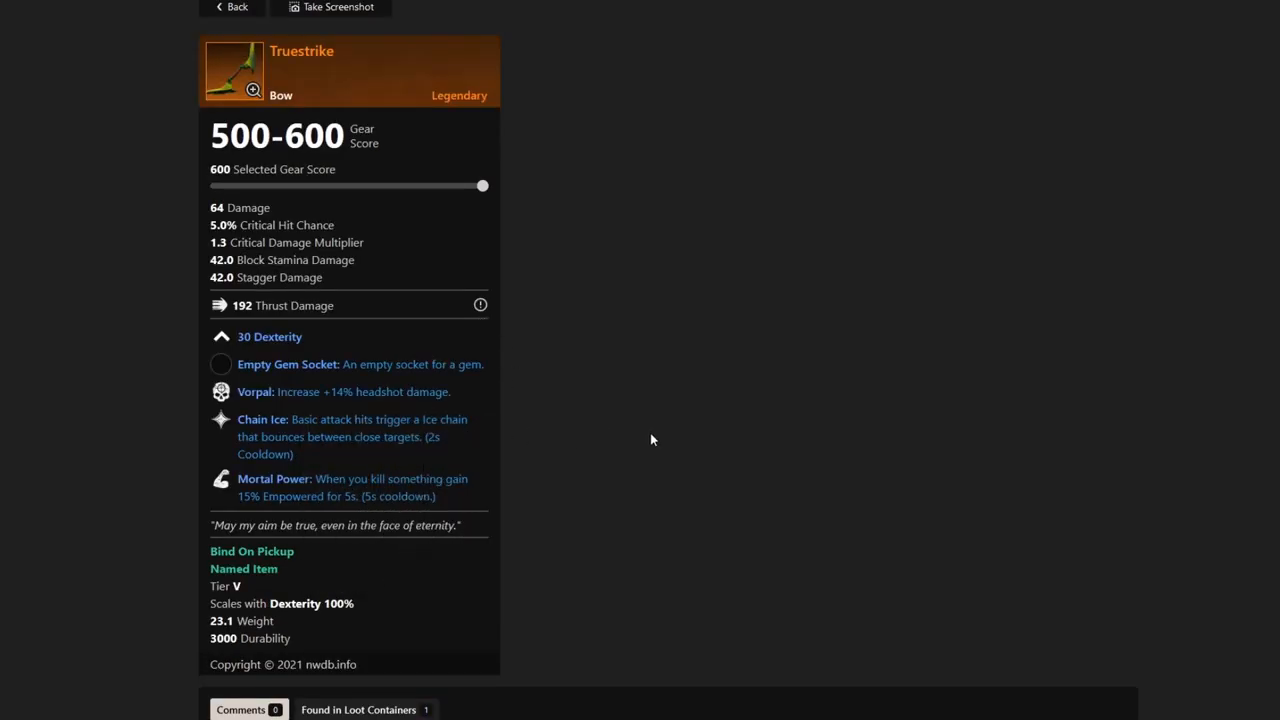
pyautogui.moveTo(656, 439)
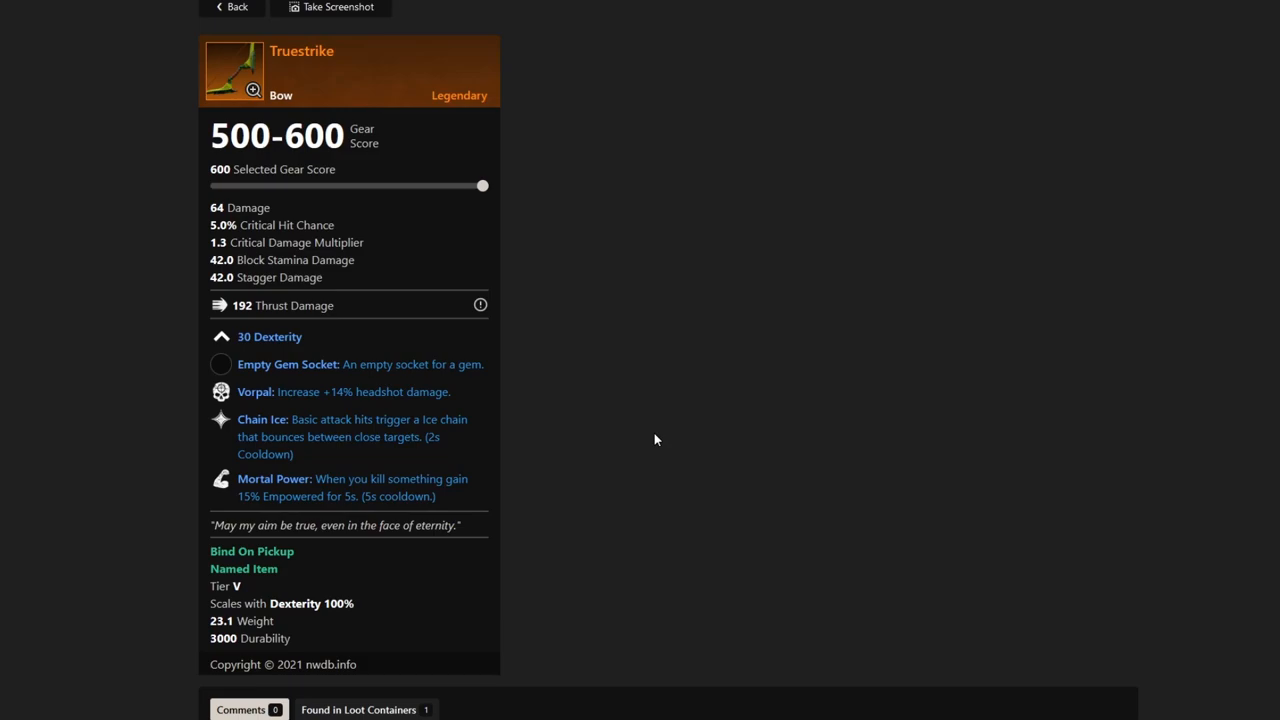
pyautogui.moveTo(267, 403)
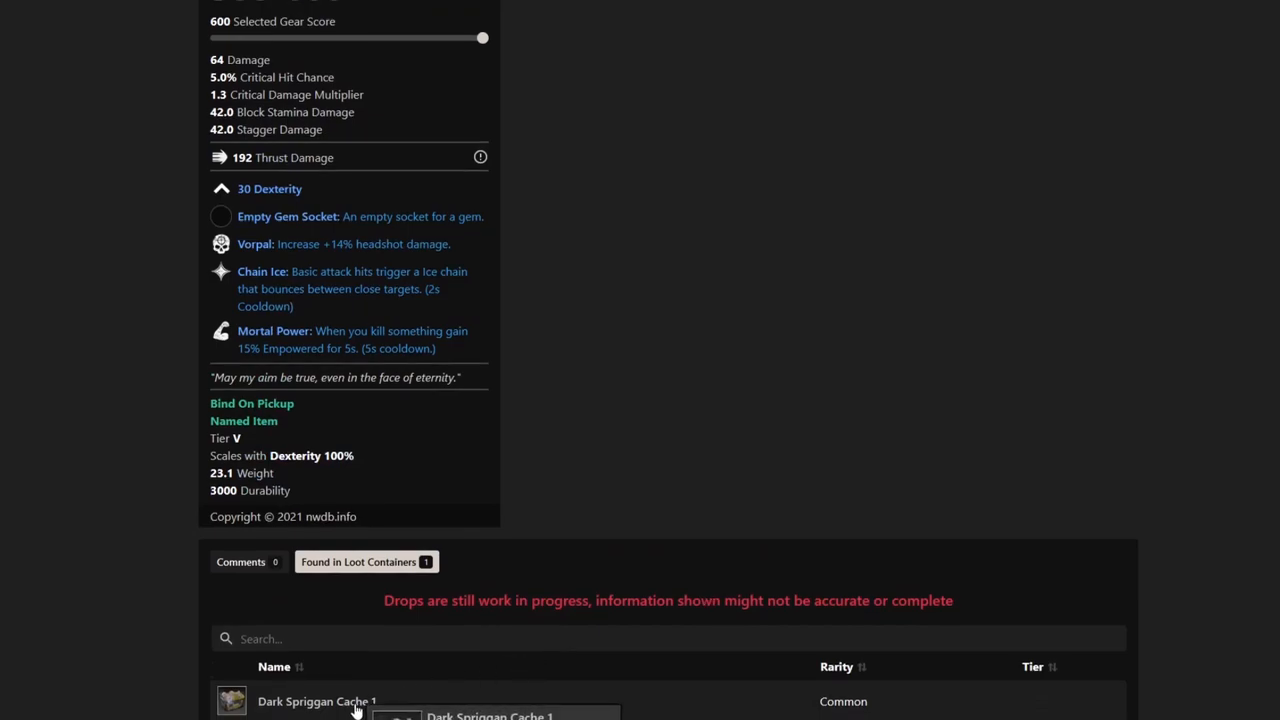
pyautogui.click(317, 701)
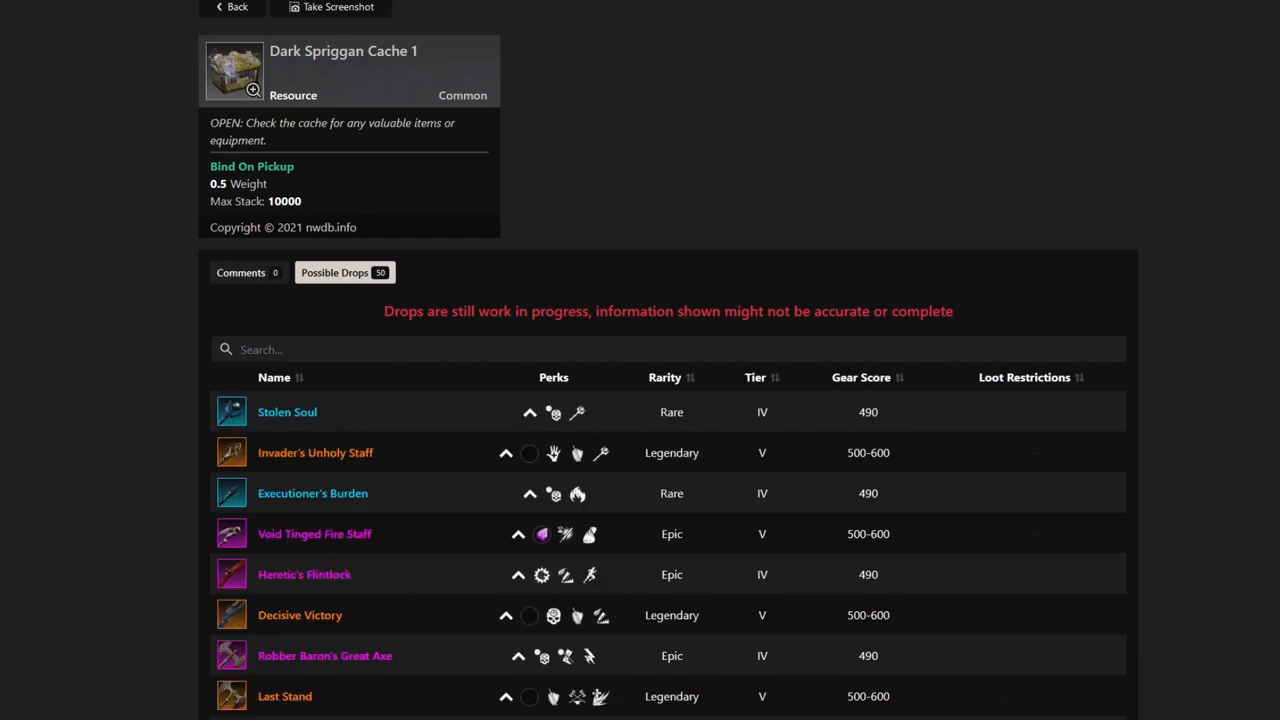
pyautogui.moveTo(72, 424)
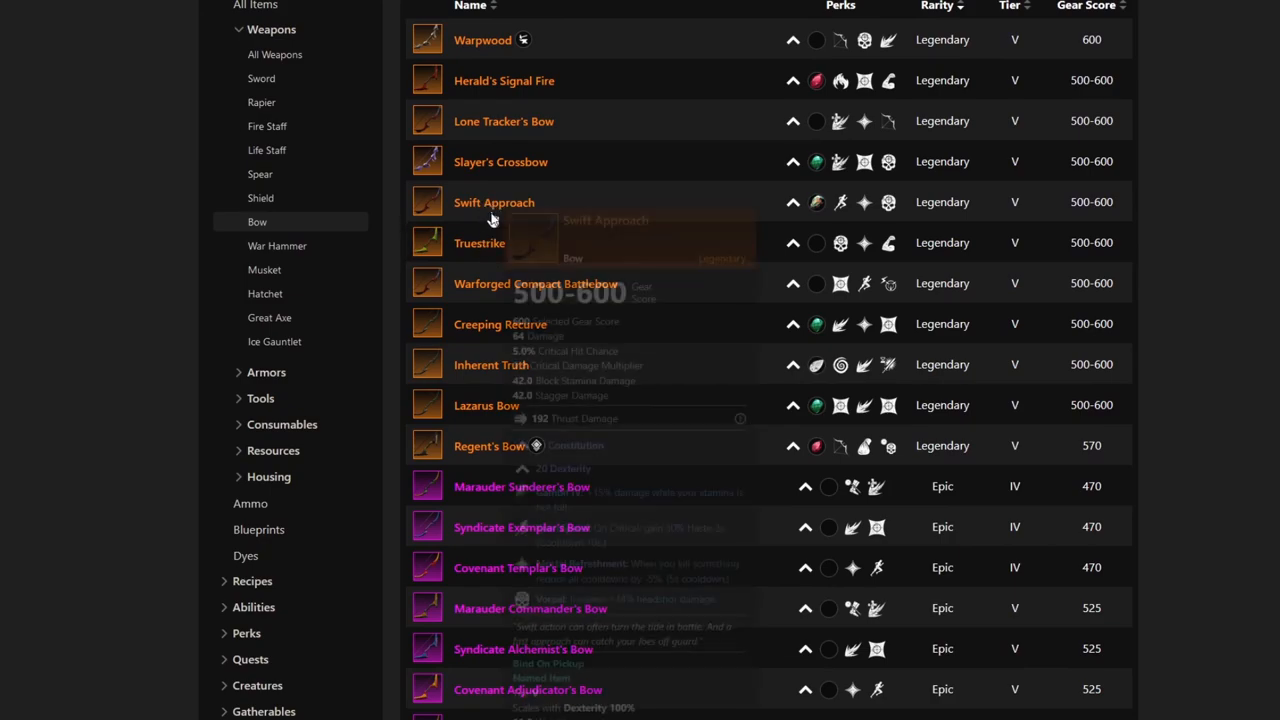
pyautogui.moveTo(479, 243)
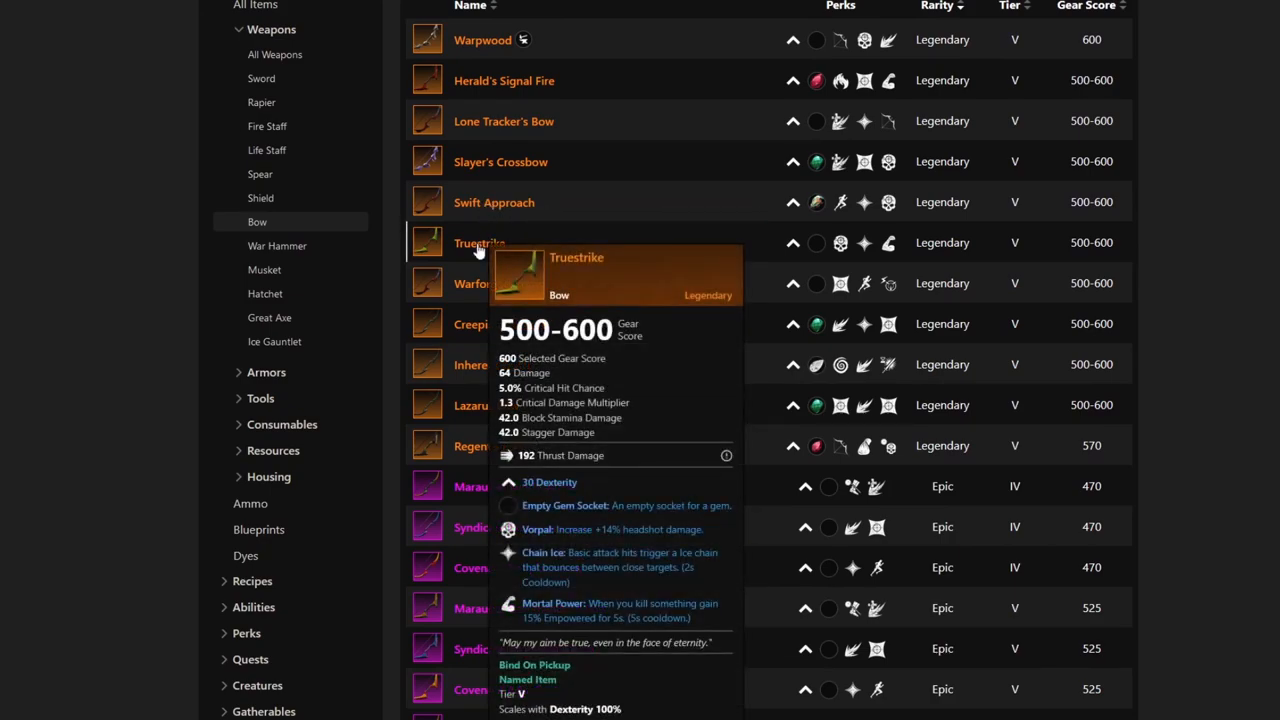
pyautogui.moveTo(550, 302)
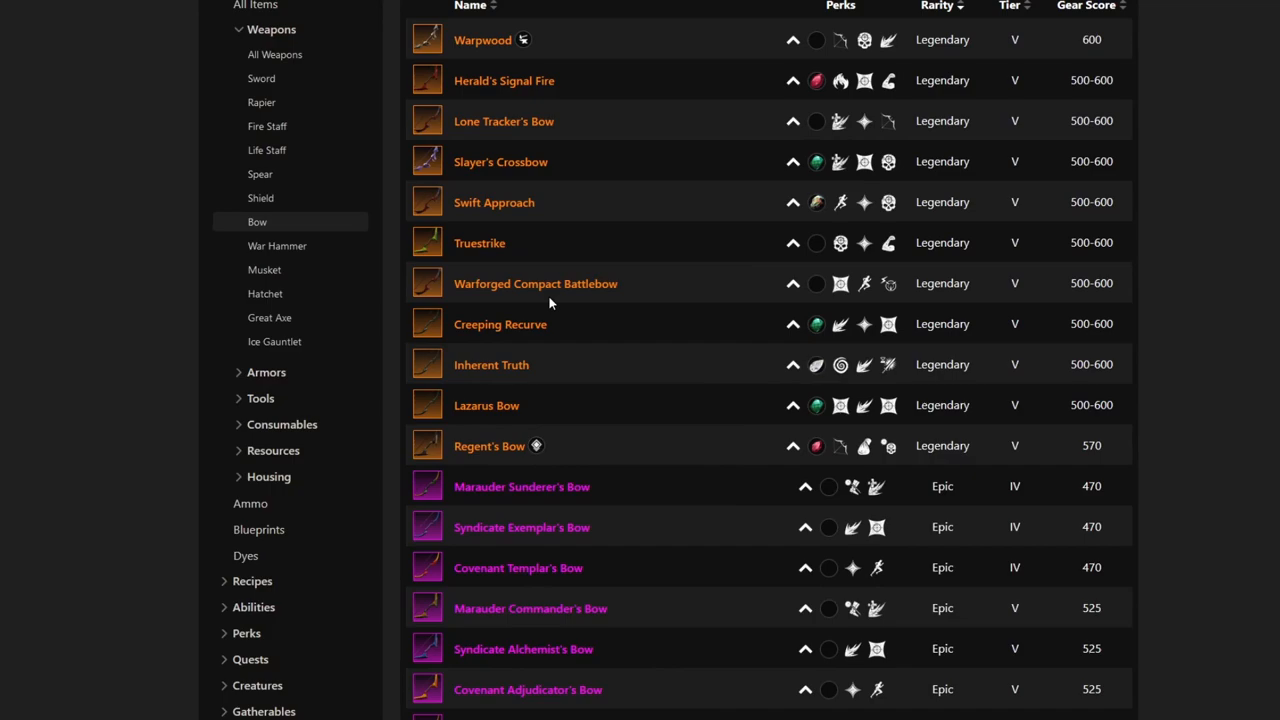
pyautogui.moveTo(504, 210)
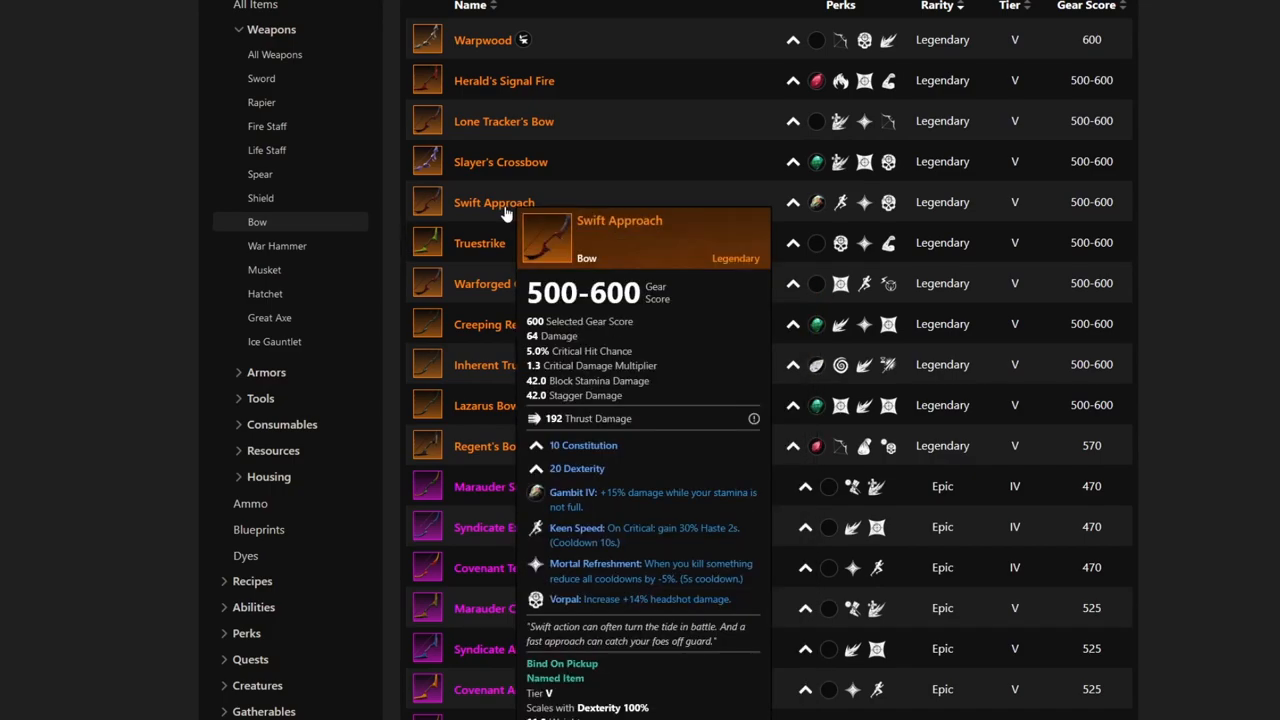
pyautogui.moveTo(495, 249)
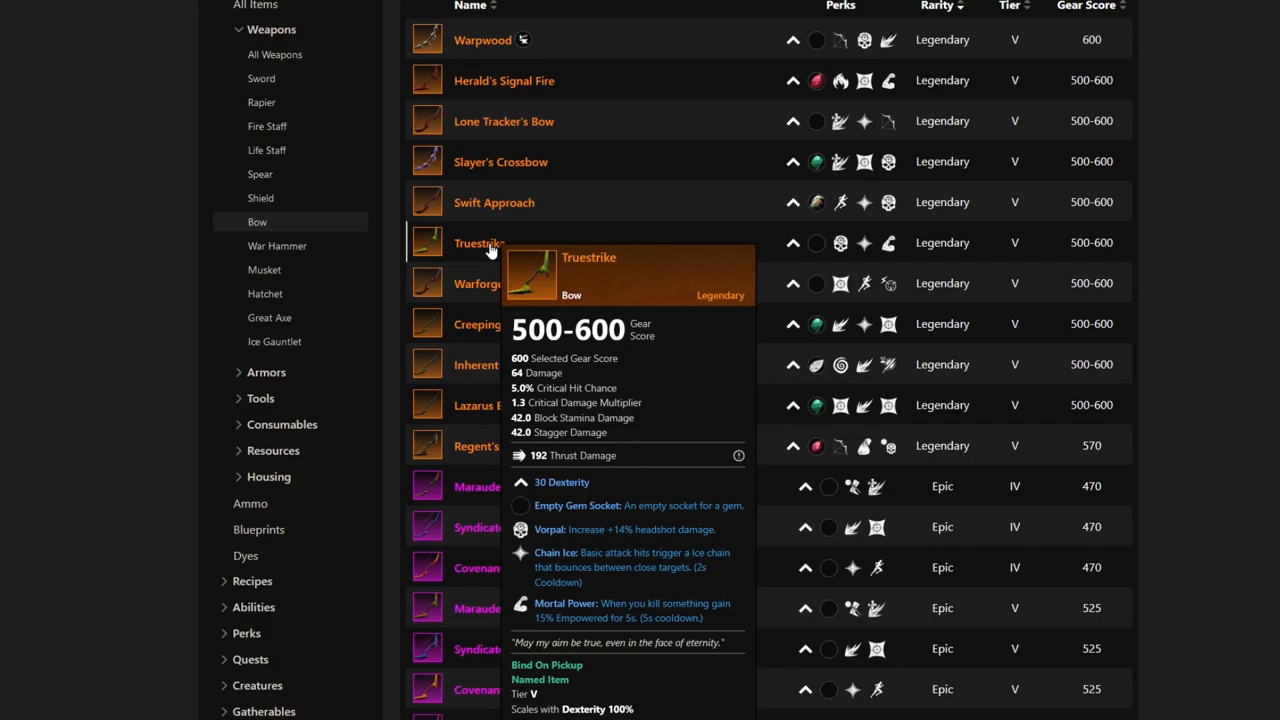
pyautogui.moveTo(485, 290)
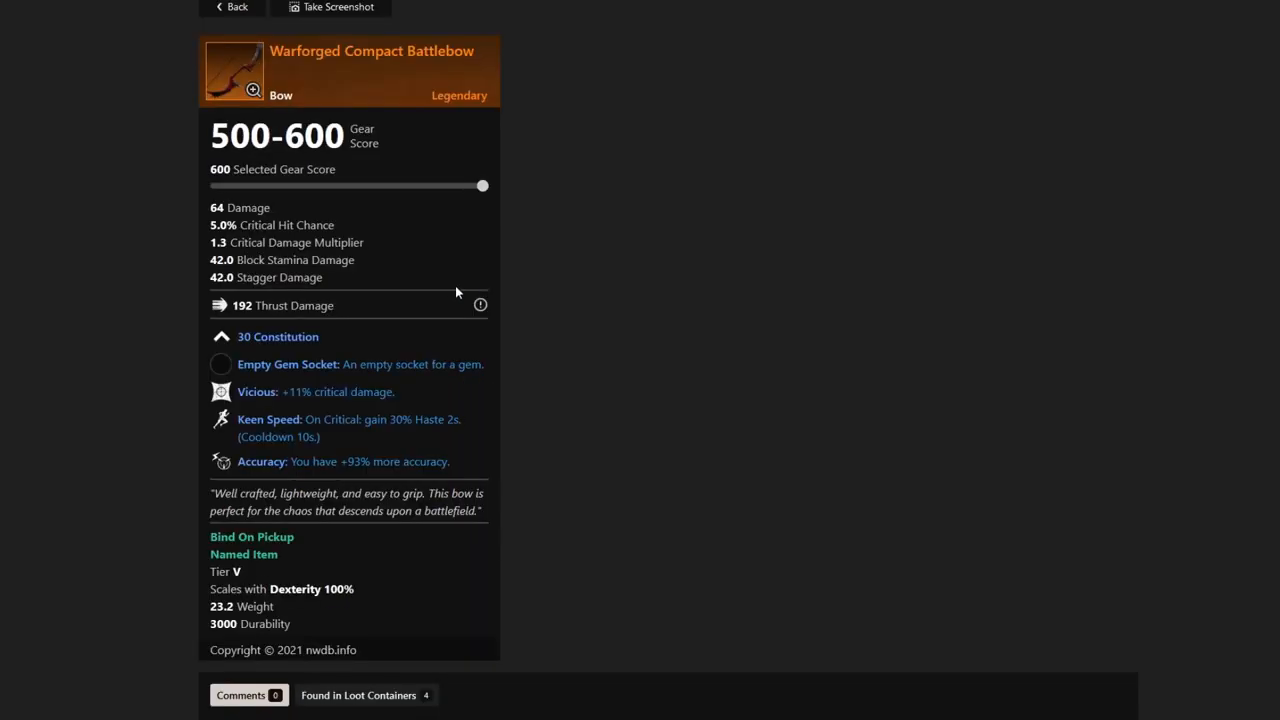
pyautogui.moveTo(463, 278)
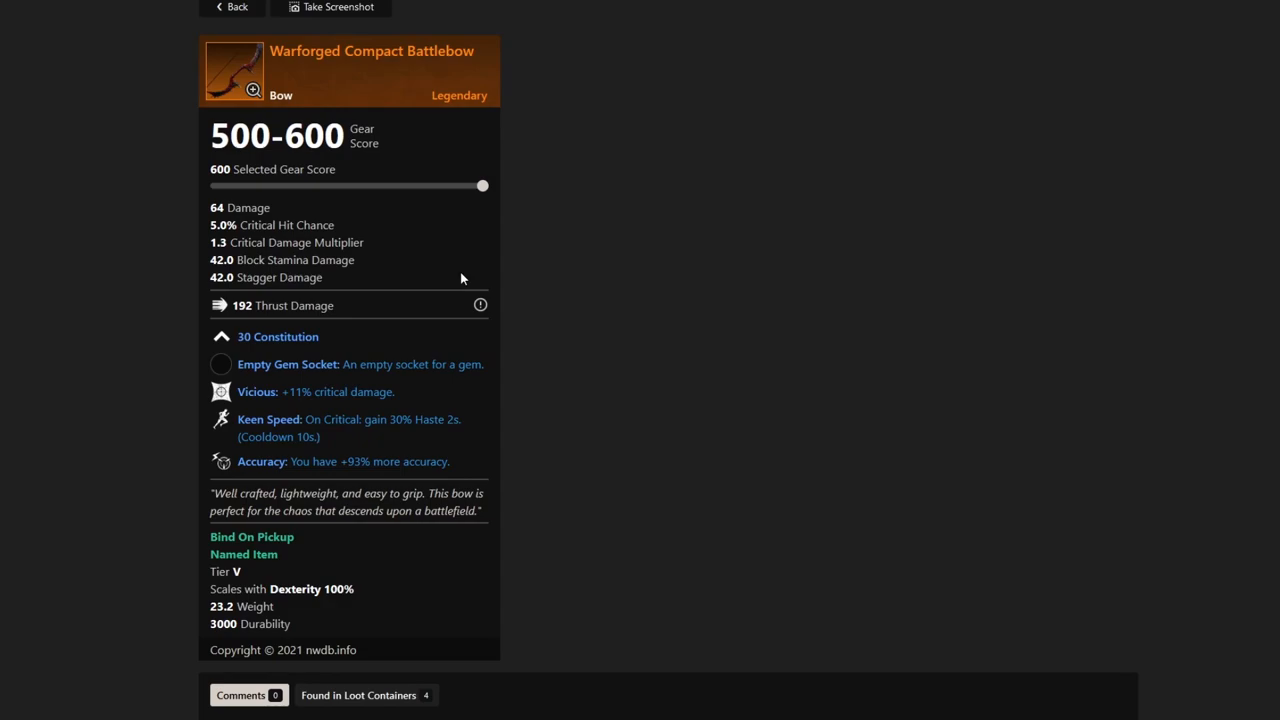
pyautogui.moveTo(459, 273)
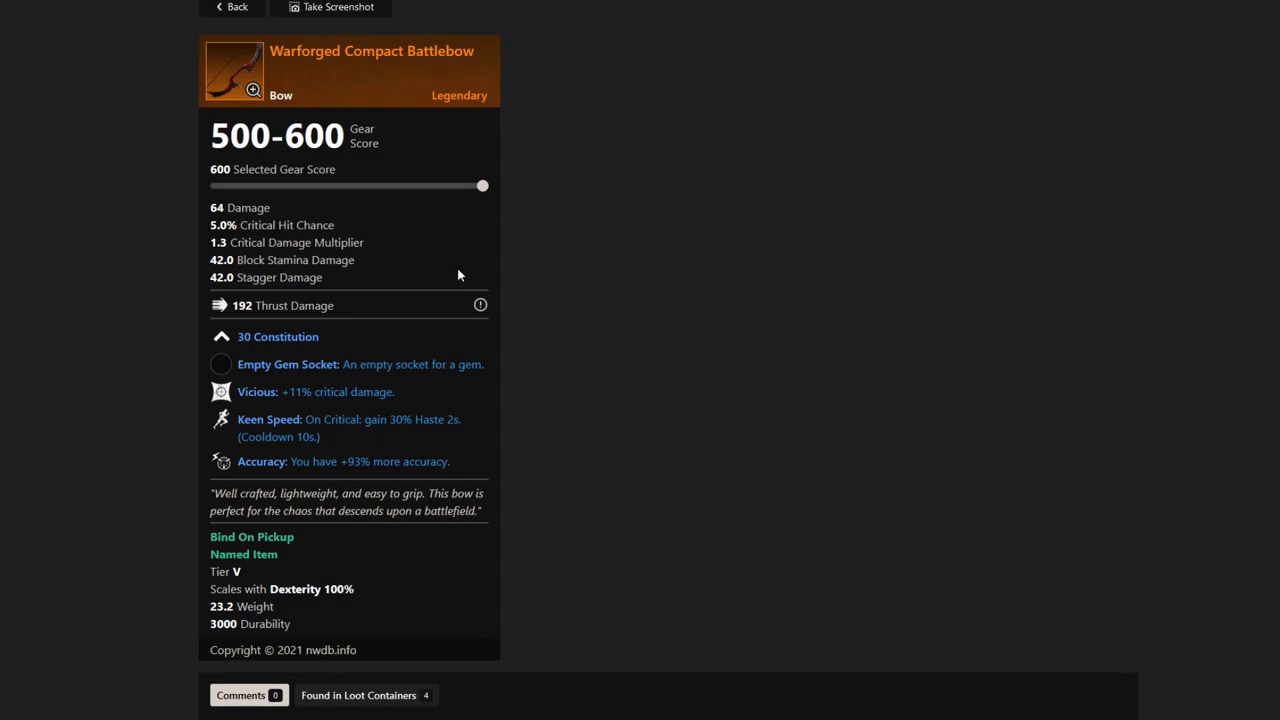
pyautogui.moveTo(330, 343)
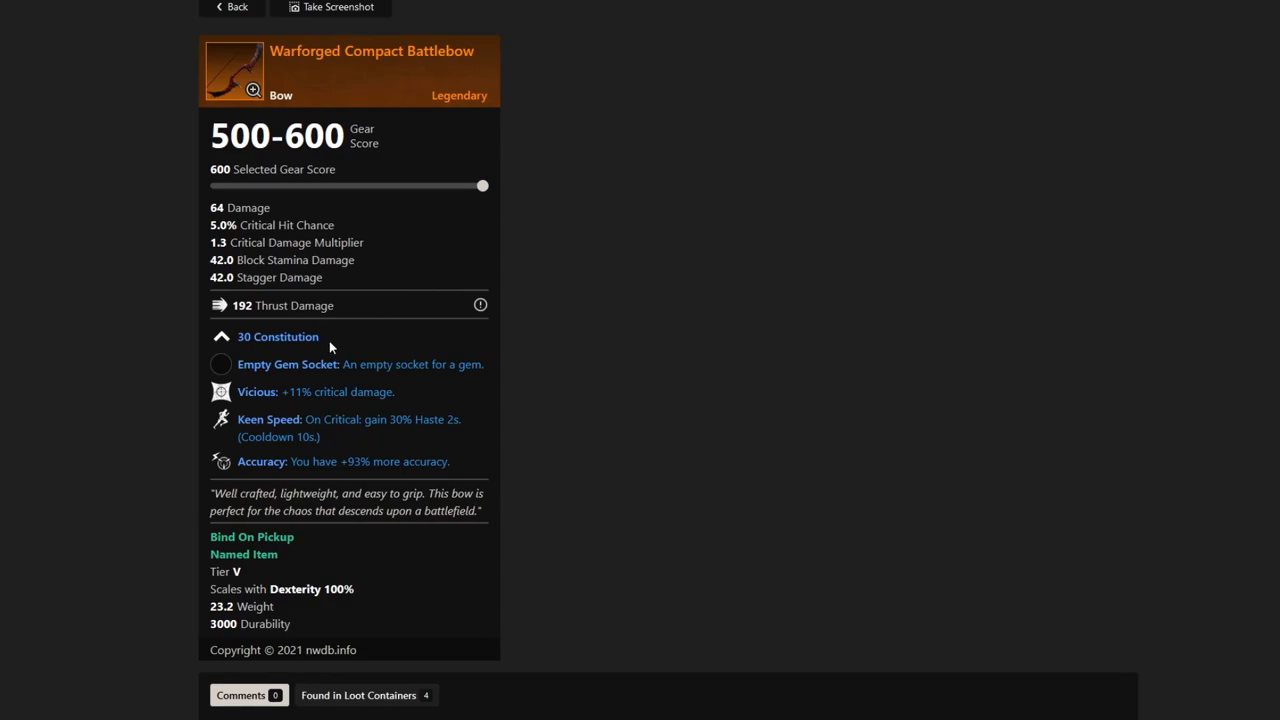
pyautogui.moveTo(335, 341)
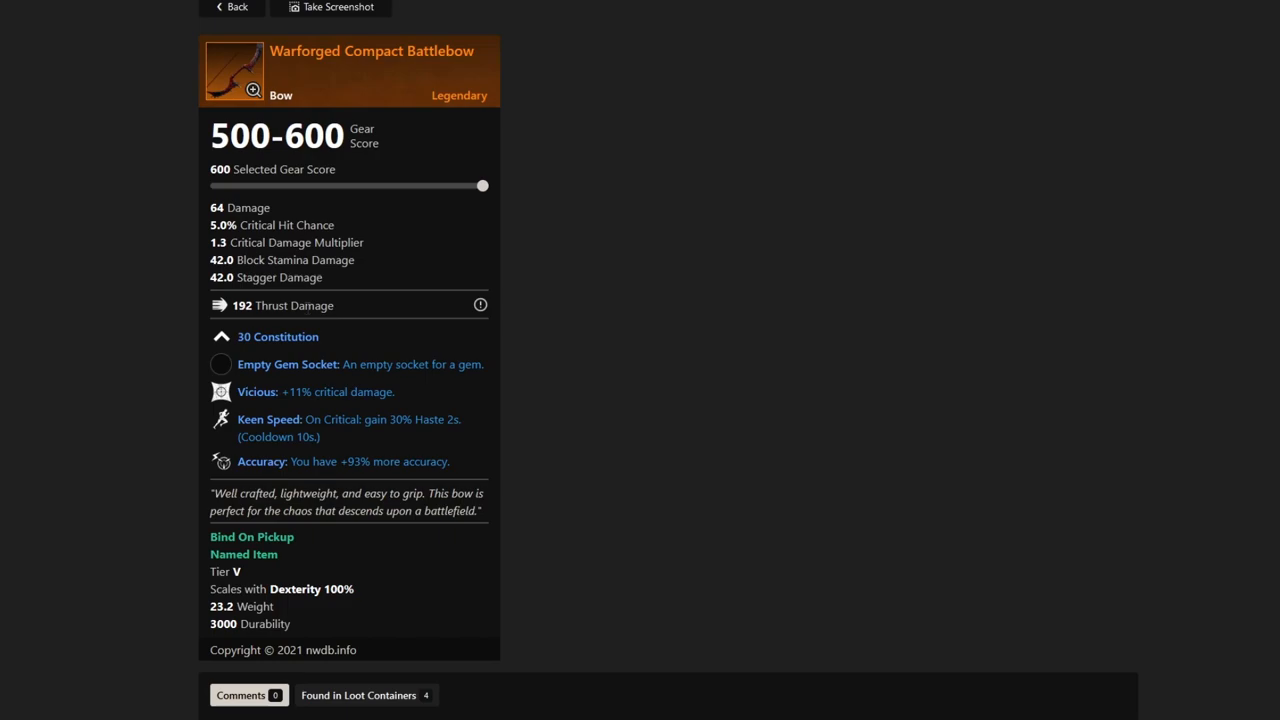
pyautogui.moveTo(395, 394)
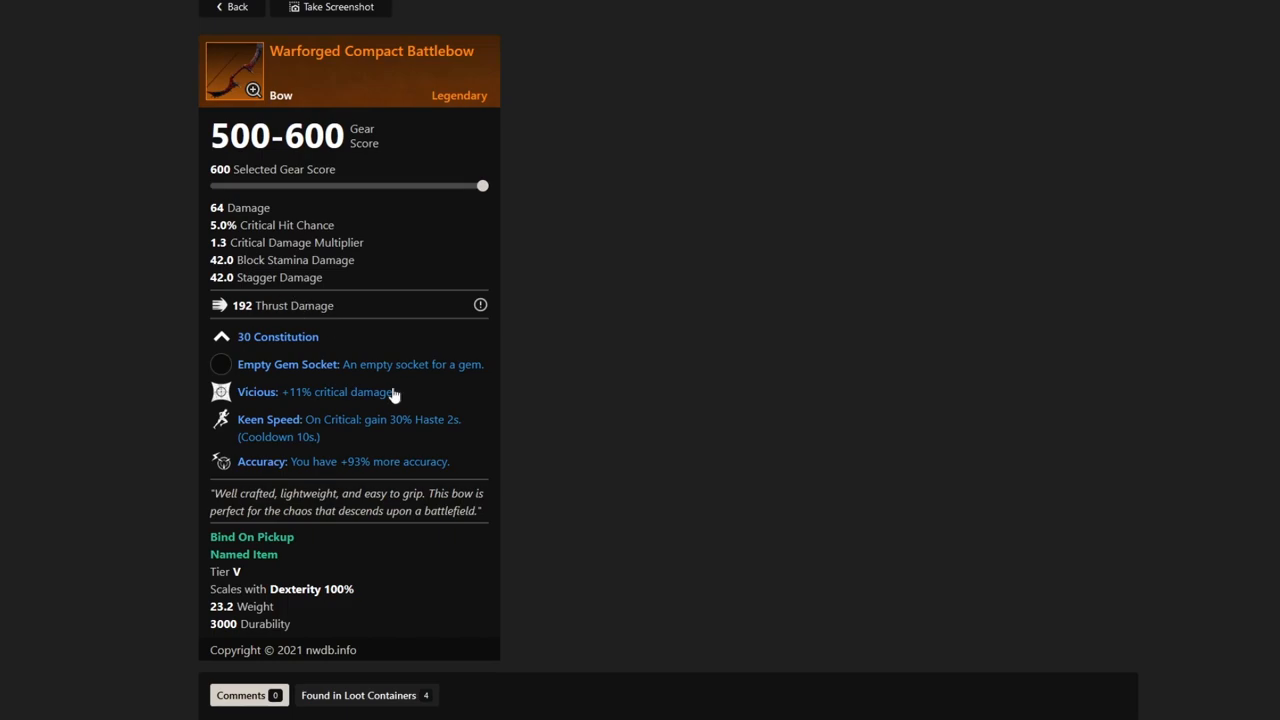
pyautogui.moveTo(406, 433)
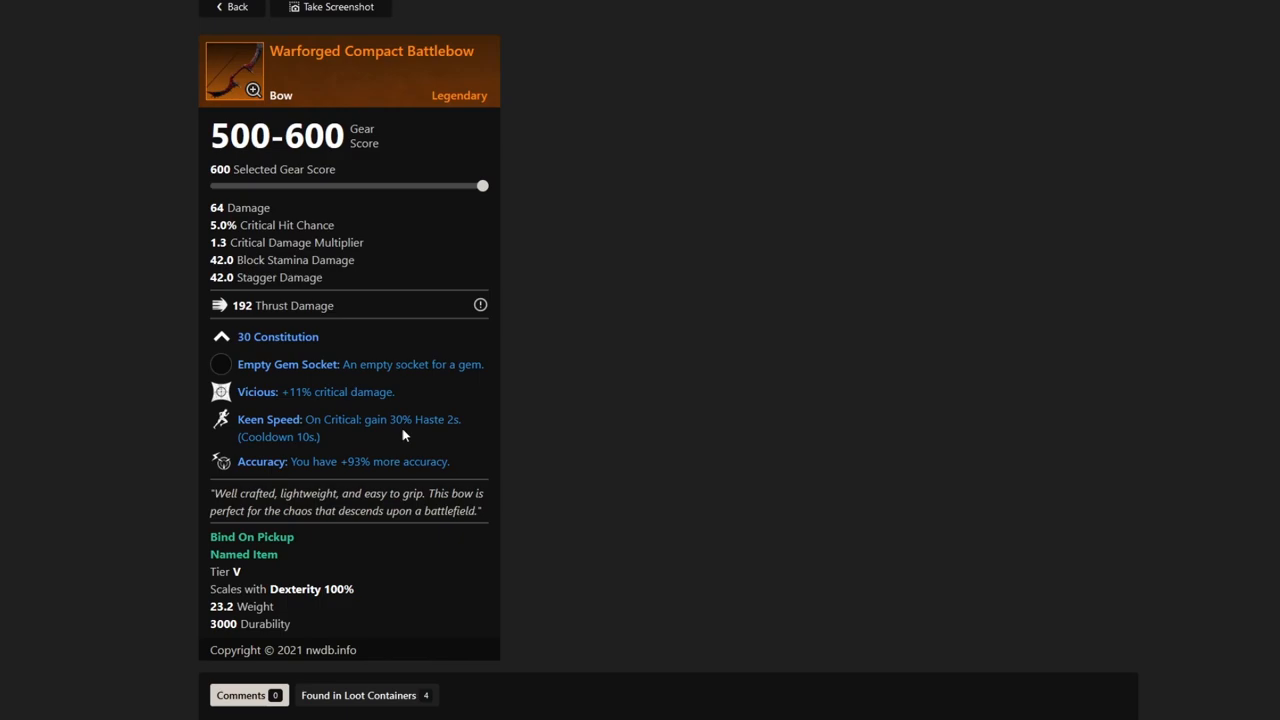
pyautogui.moveTo(393, 443)
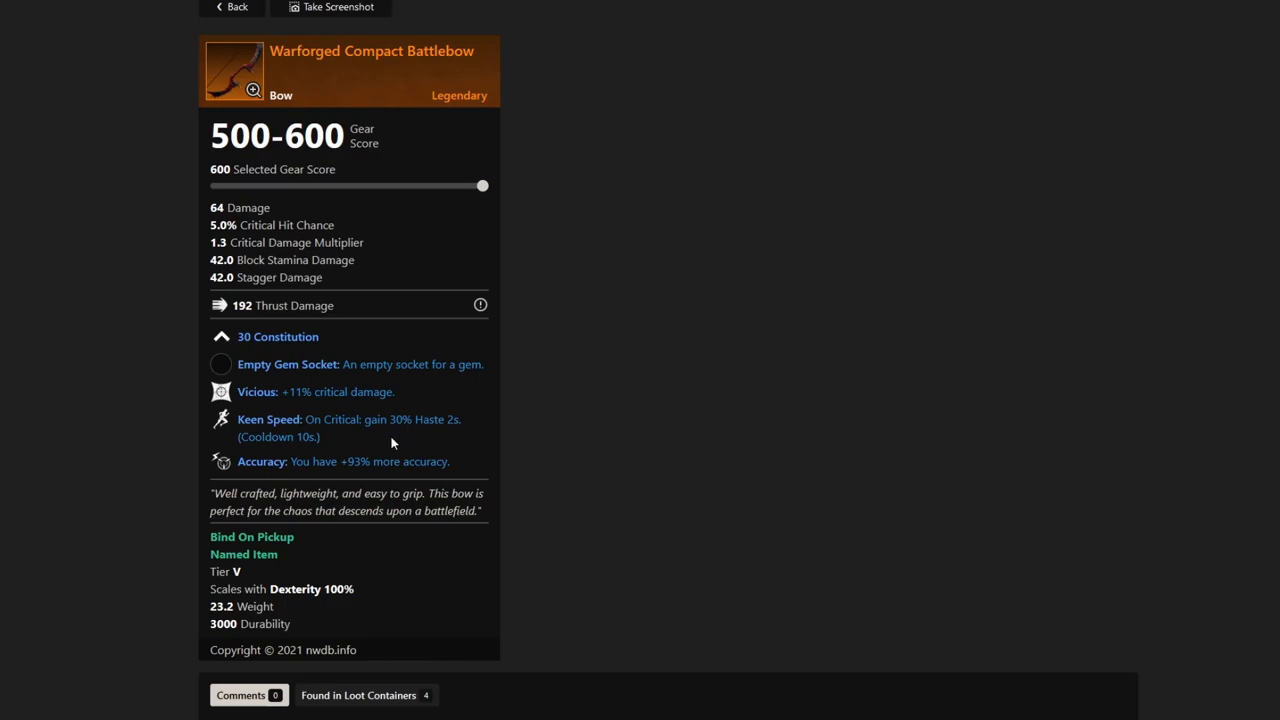
pyautogui.moveTo(373, 468)
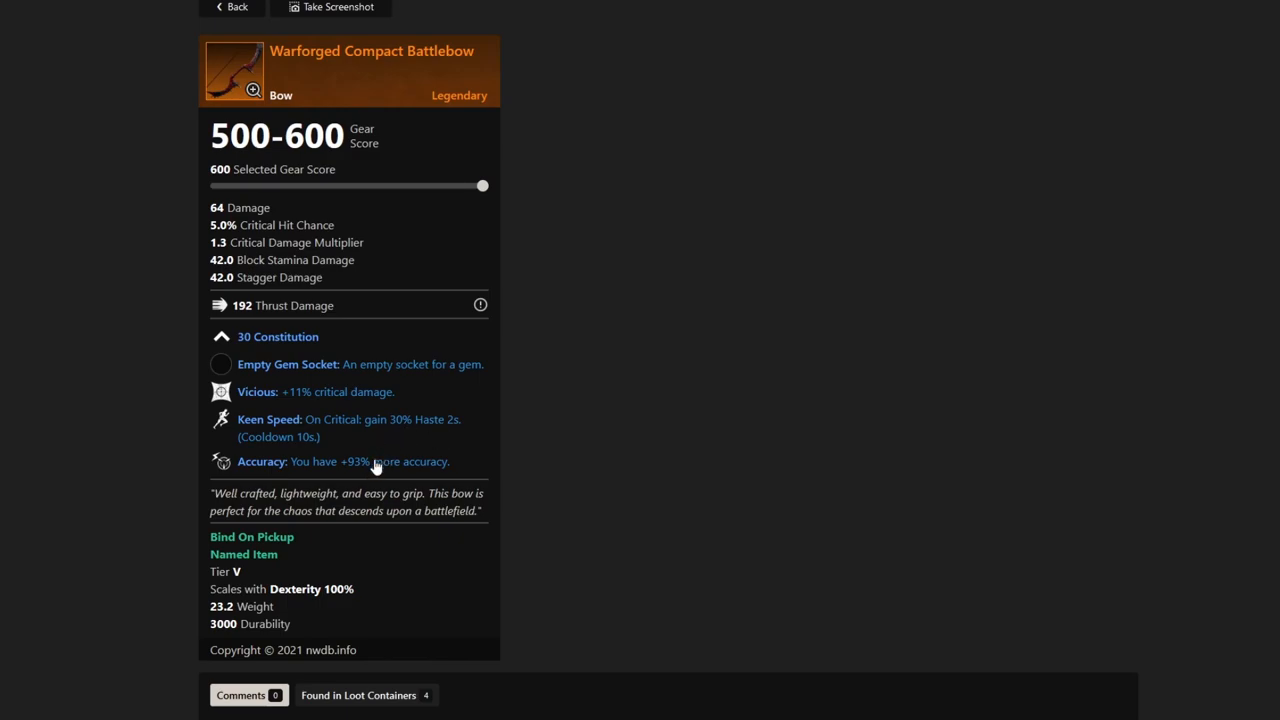
pyautogui.moveTo(378, 467)
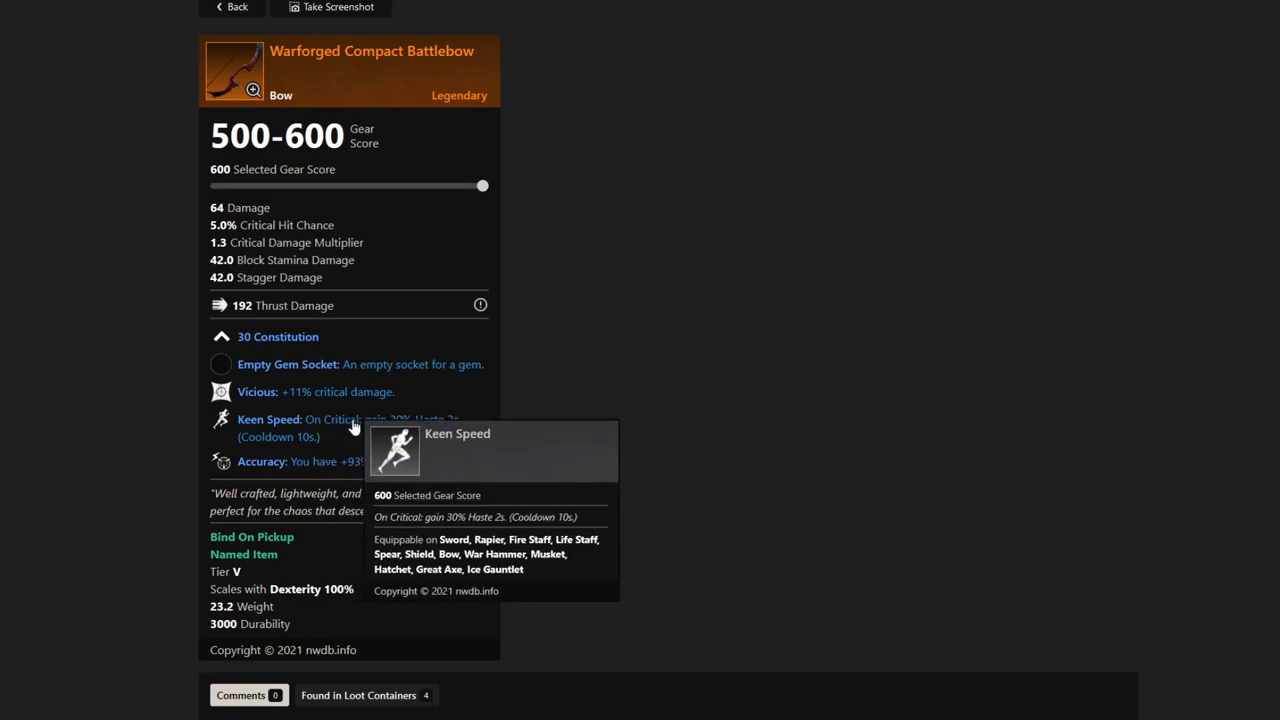
pyautogui.moveTo(386, 457)
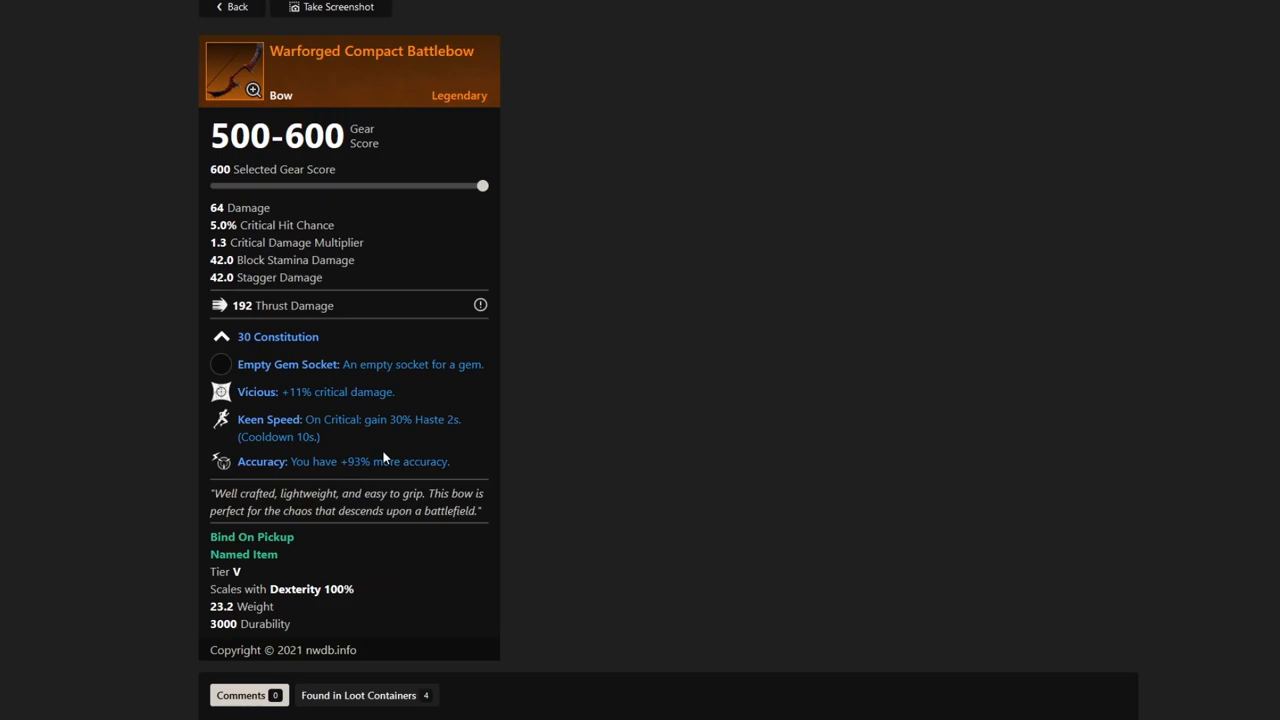
pyautogui.moveTo(327, 438)
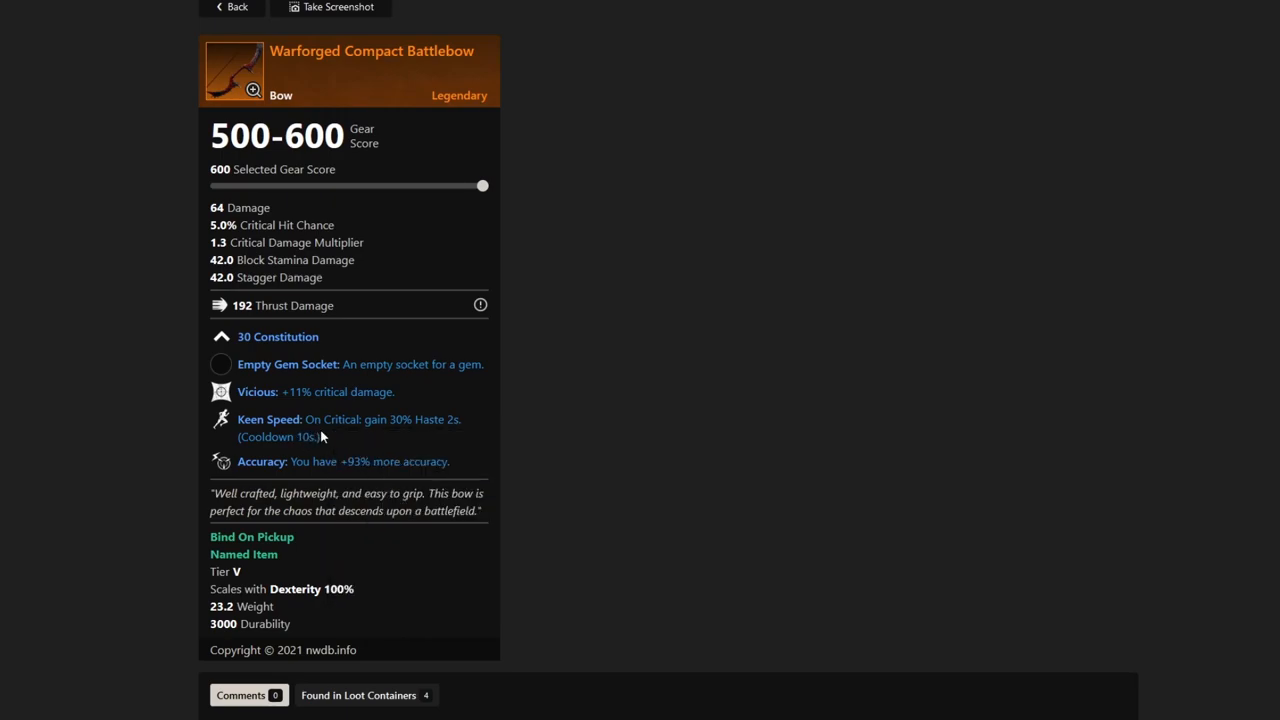
pyautogui.moveTo(389, 438)
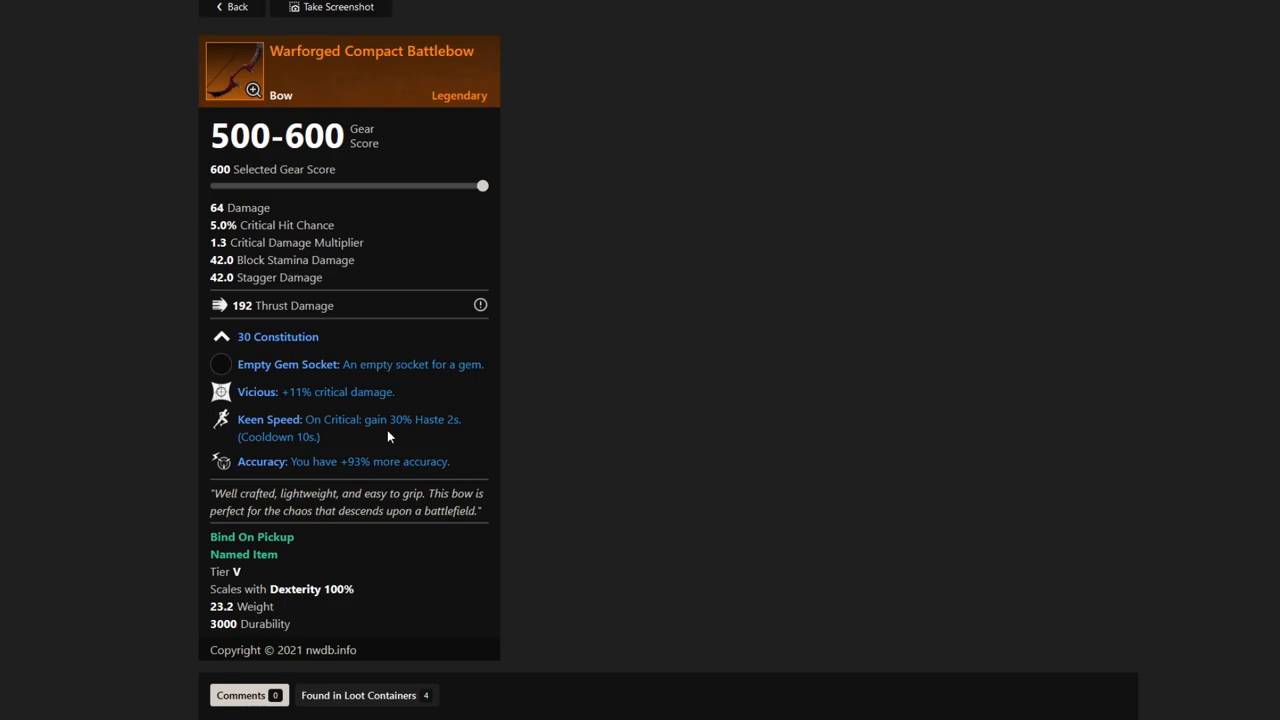
pyautogui.moveTo(218, 77)
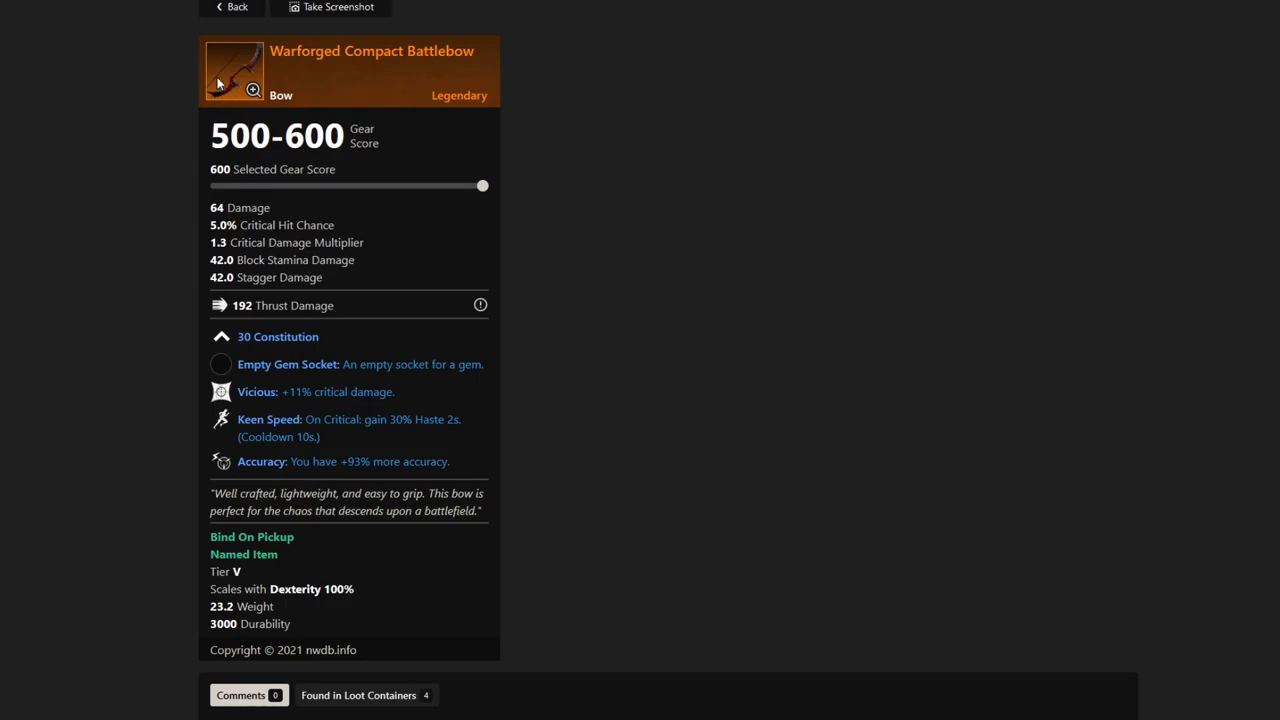
# Go back from Warforged Compact Battlebow to the legendary bow list.
pyautogui.click(237, 8)
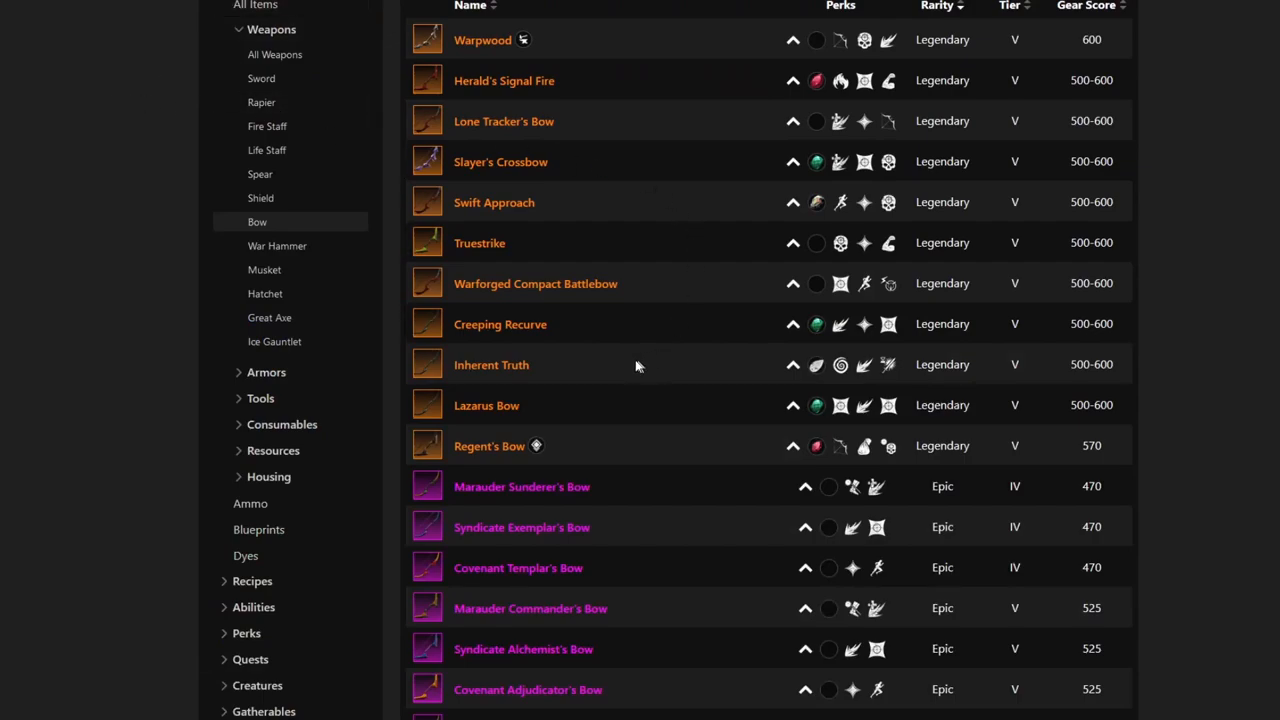
pyautogui.moveTo(495, 324)
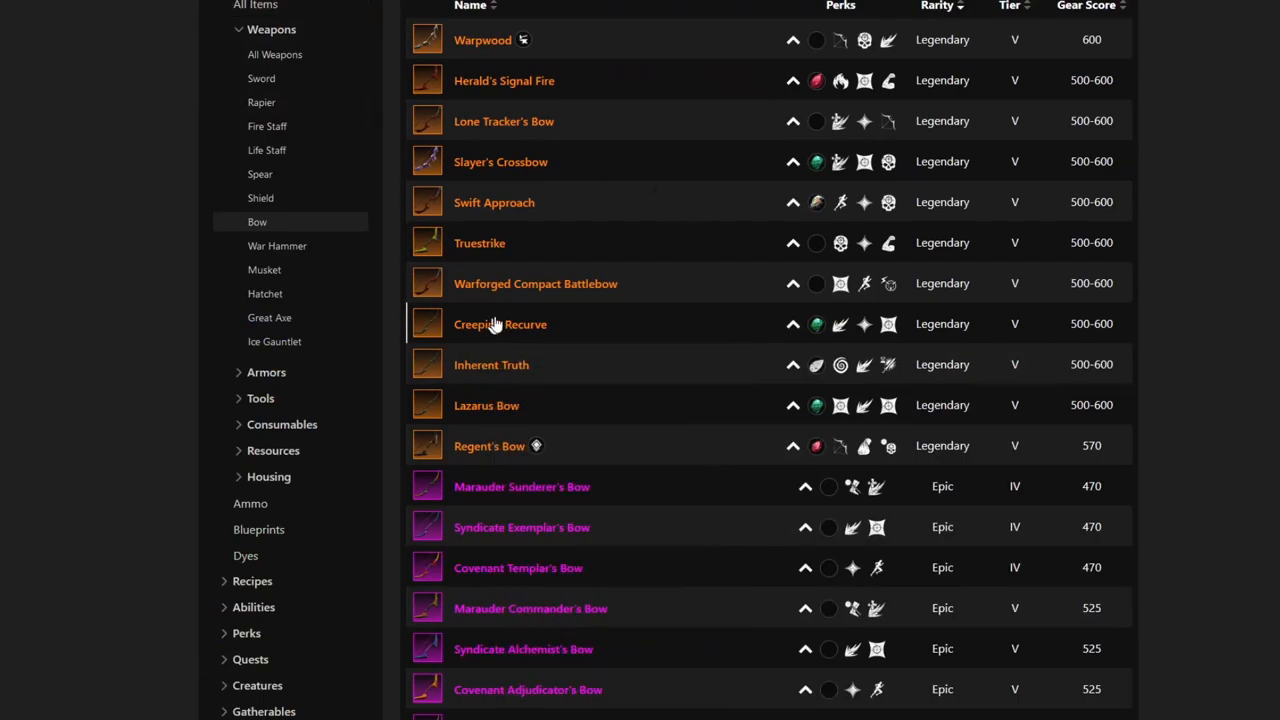
pyautogui.moveTo(509, 324)
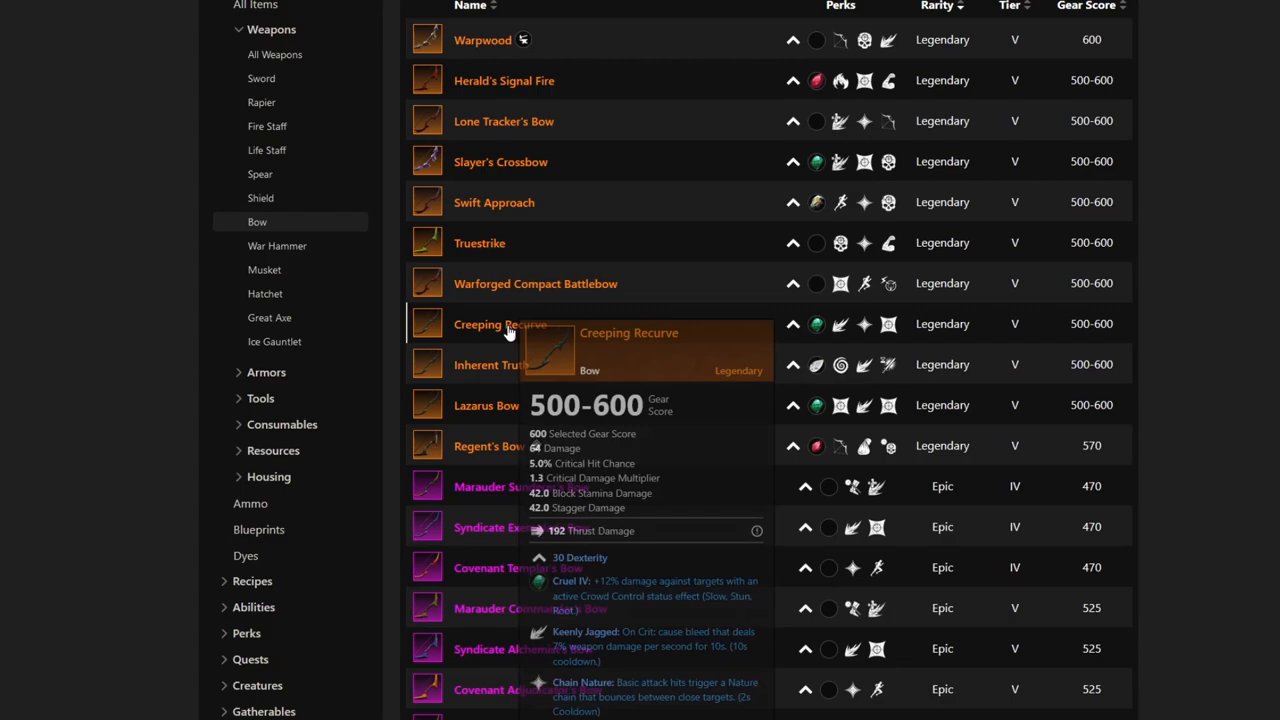
pyautogui.moveTo(504, 375)
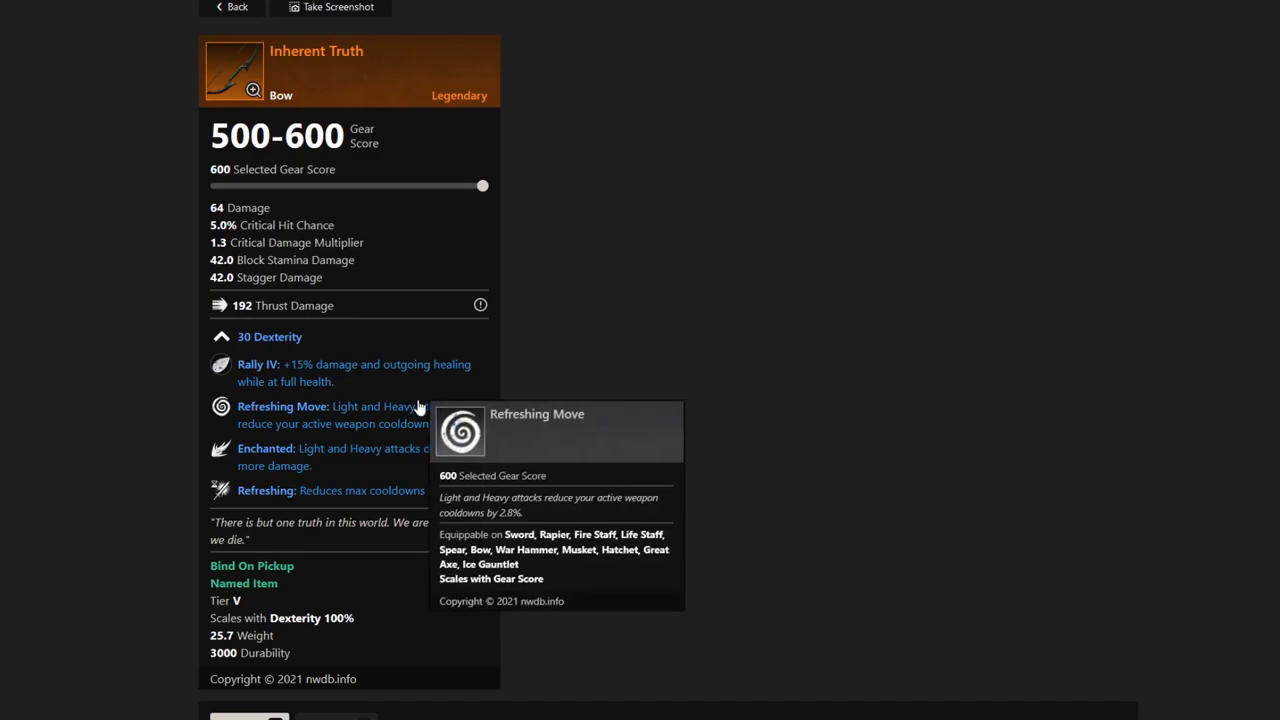
pyautogui.moveTo(599, 335)
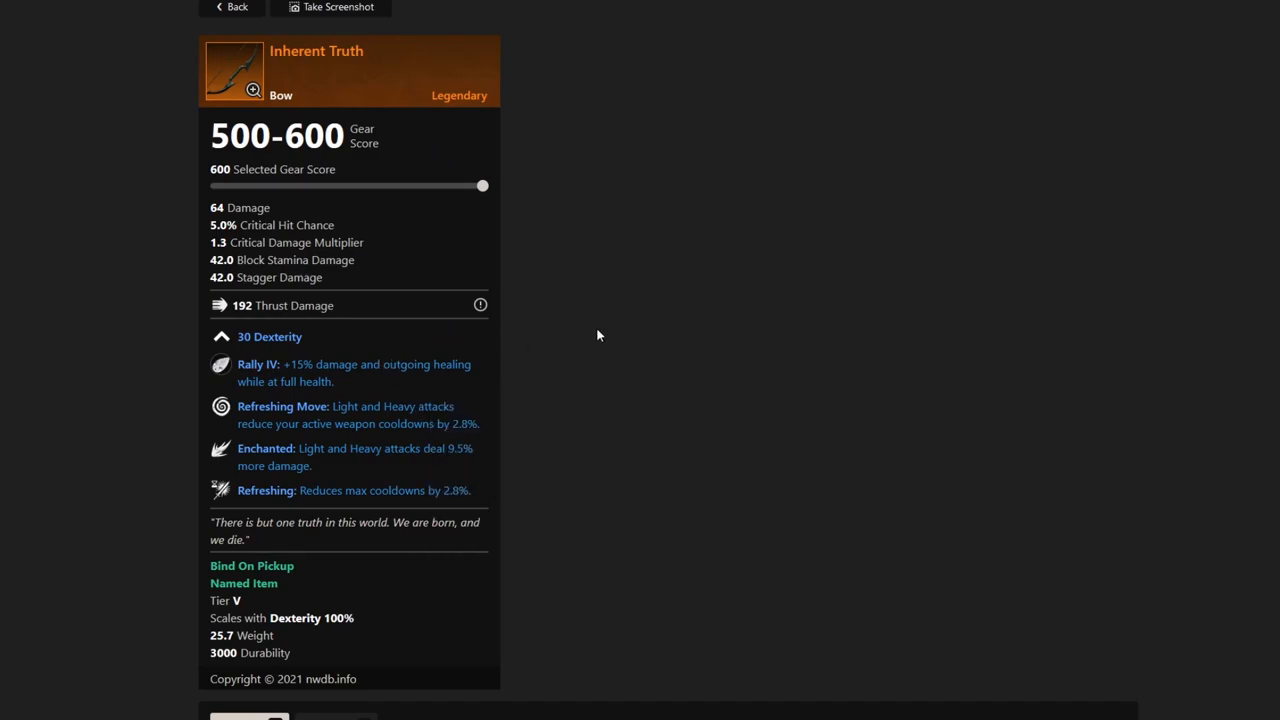
pyautogui.moveTo(283, 350)
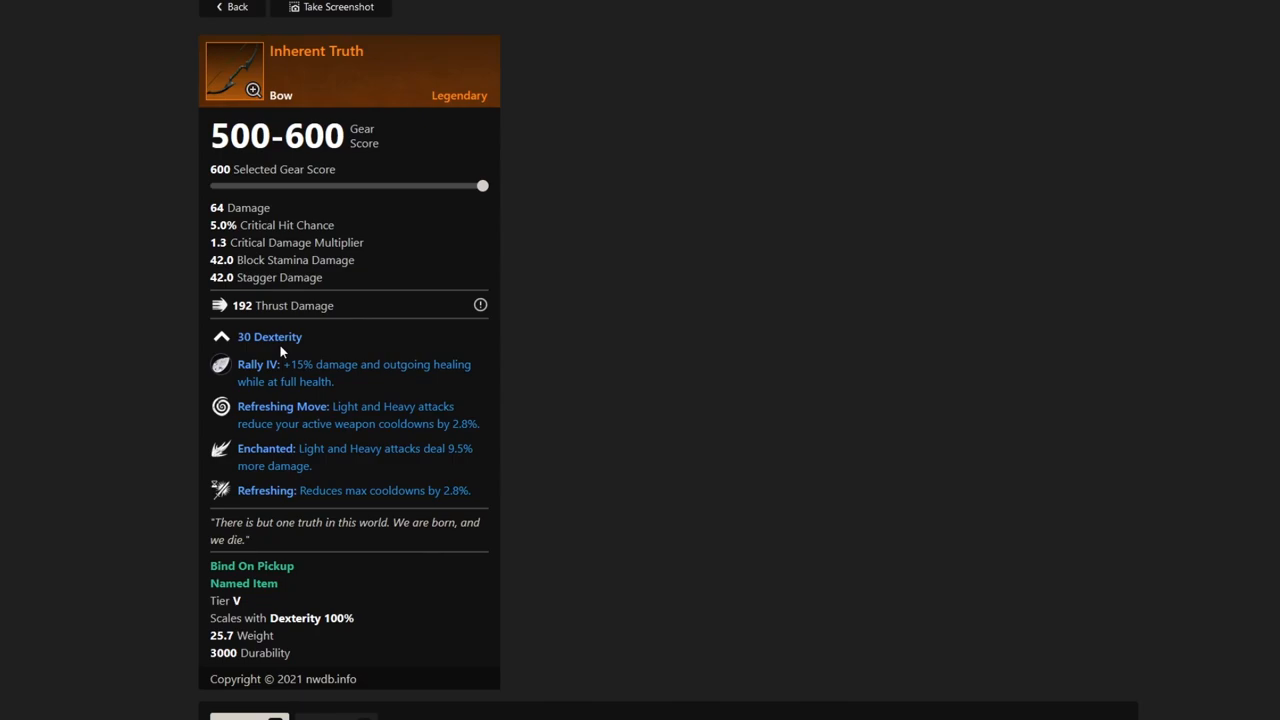
pyautogui.moveTo(388, 382)
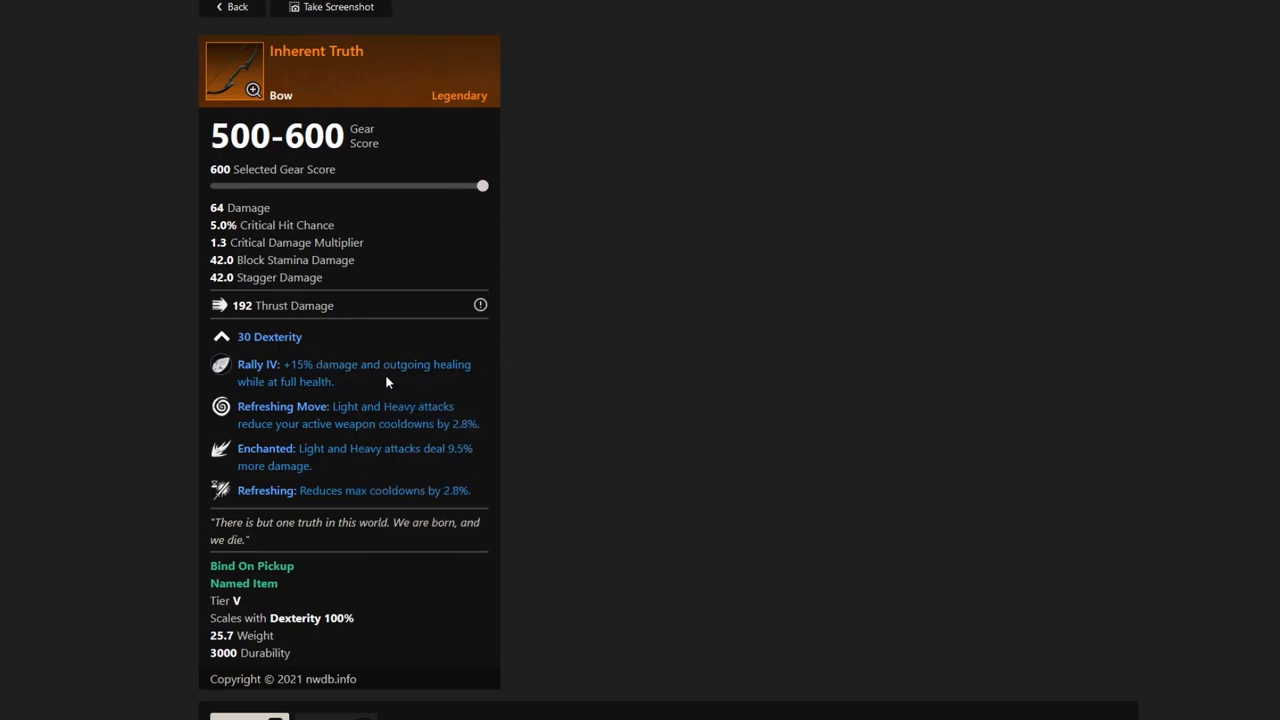
pyautogui.moveTo(348, 382)
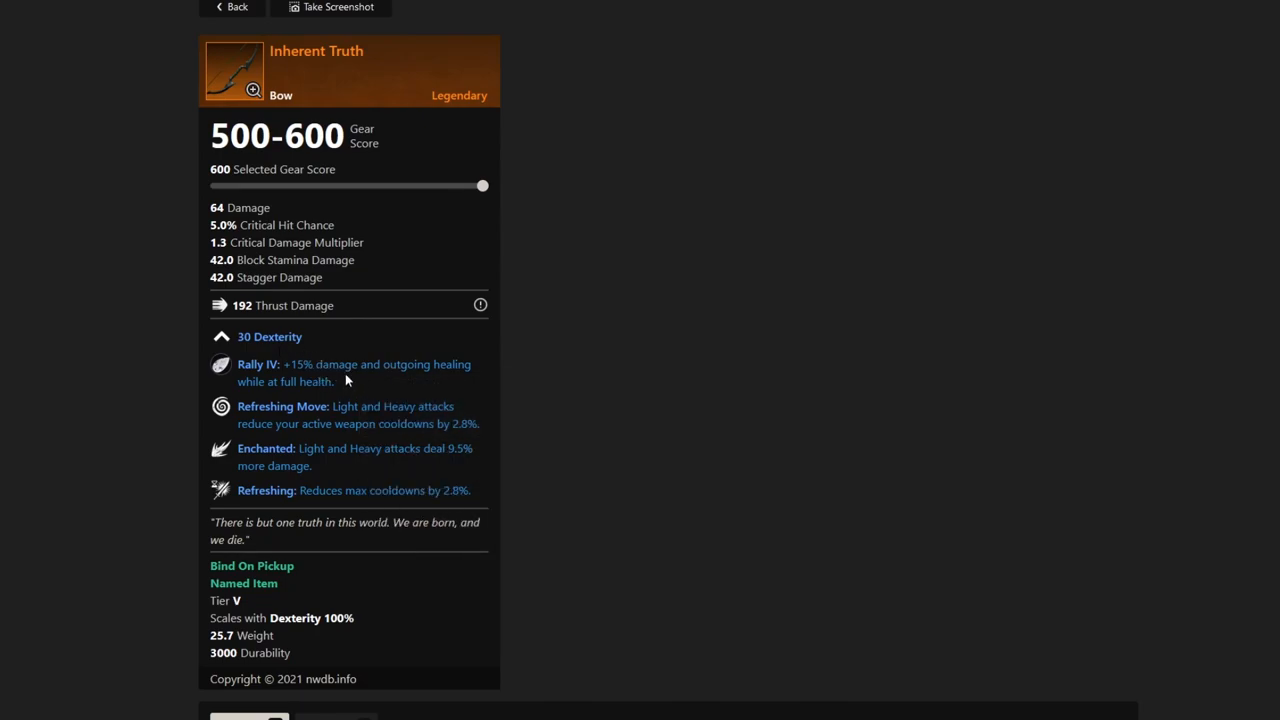
pyautogui.moveTo(342, 450)
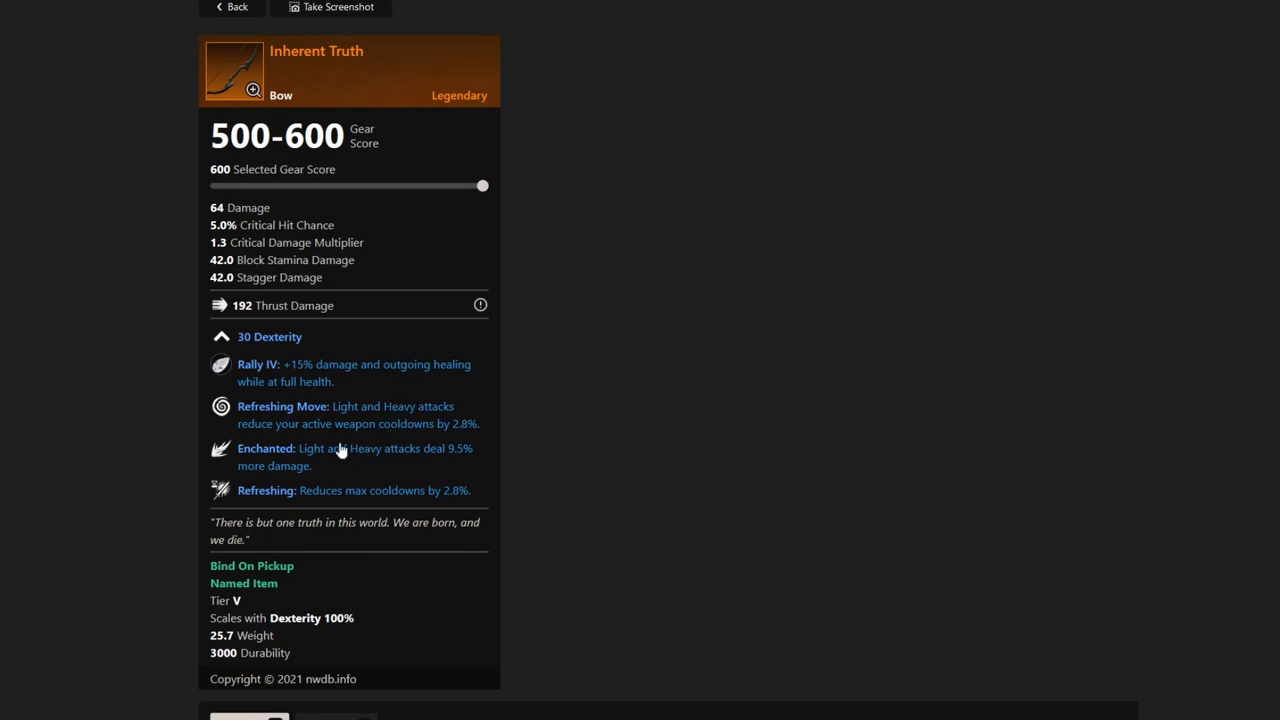
pyautogui.moveTo(461, 440)
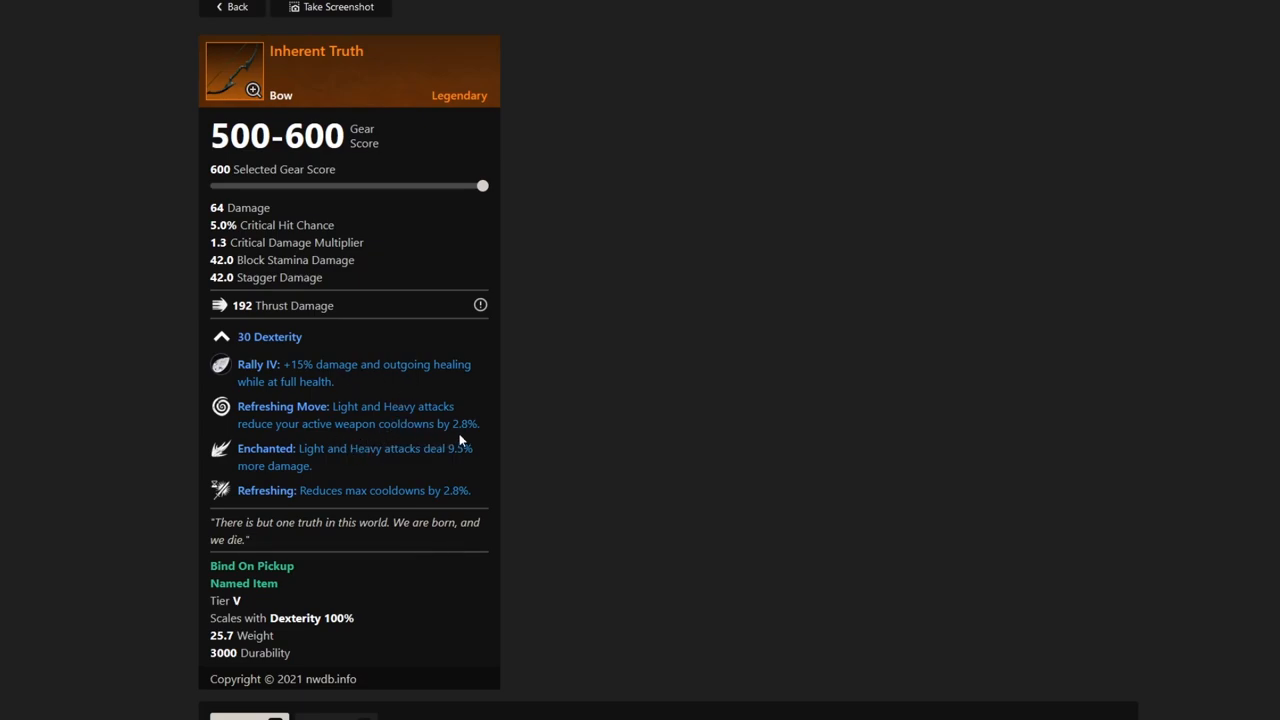
pyautogui.moveTo(460, 435)
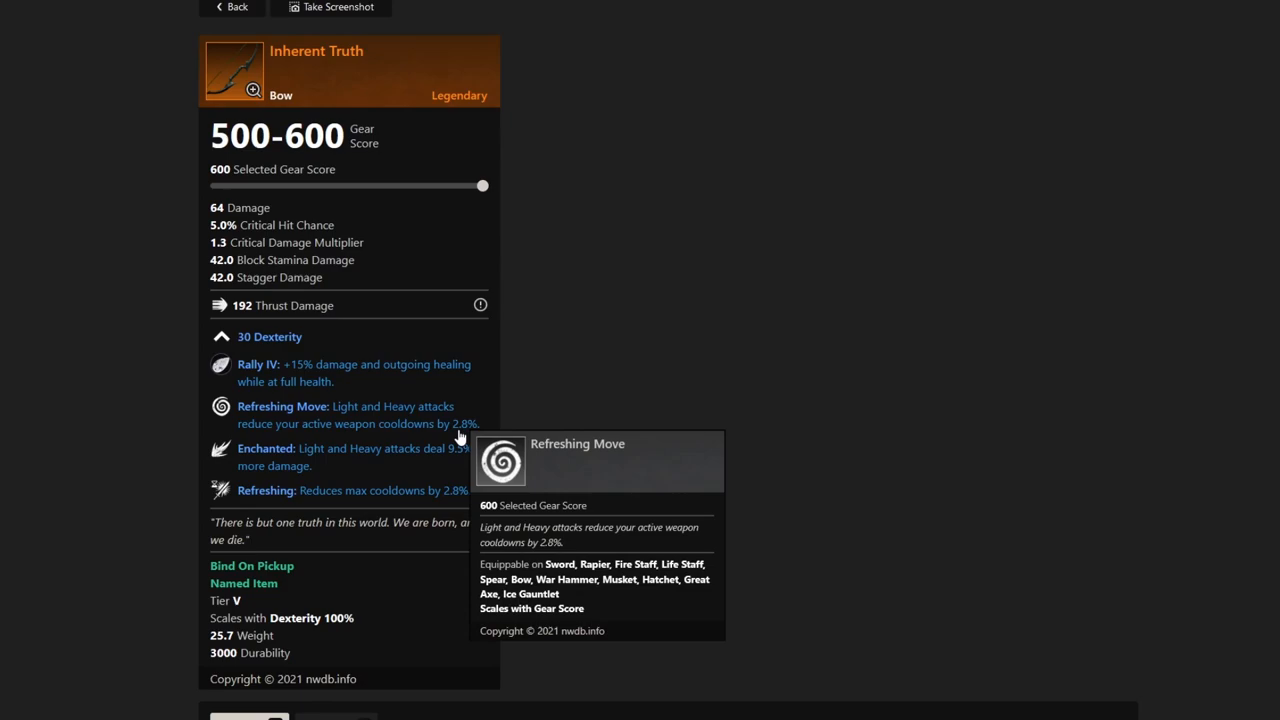
pyautogui.moveTo(524, 431)
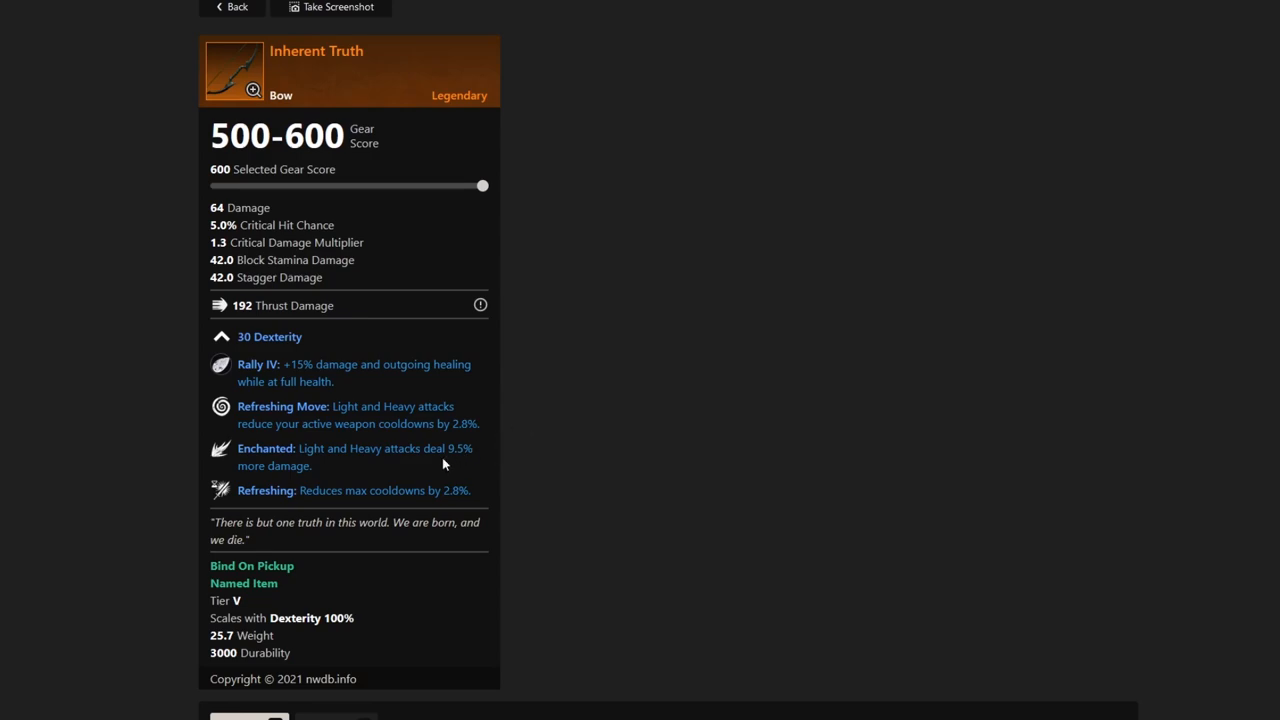
pyautogui.moveTo(503, 469)
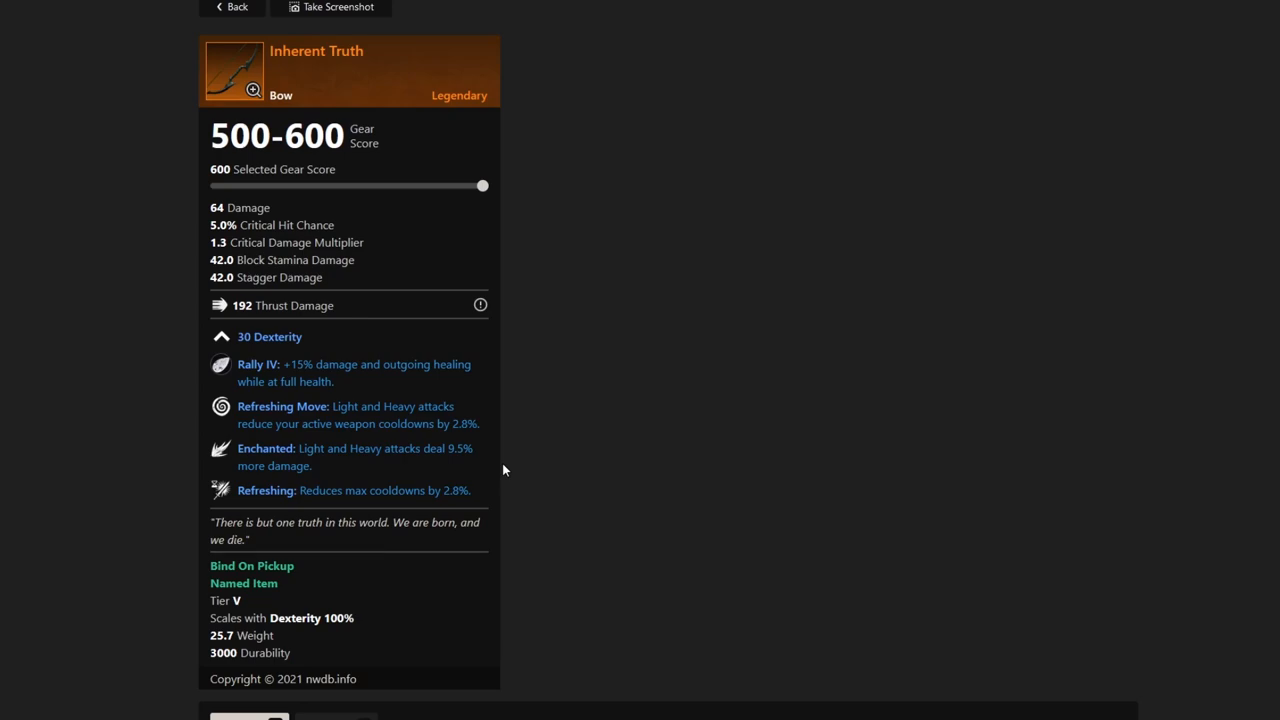
pyautogui.moveTo(425, 356)
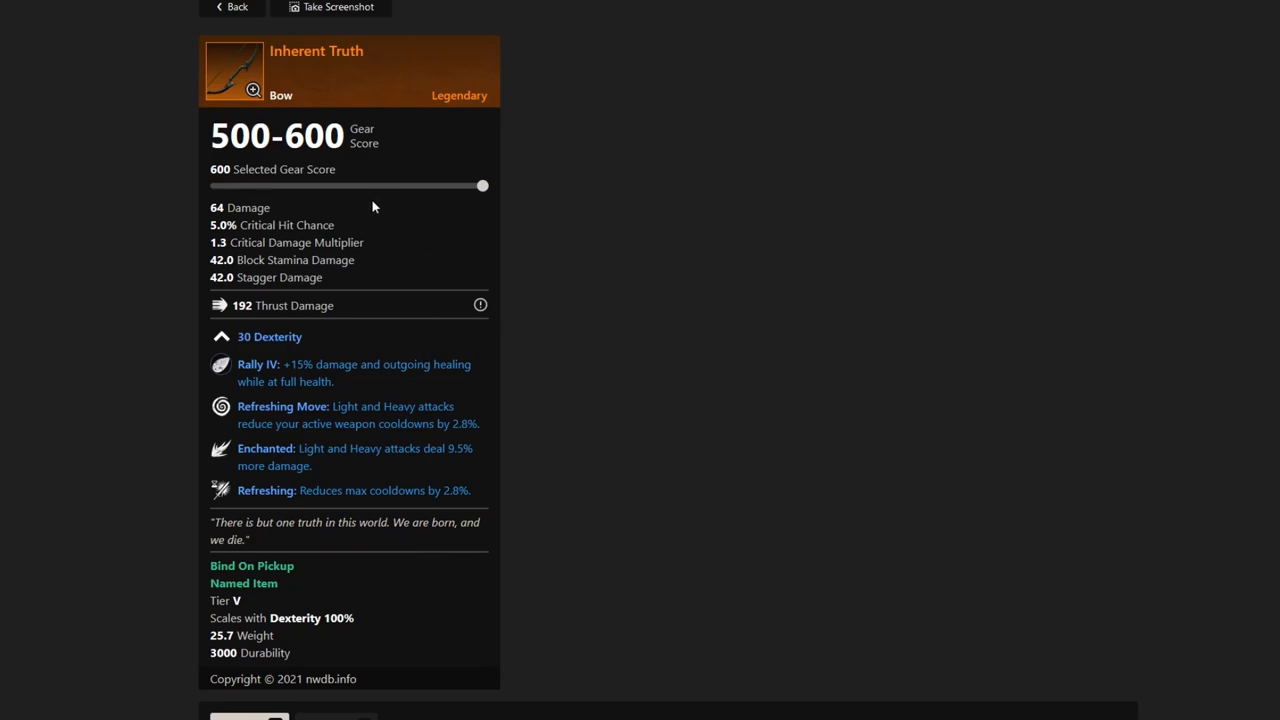
pyautogui.moveTo(250, 12)
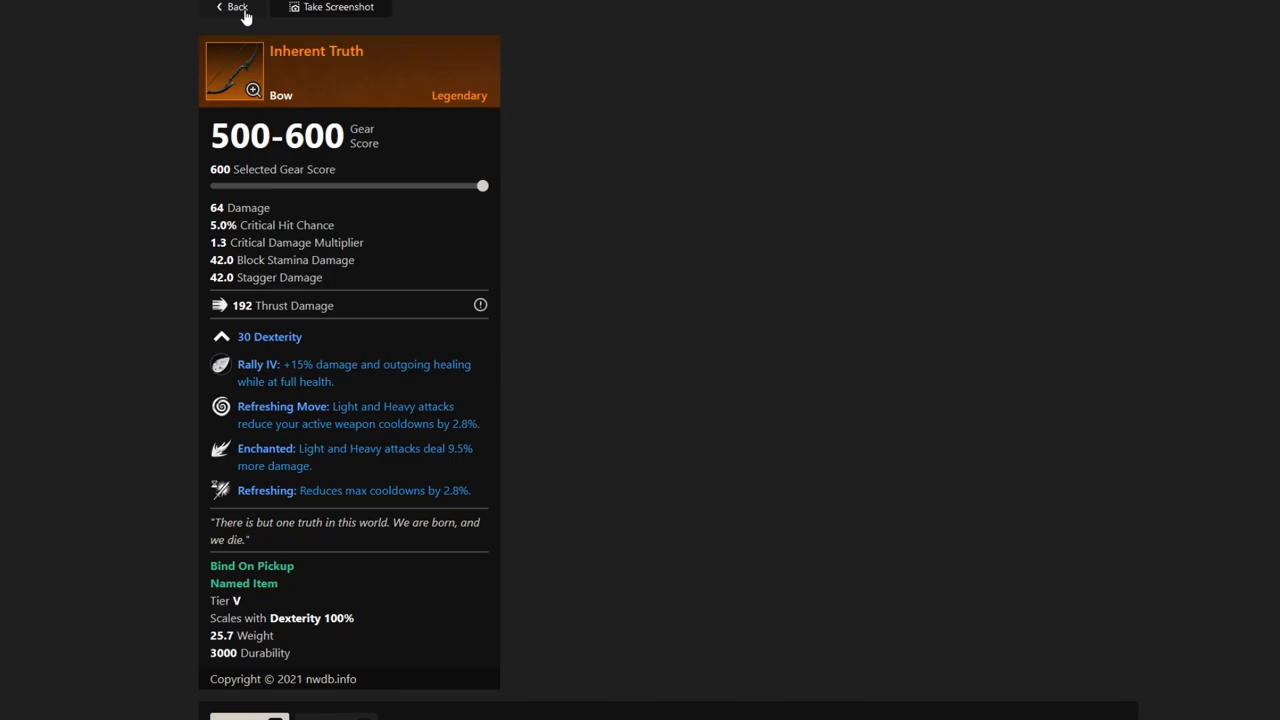
pyautogui.click(235, 8)
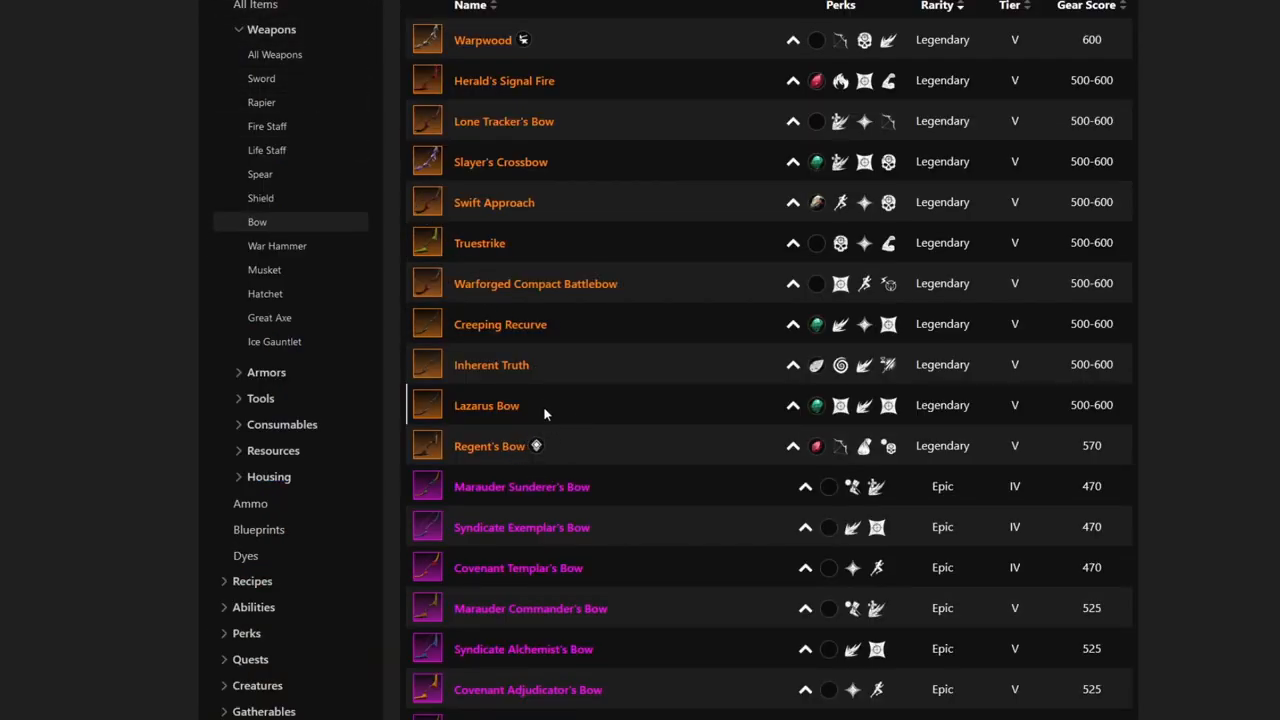
# Open the Lazarus Bow page and then its level 66 Ancient boss, Cilla.
pyautogui.click(486, 405)
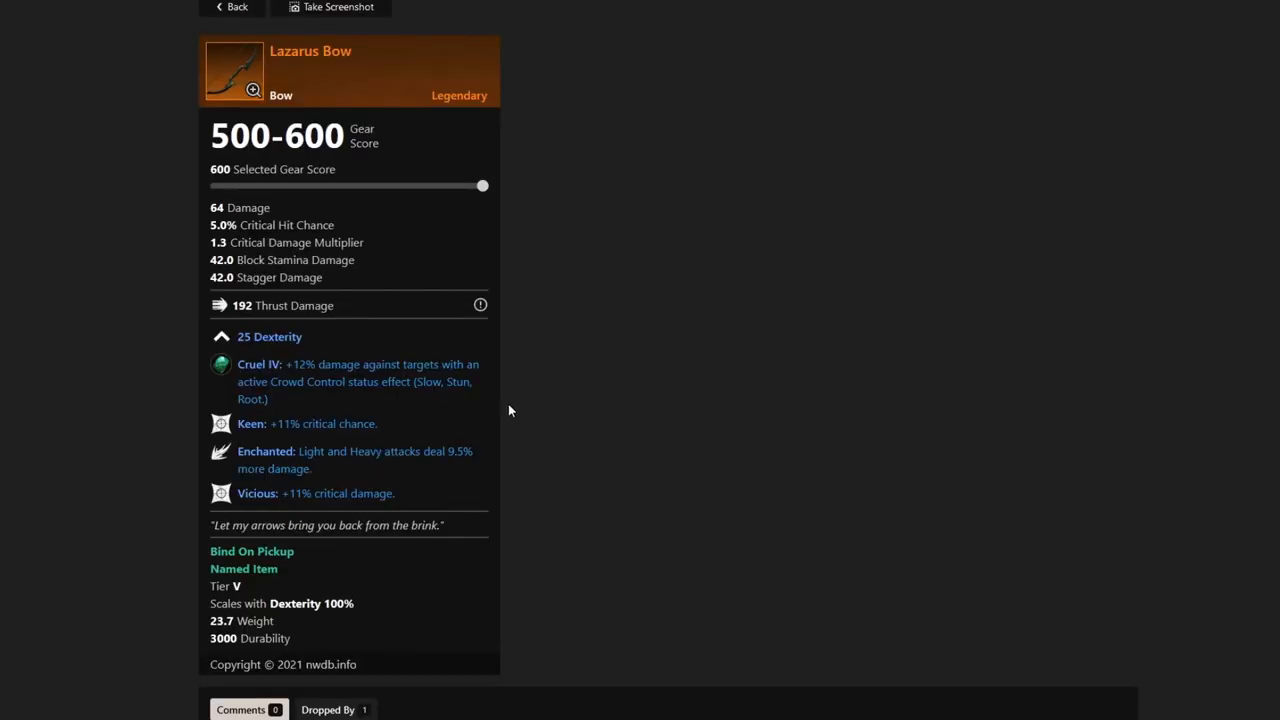
pyautogui.moveTo(505, 406)
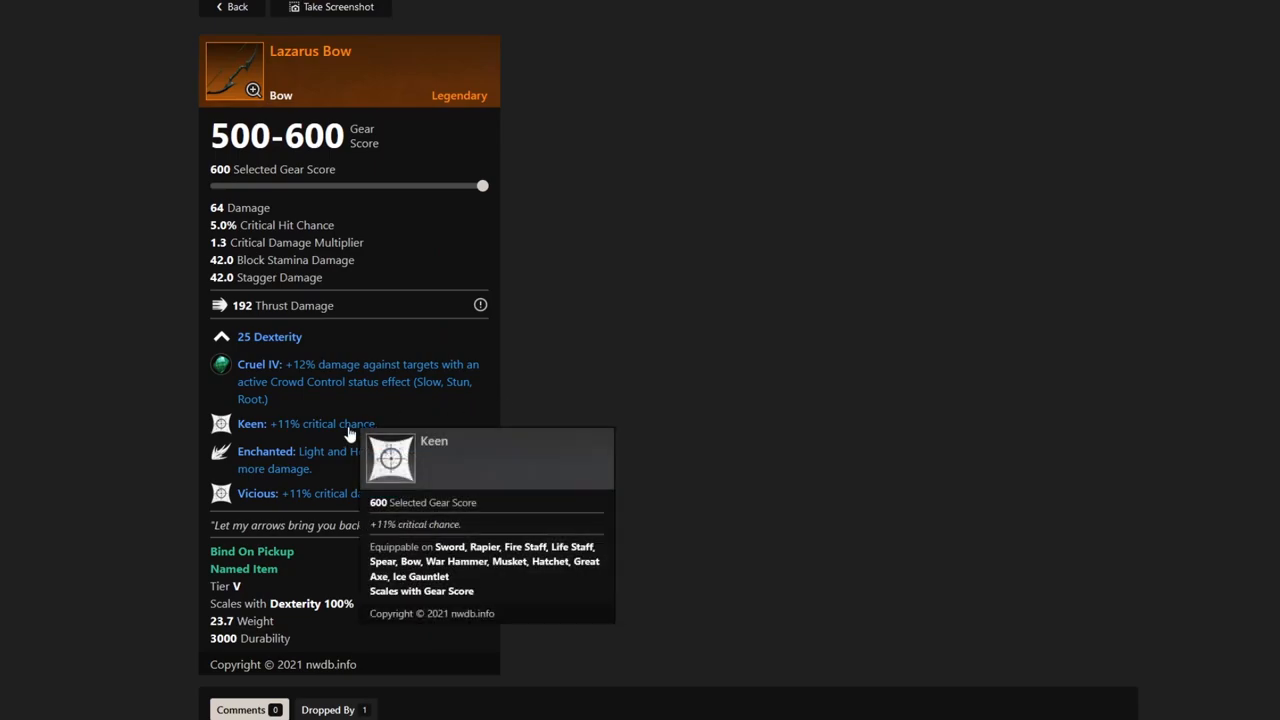
pyautogui.moveTo(415, 463)
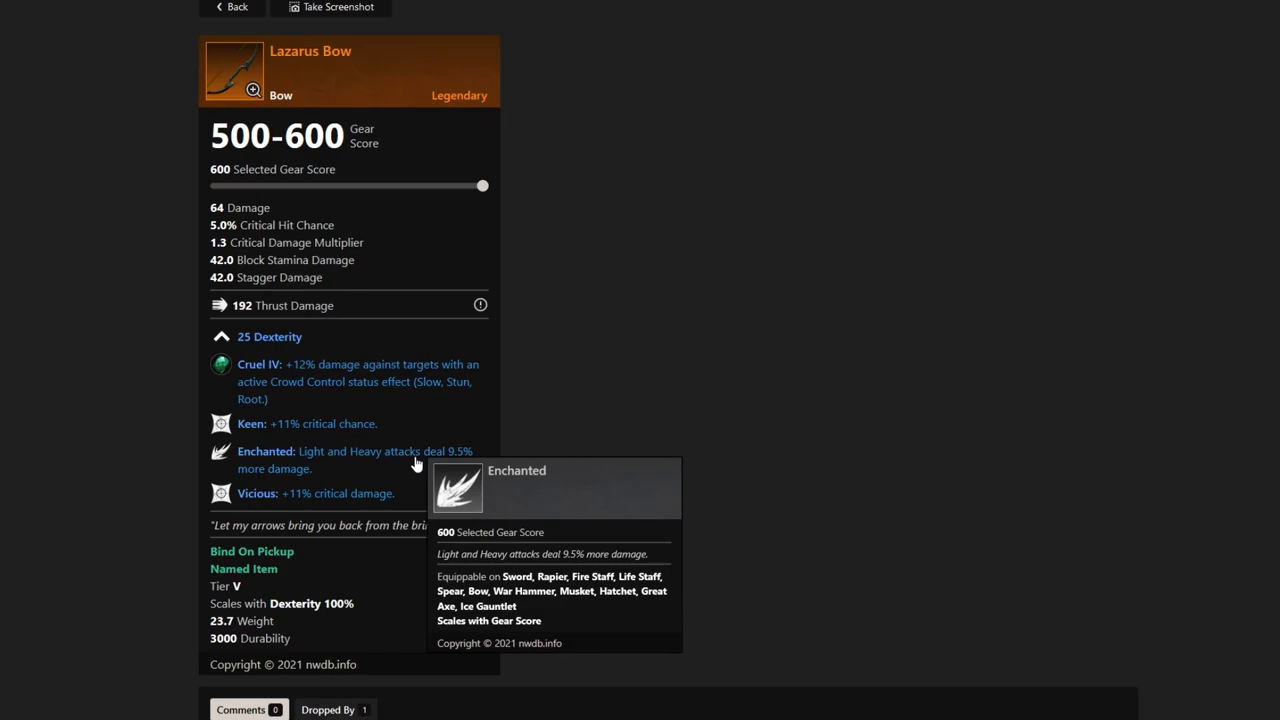
pyautogui.moveTo(629, 446)
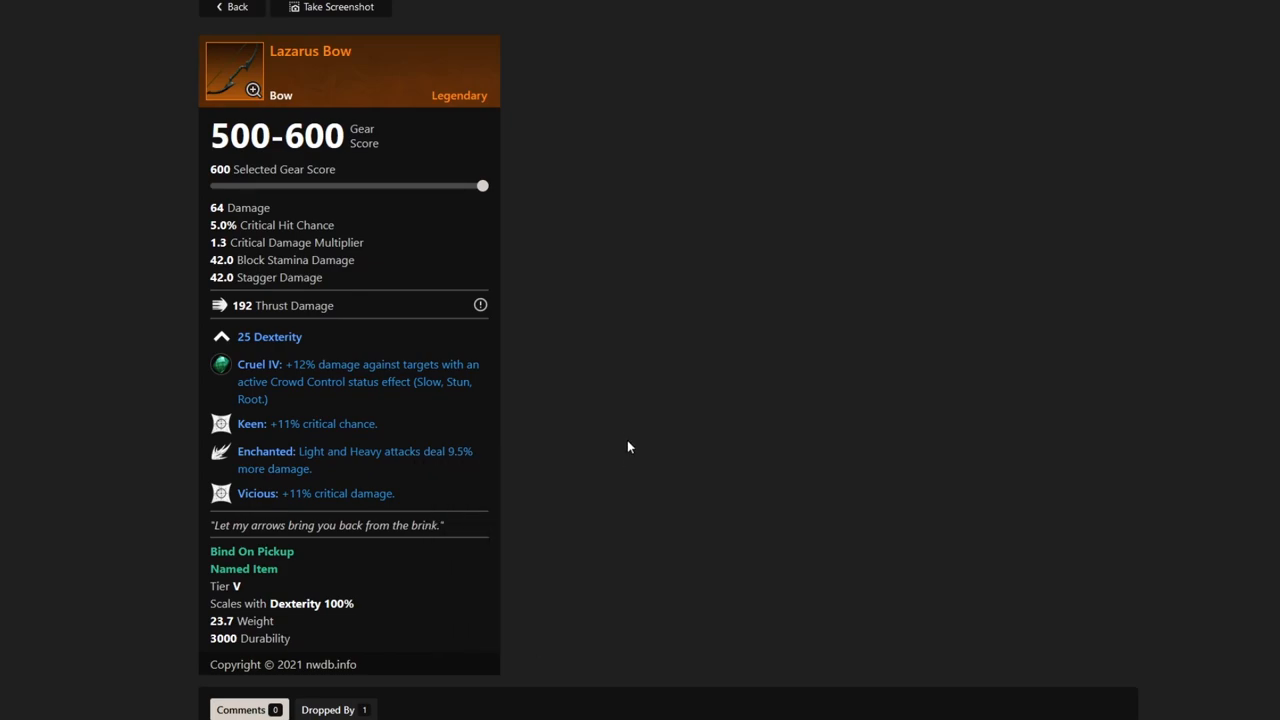
pyautogui.moveTo(603, 377)
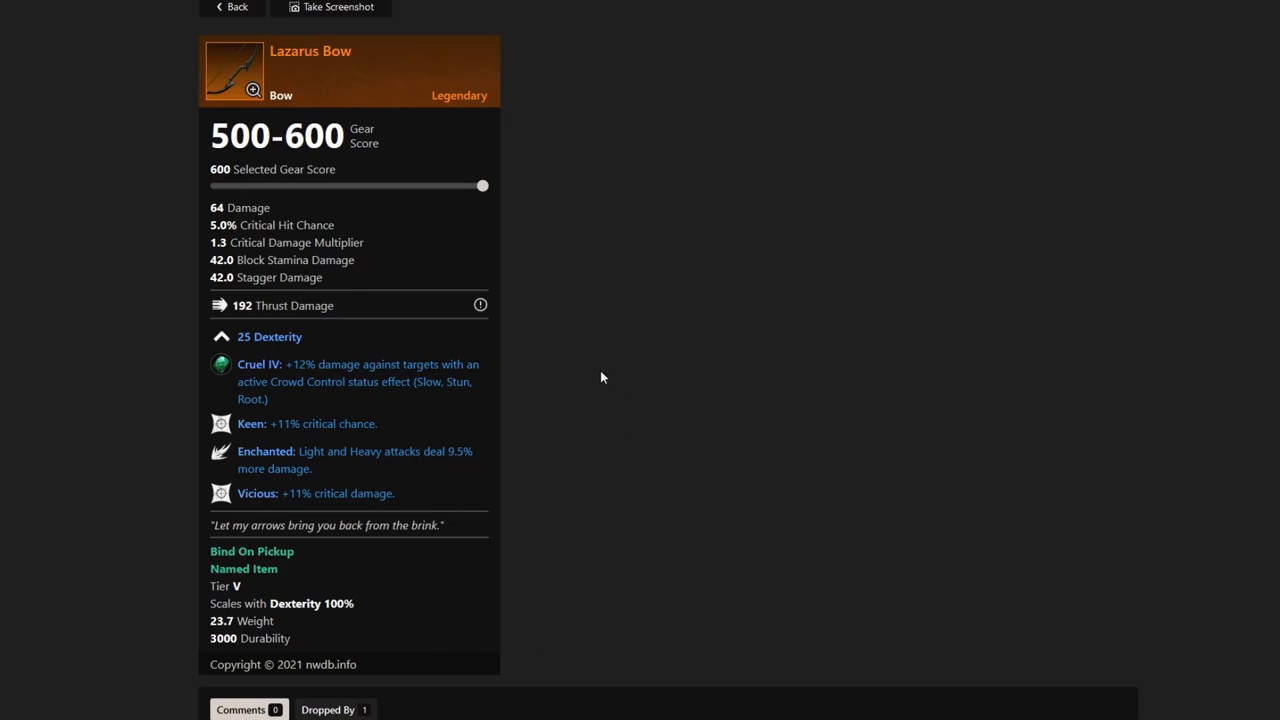
pyautogui.scroll(-3)
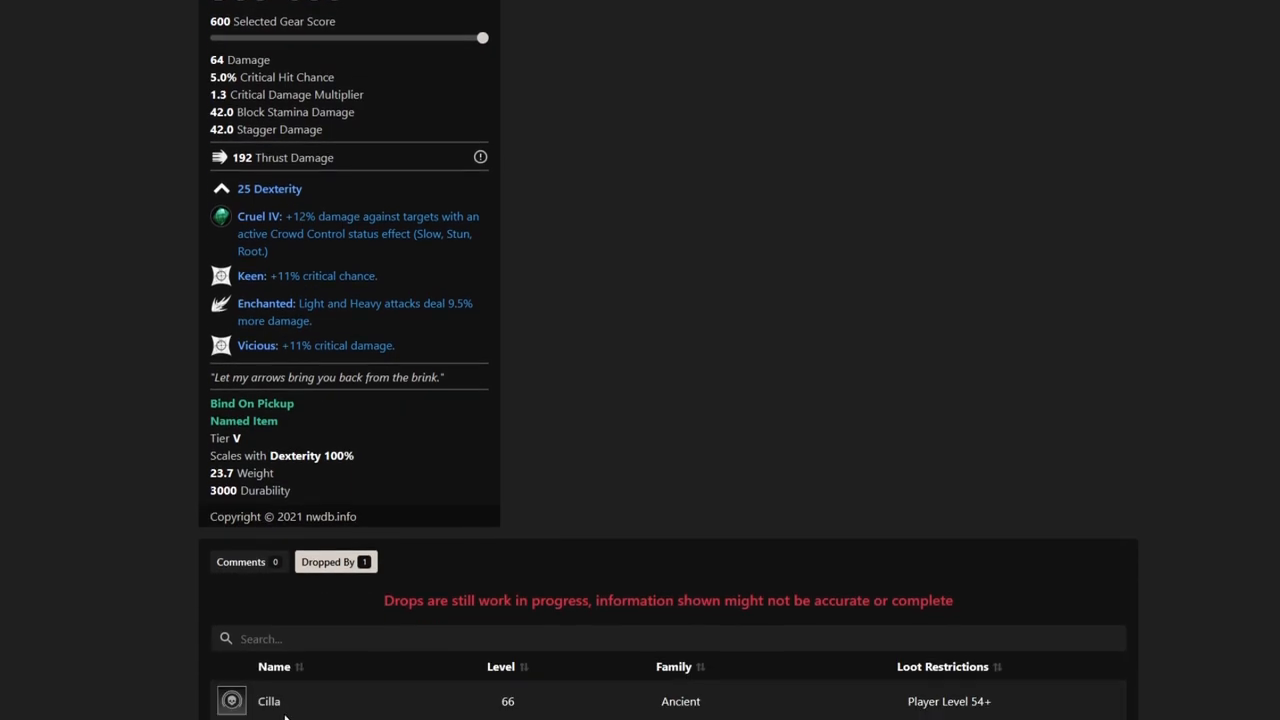
pyautogui.click(271, 701)
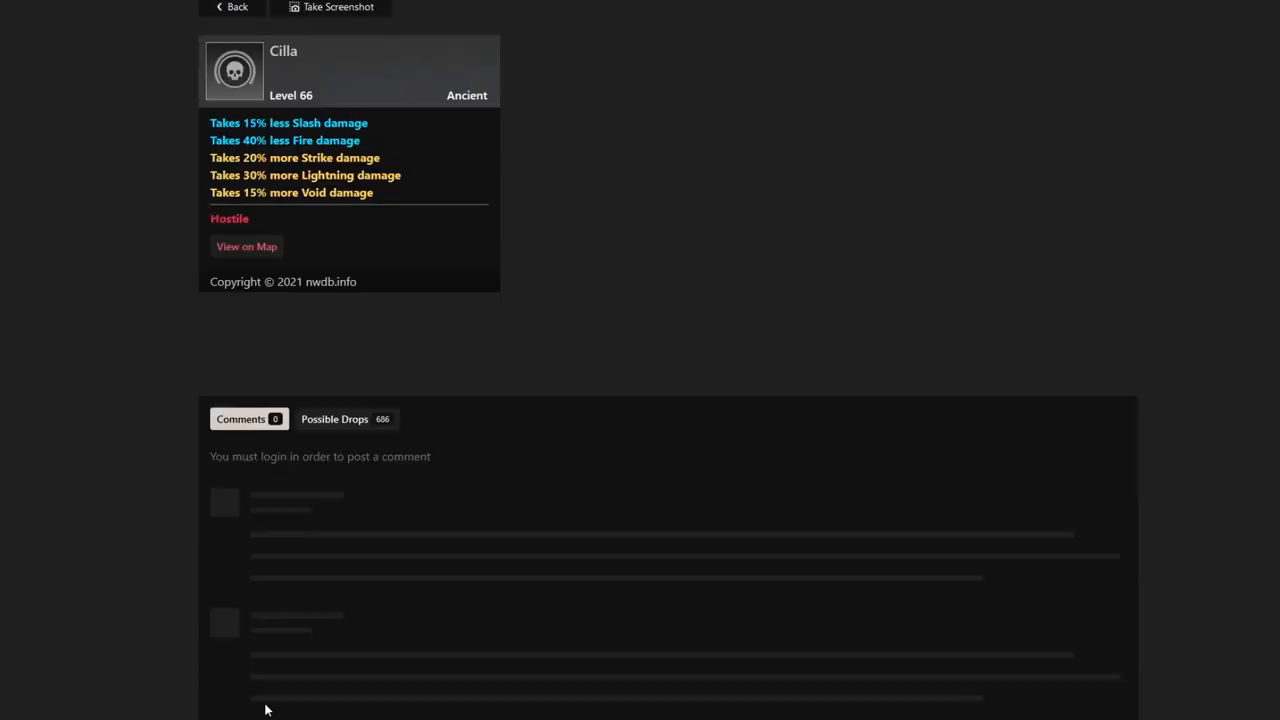
# Find Cilla's skull marker near Tributarium on the map, view its popup, then dismiss it.
pyautogui.click(246, 246)
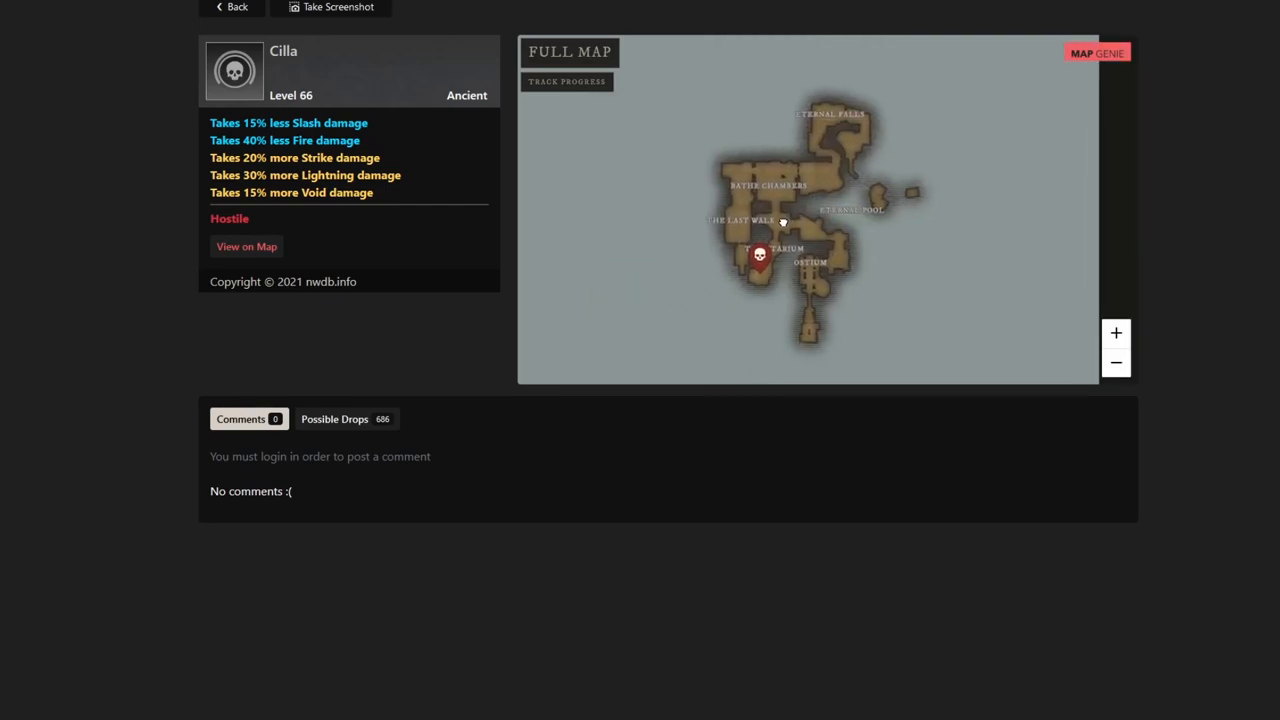
pyautogui.moveTo(784, 220)
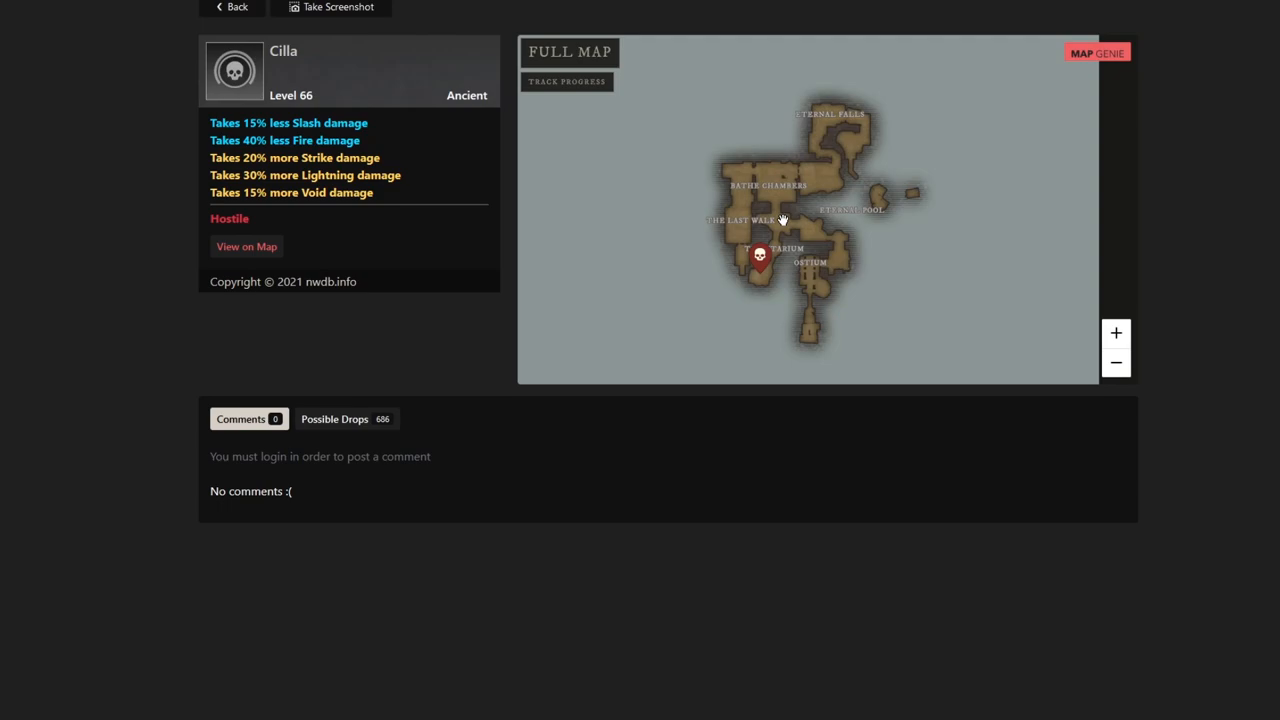
pyautogui.moveTo(424, 195)
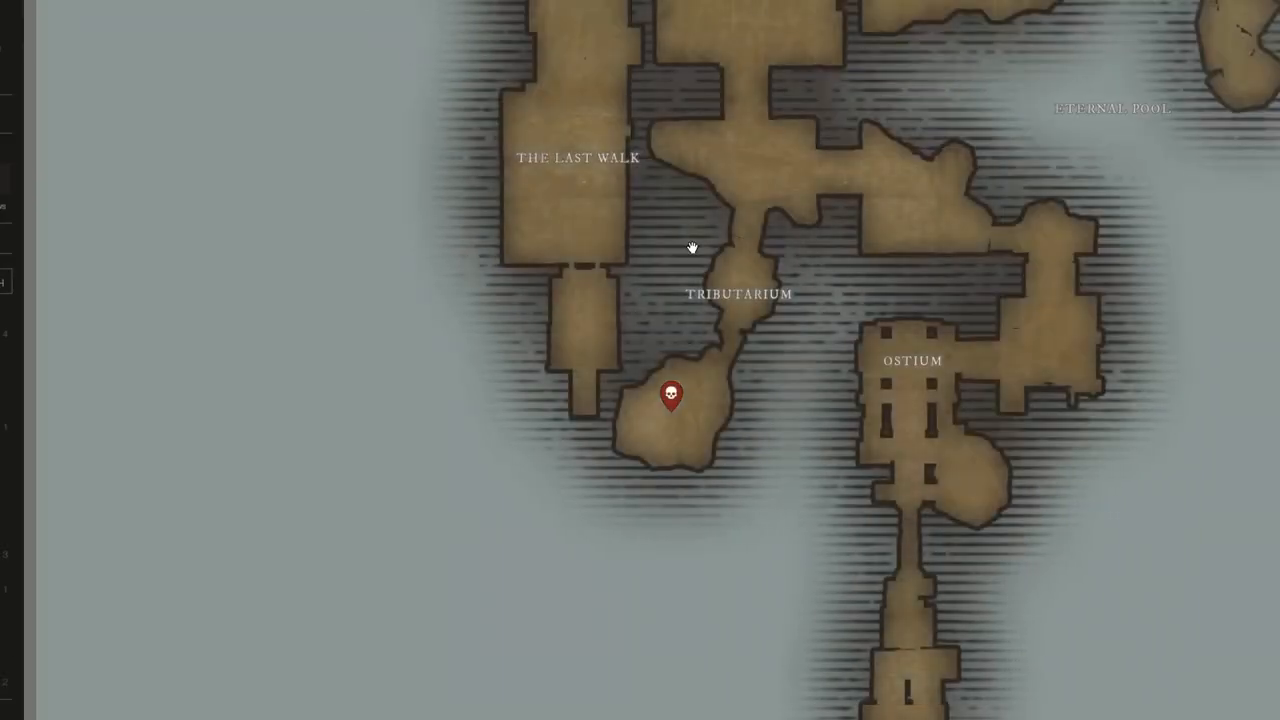
pyautogui.click(671, 396)
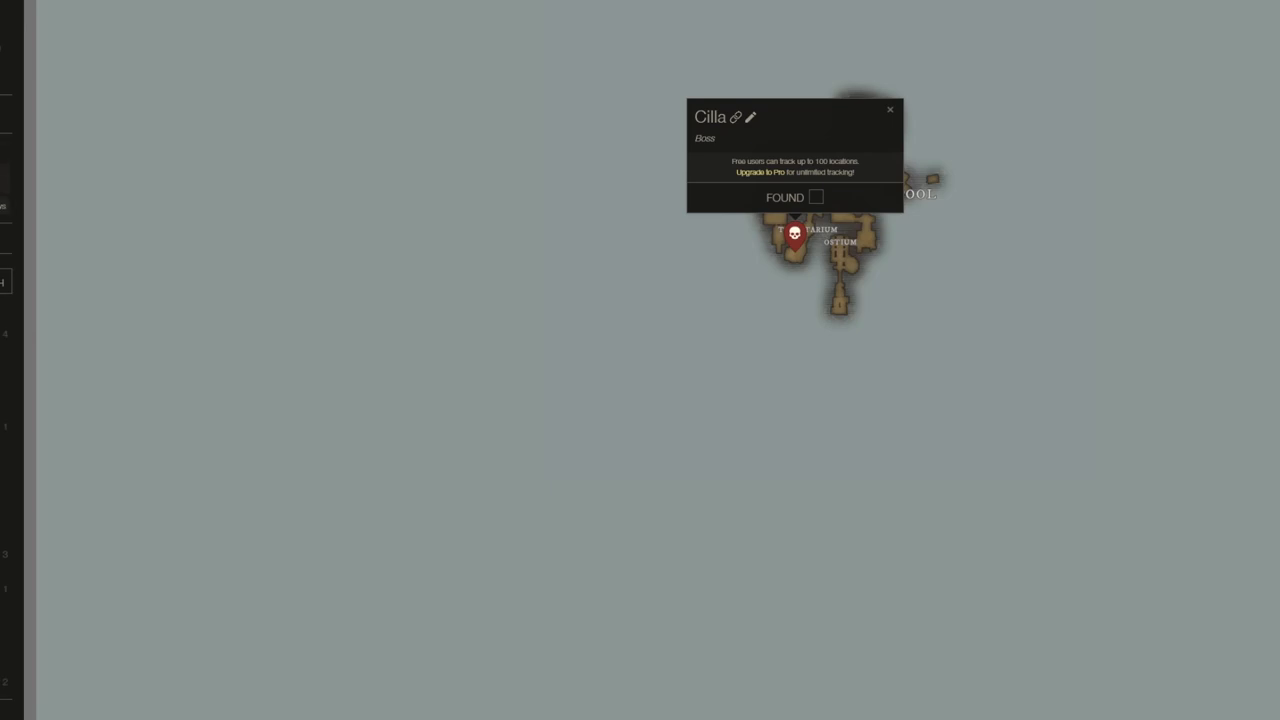
pyautogui.moveTo(812, 246)
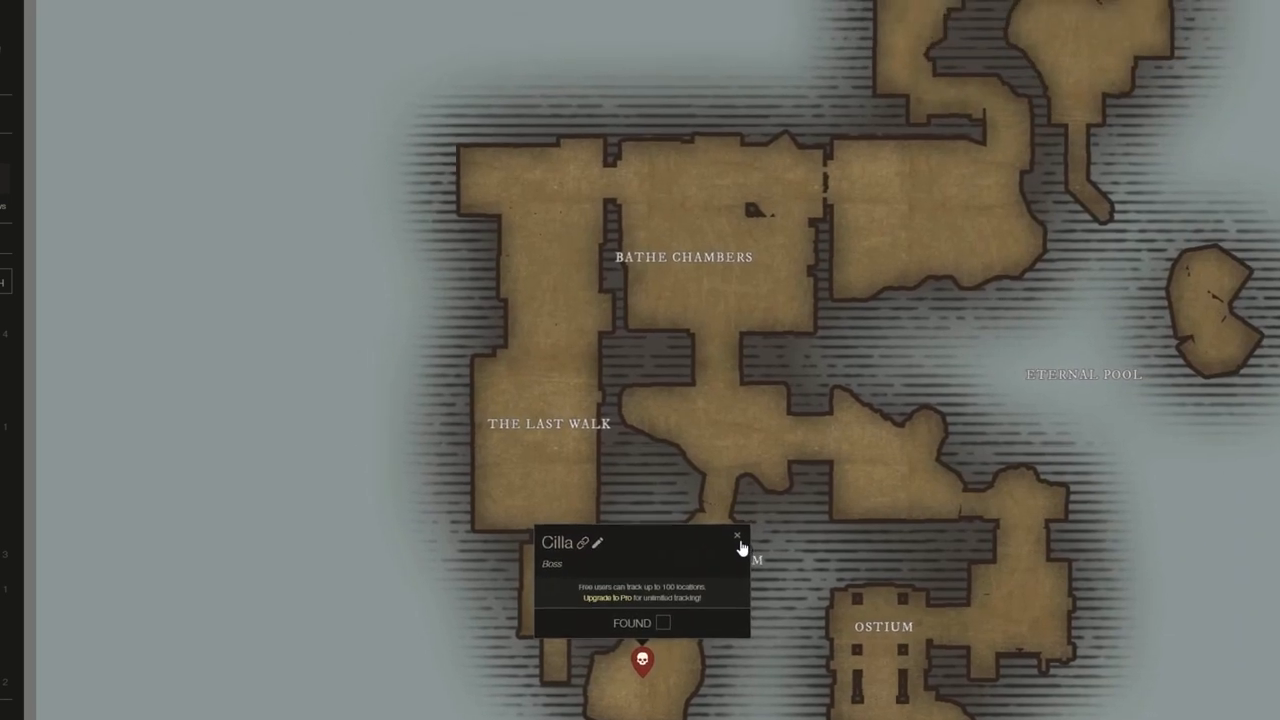
pyautogui.click(735, 536)
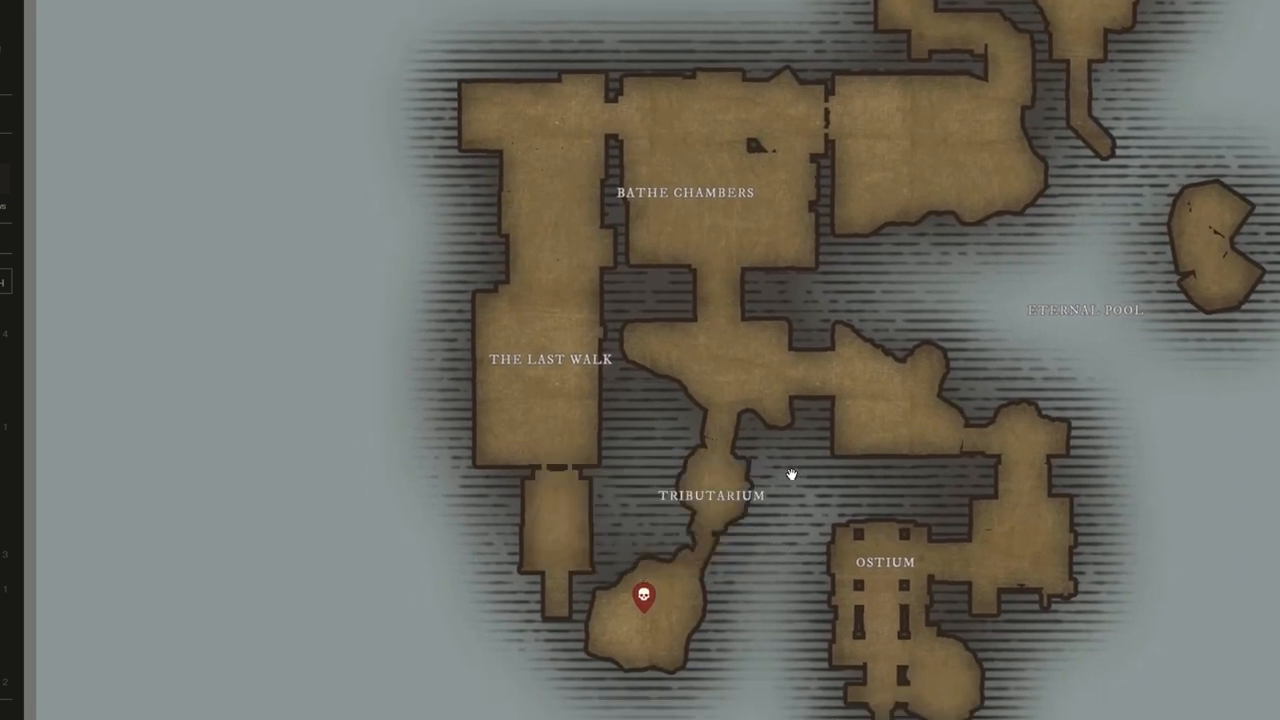
pyautogui.scroll(-3)
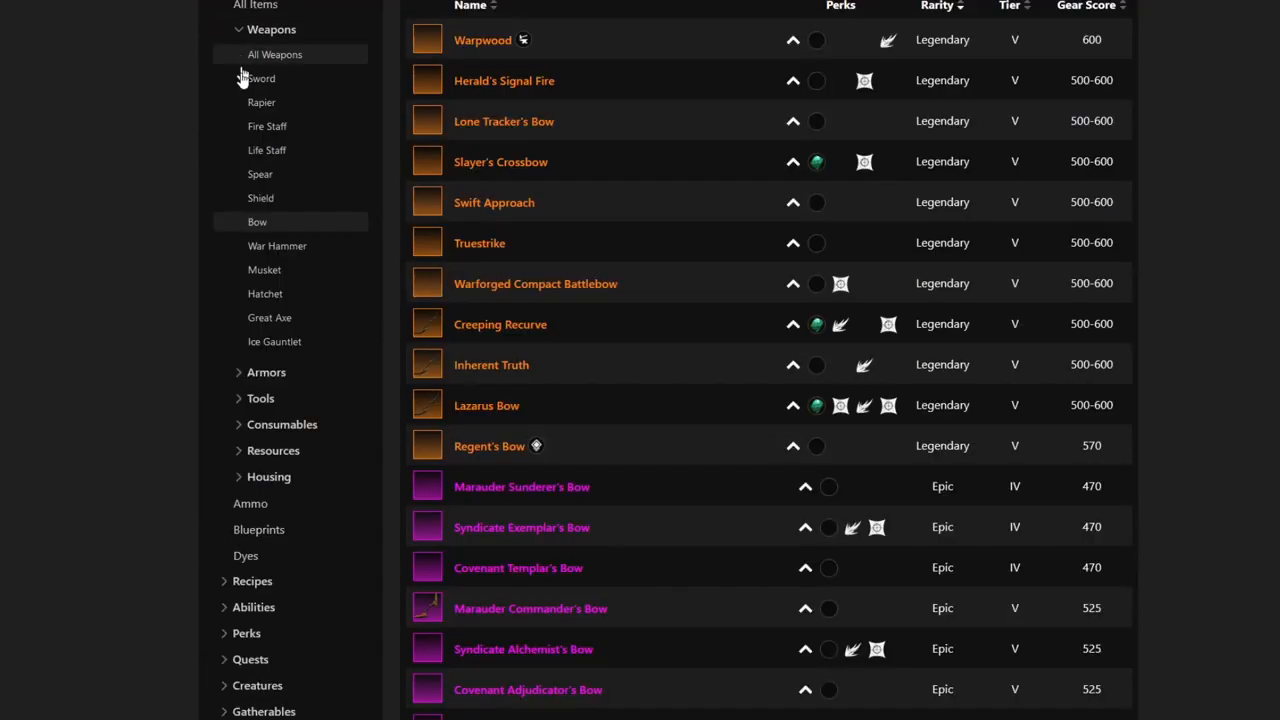
pyautogui.moveTo(494, 446)
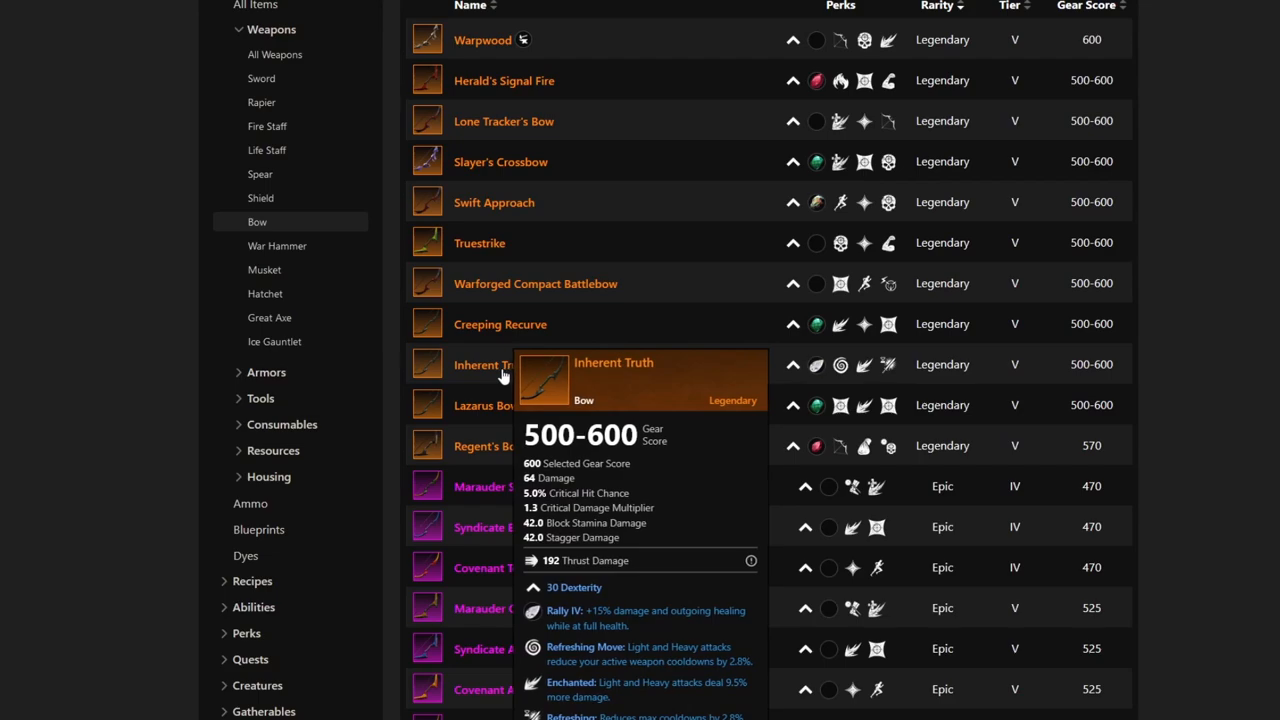
pyautogui.moveTo(517, 415)
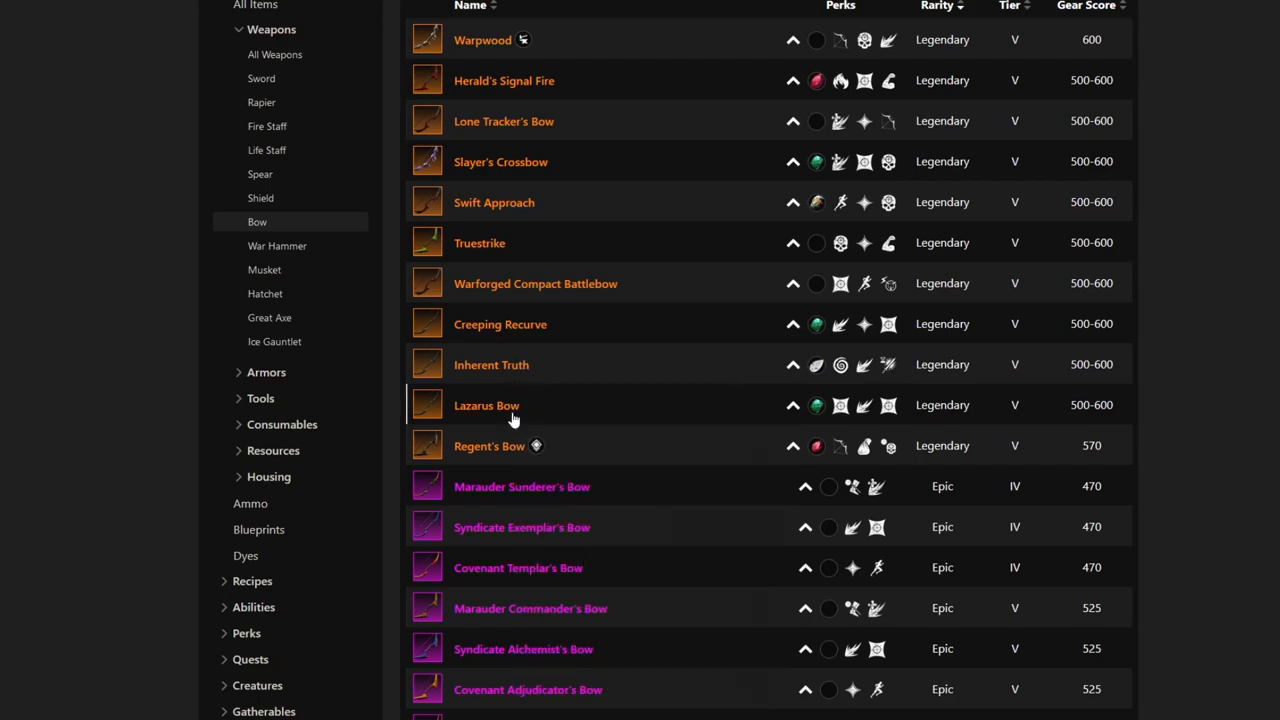
pyautogui.moveTo(513, 370)
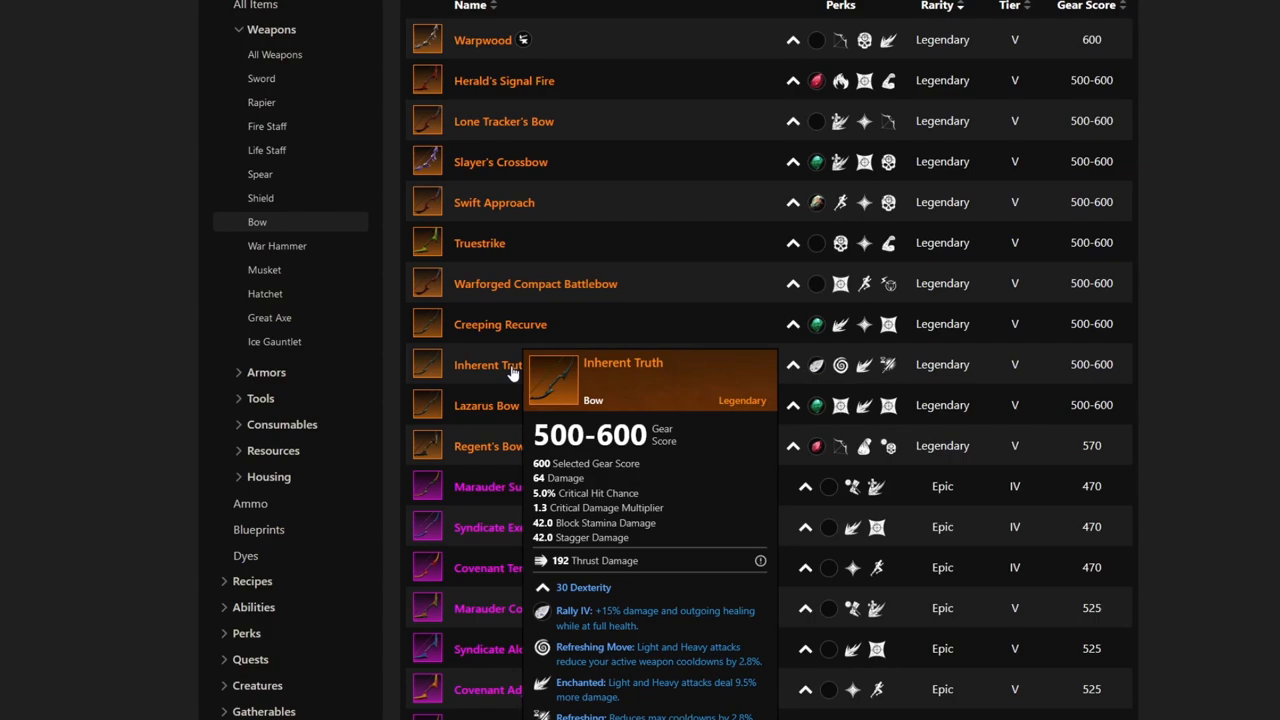
# Open Inherent Truth and scroll to its single drop source, Chardis (level 66).
pyautogui.click(488, 365)
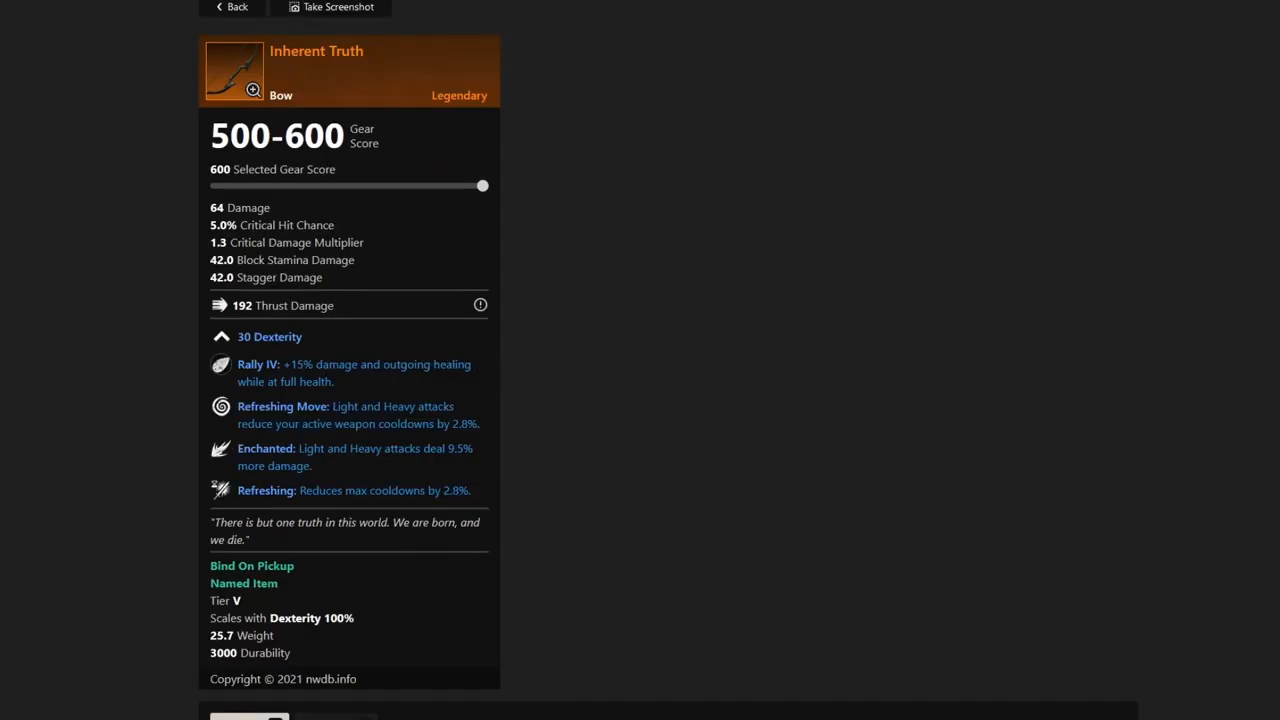
pyautogui.scroll(-3)
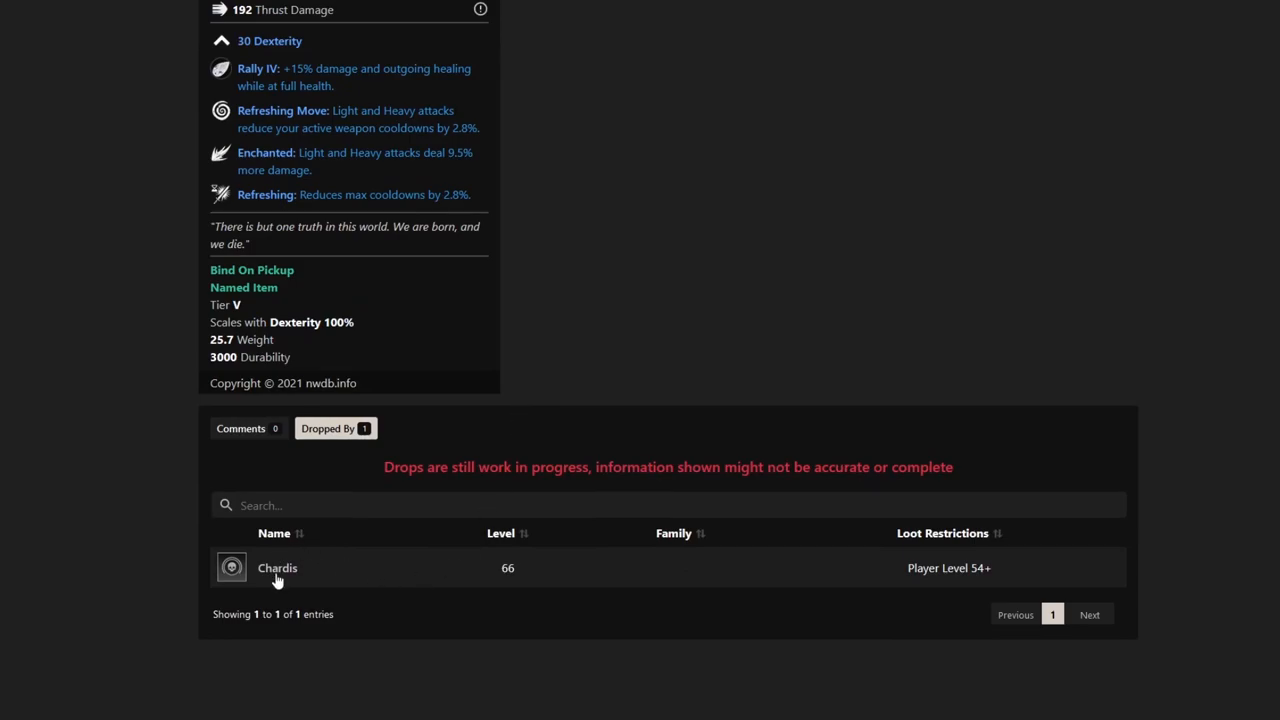
# Open the page for the elite boss Chardis.
pyautogui.click(277, 568)
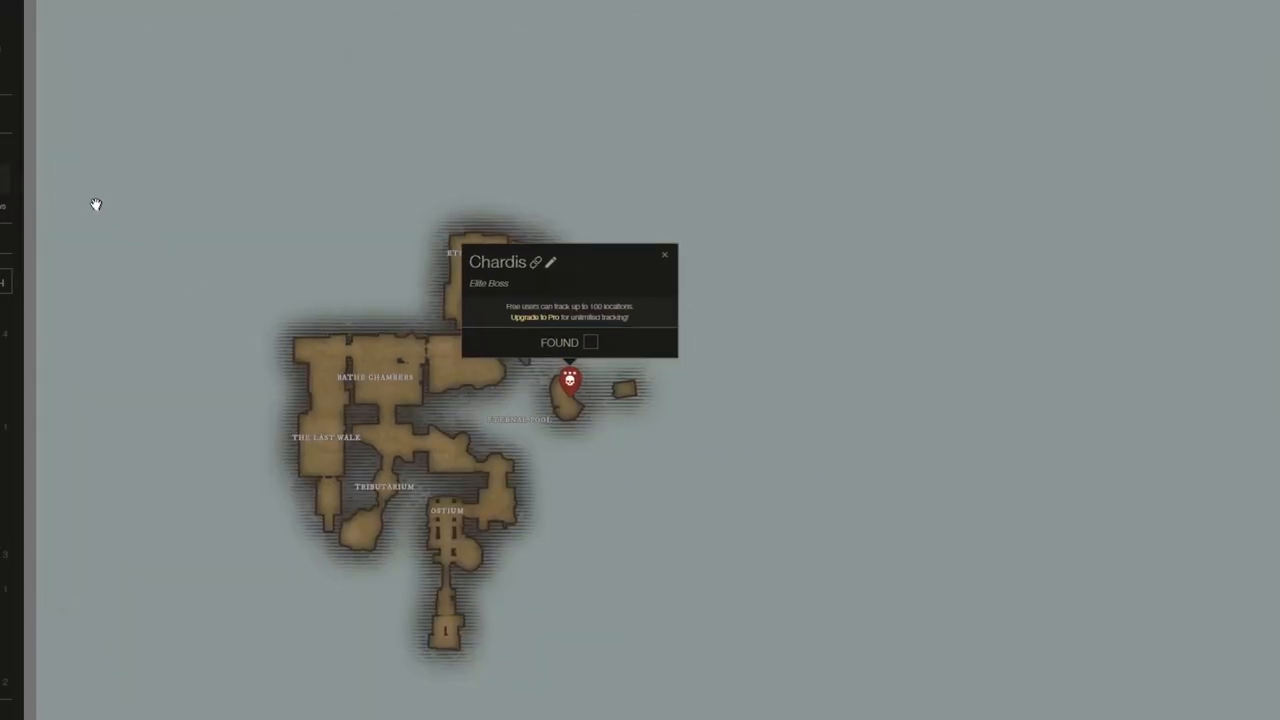
pyautogui.moveTo(587, 430)
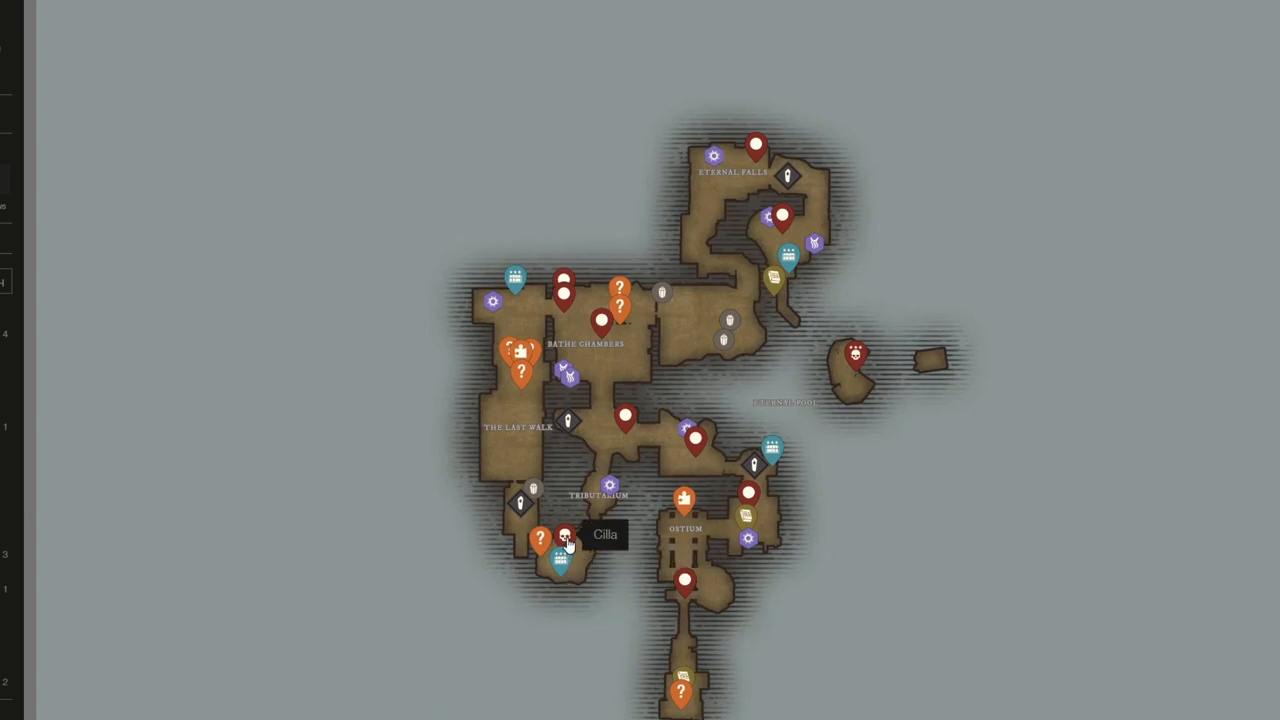
pyautogui.moveTo(311, 159)
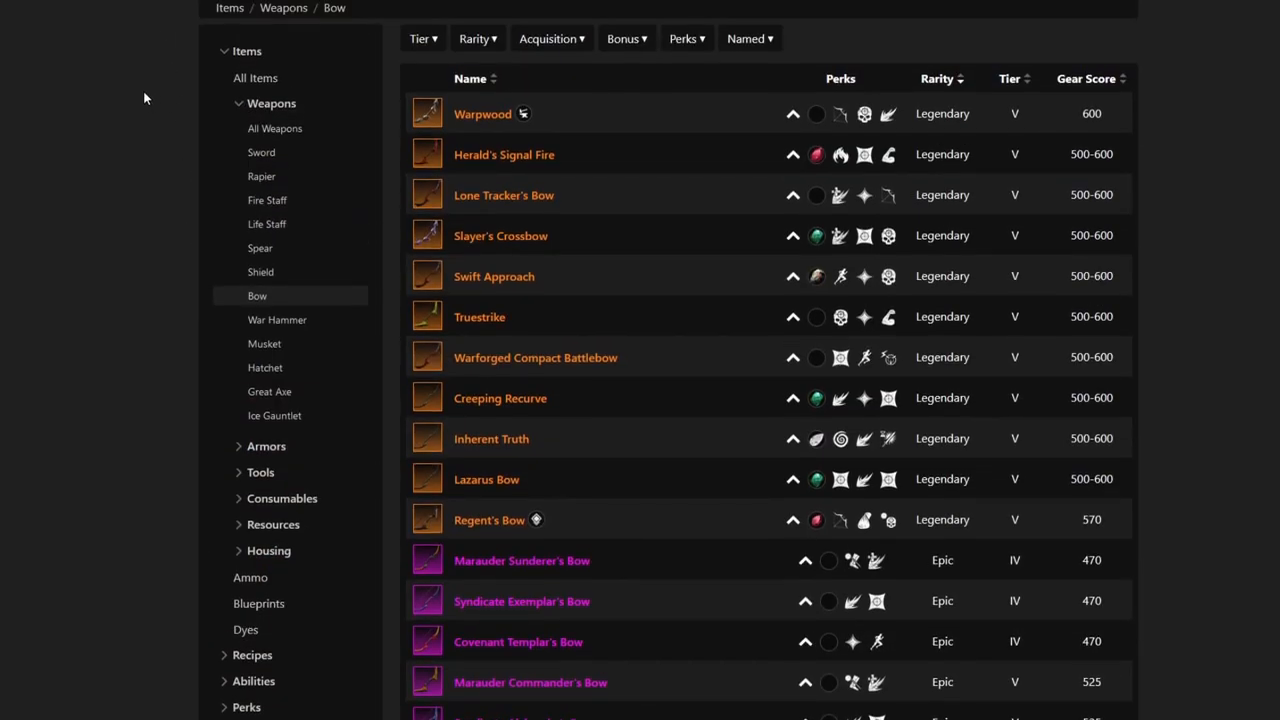
pyautogui.moveTo(138, 92)
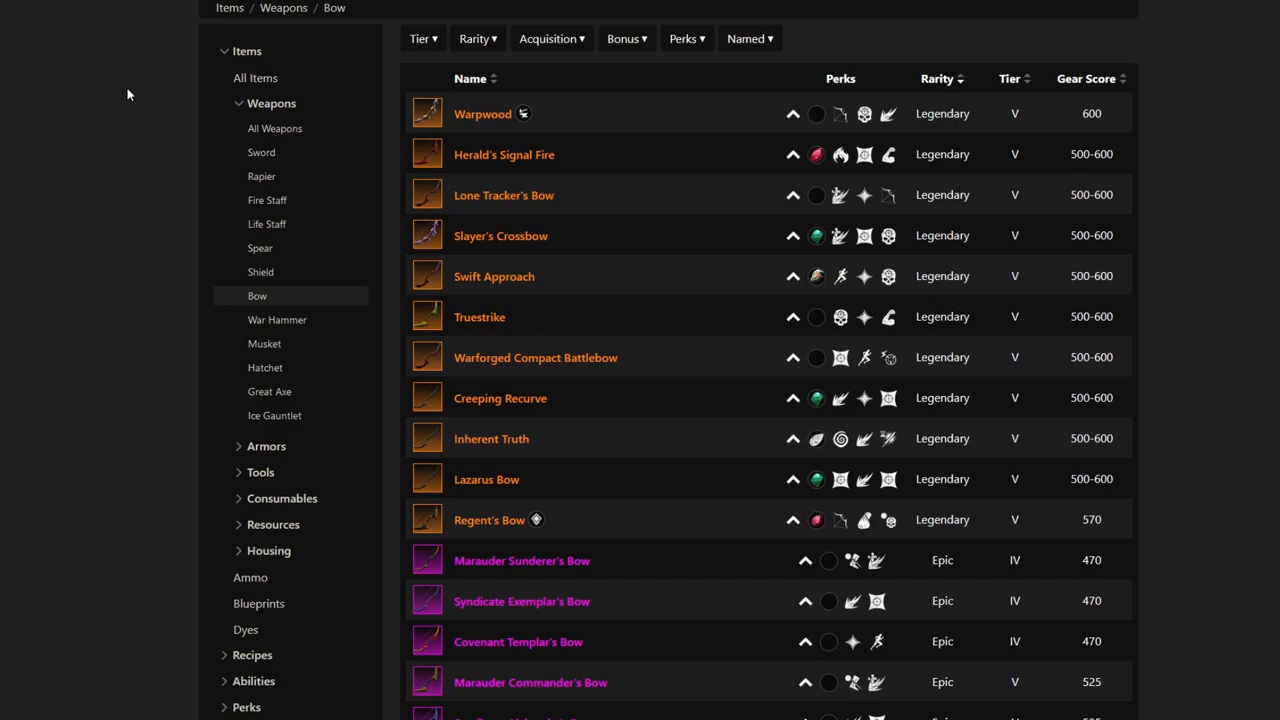
pyautogui.moveTo(28, 237)
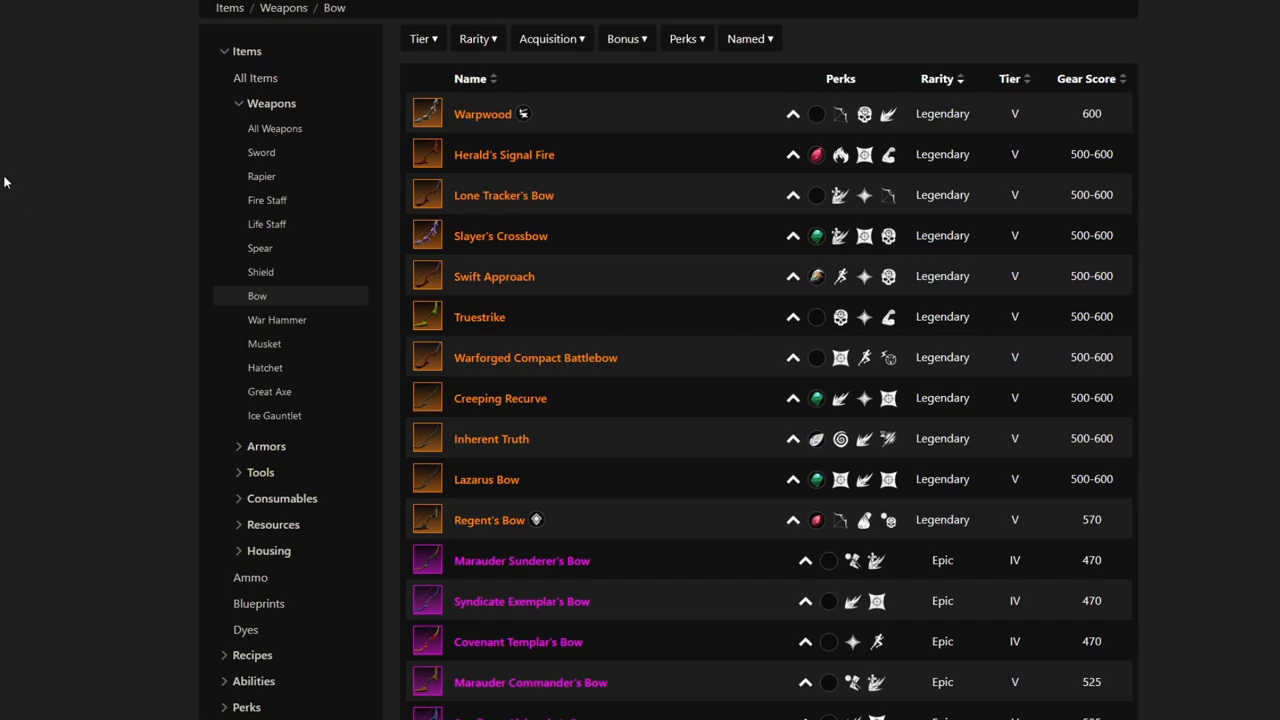
pyautogui.moveTo(10, 165)
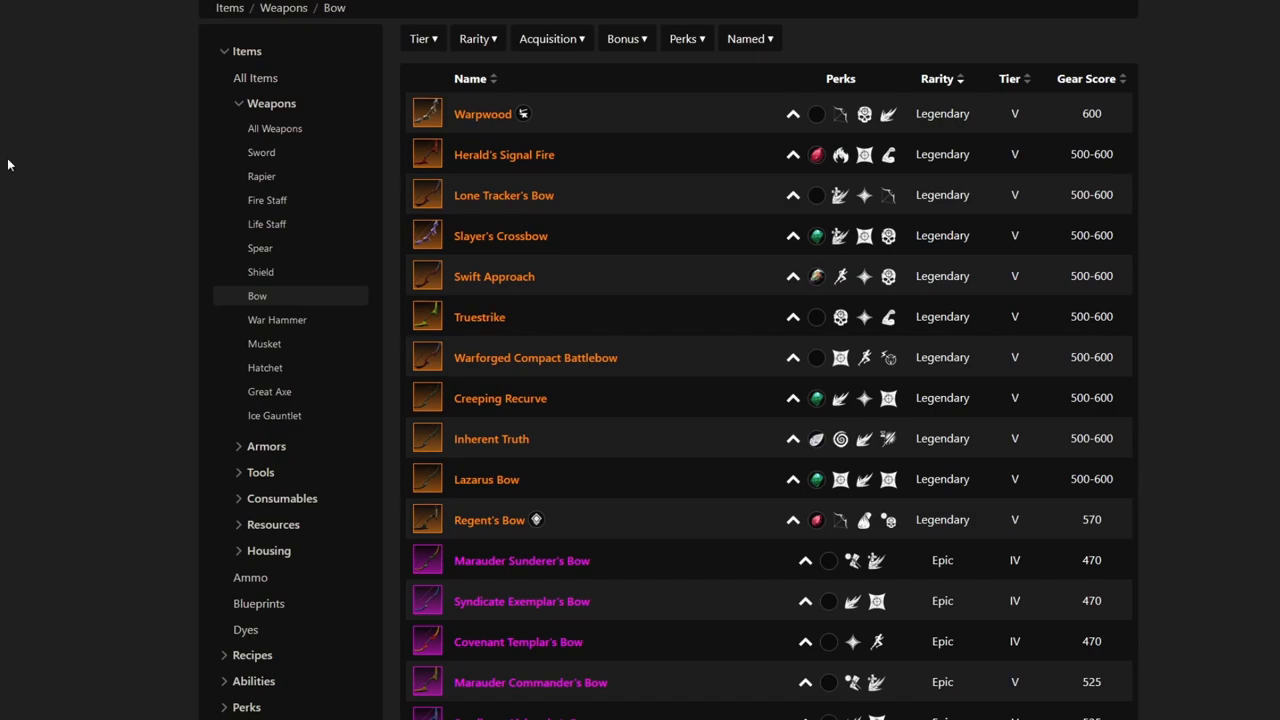